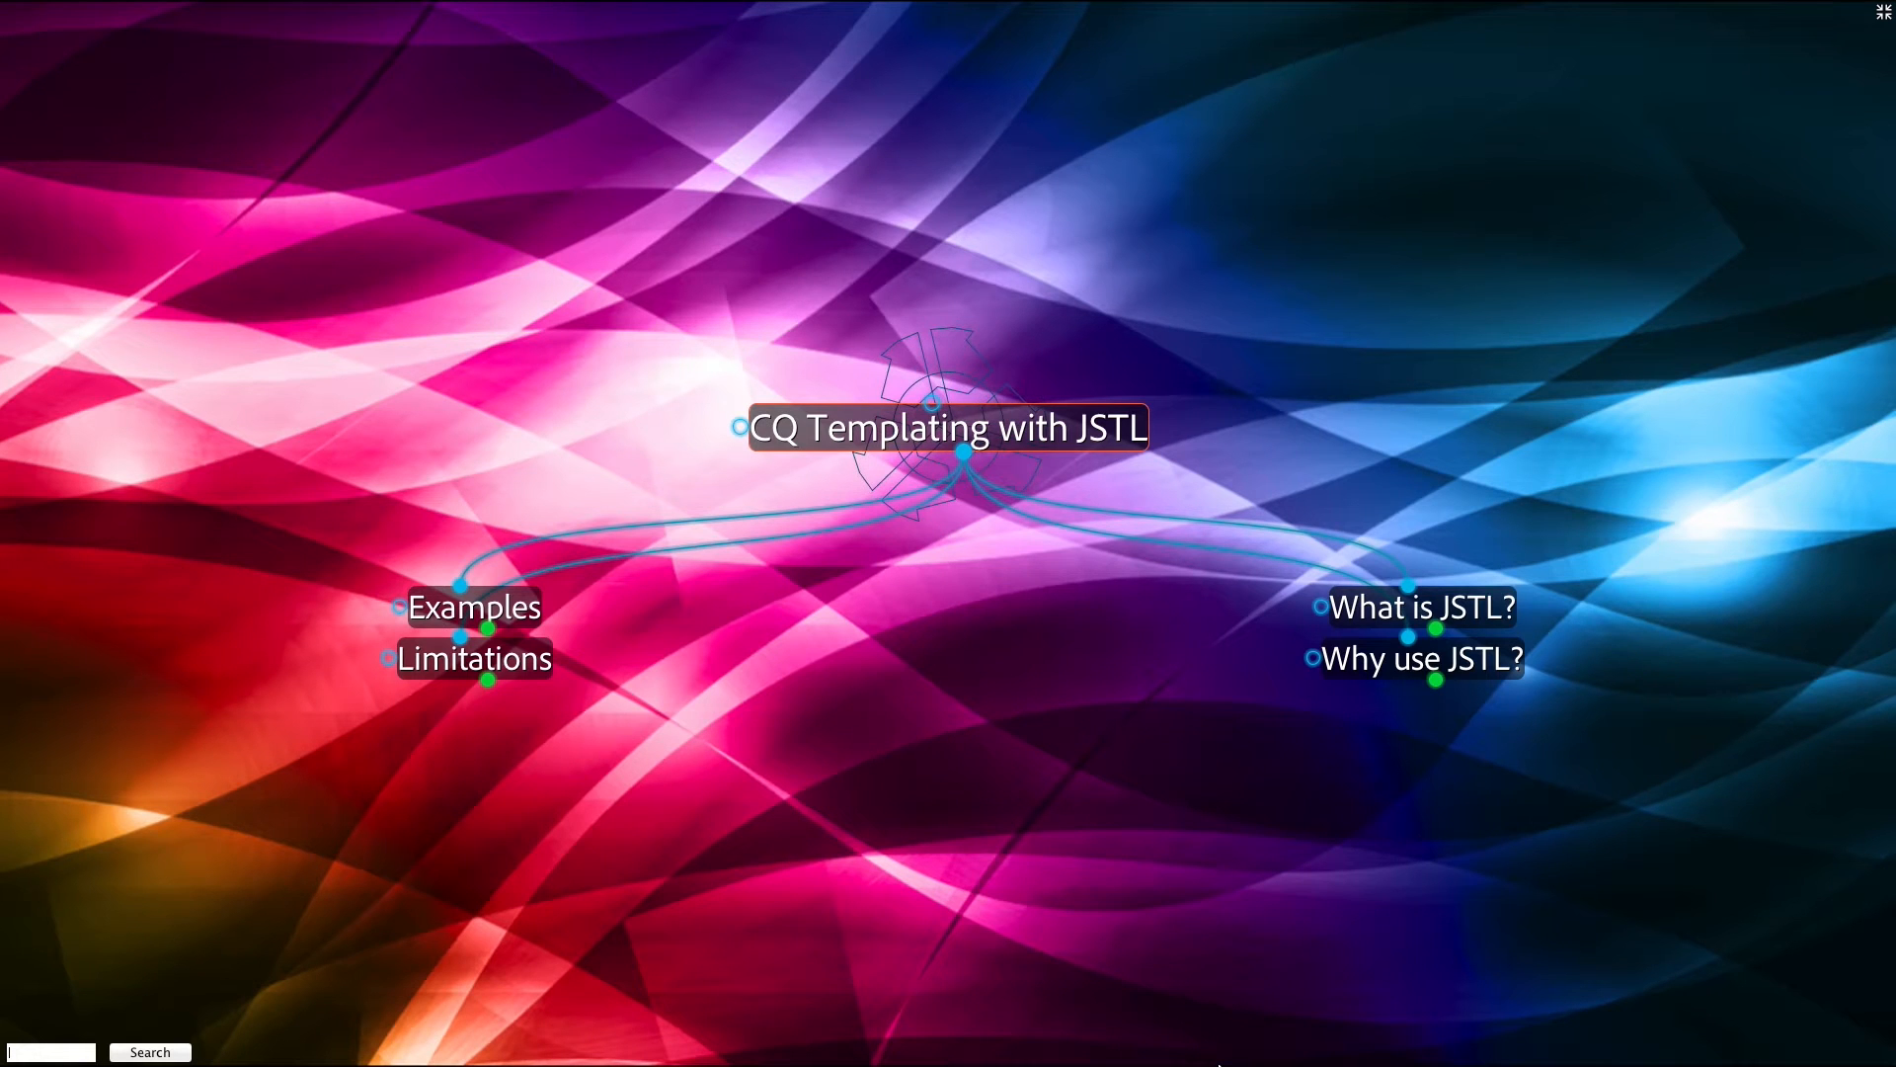
Bring up the 'Supports many commonly used language concepts' thought with its child concepts
left_click(1418, 608)
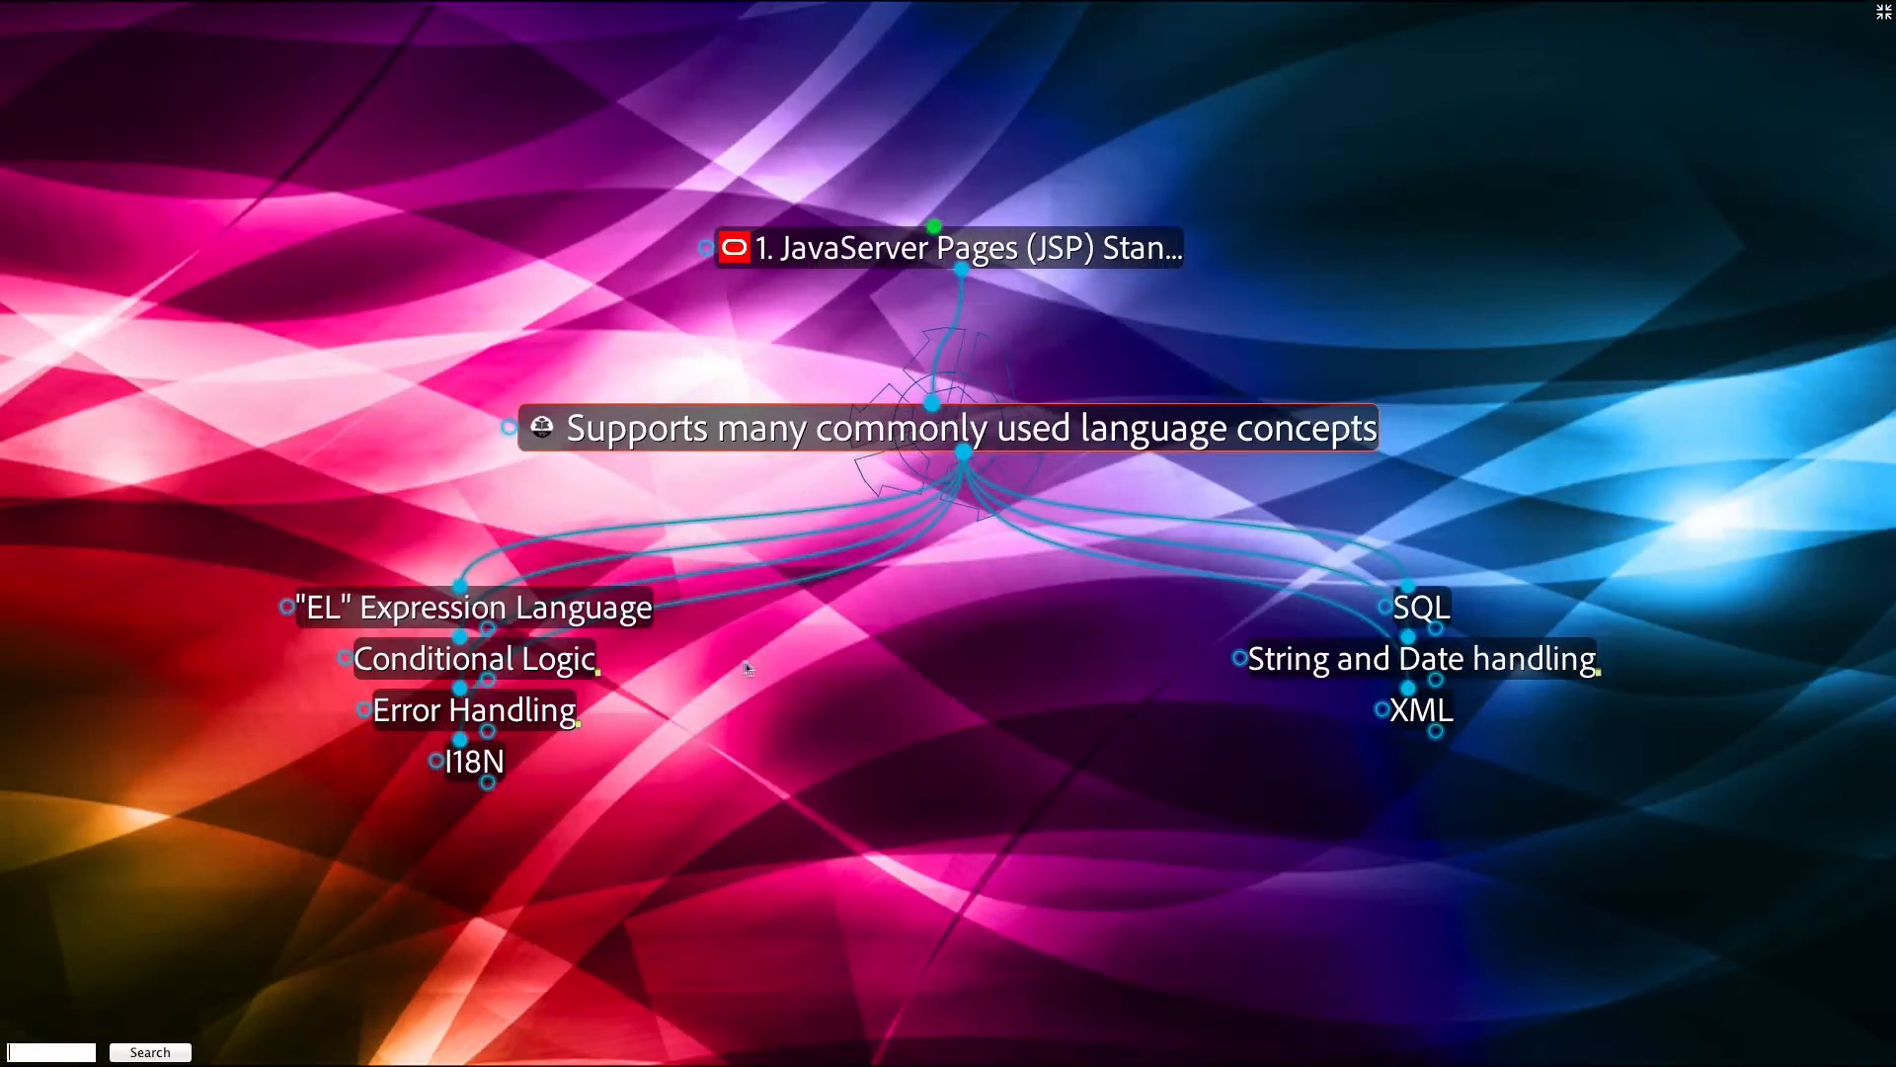
mouse_move(727, 665)
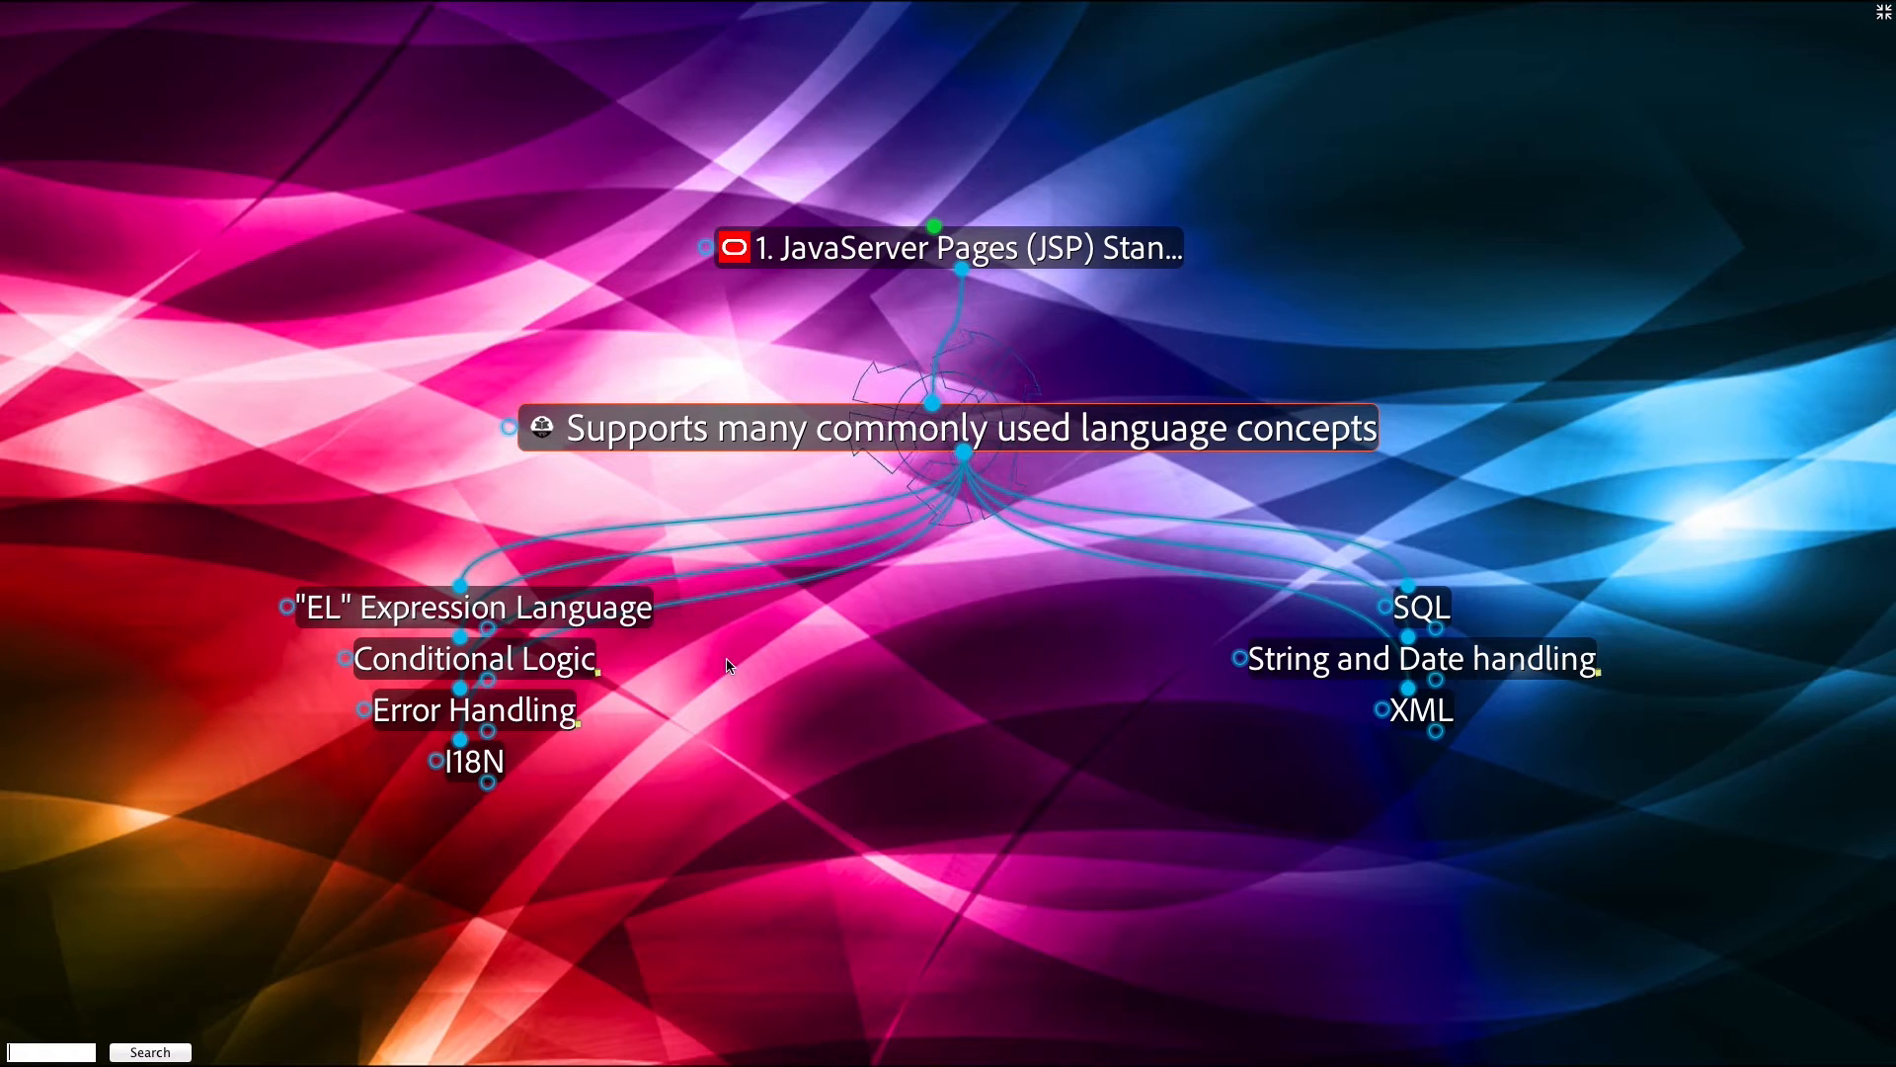
mouse_move(739, 668)
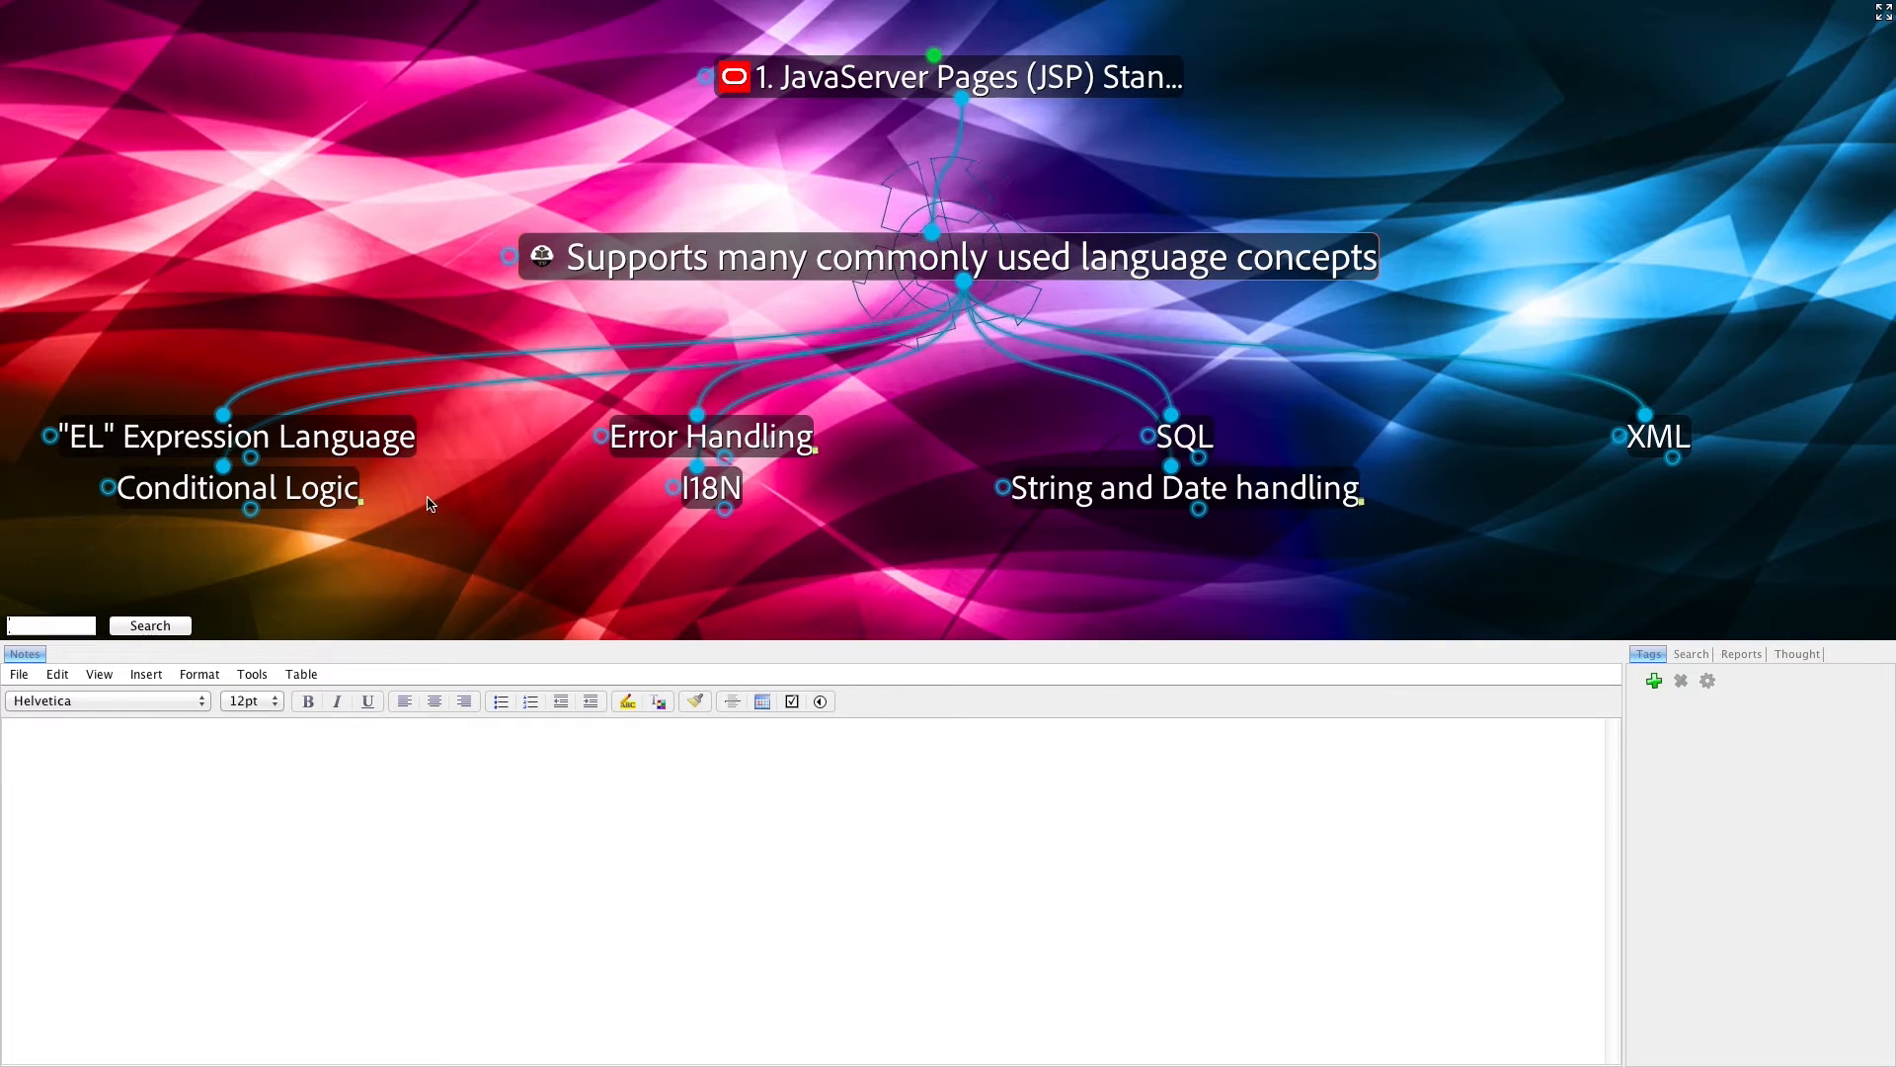
Show the Conditional Logic code sample, then return to 'What is JSTL?' with its four points
left_click(237, 488)
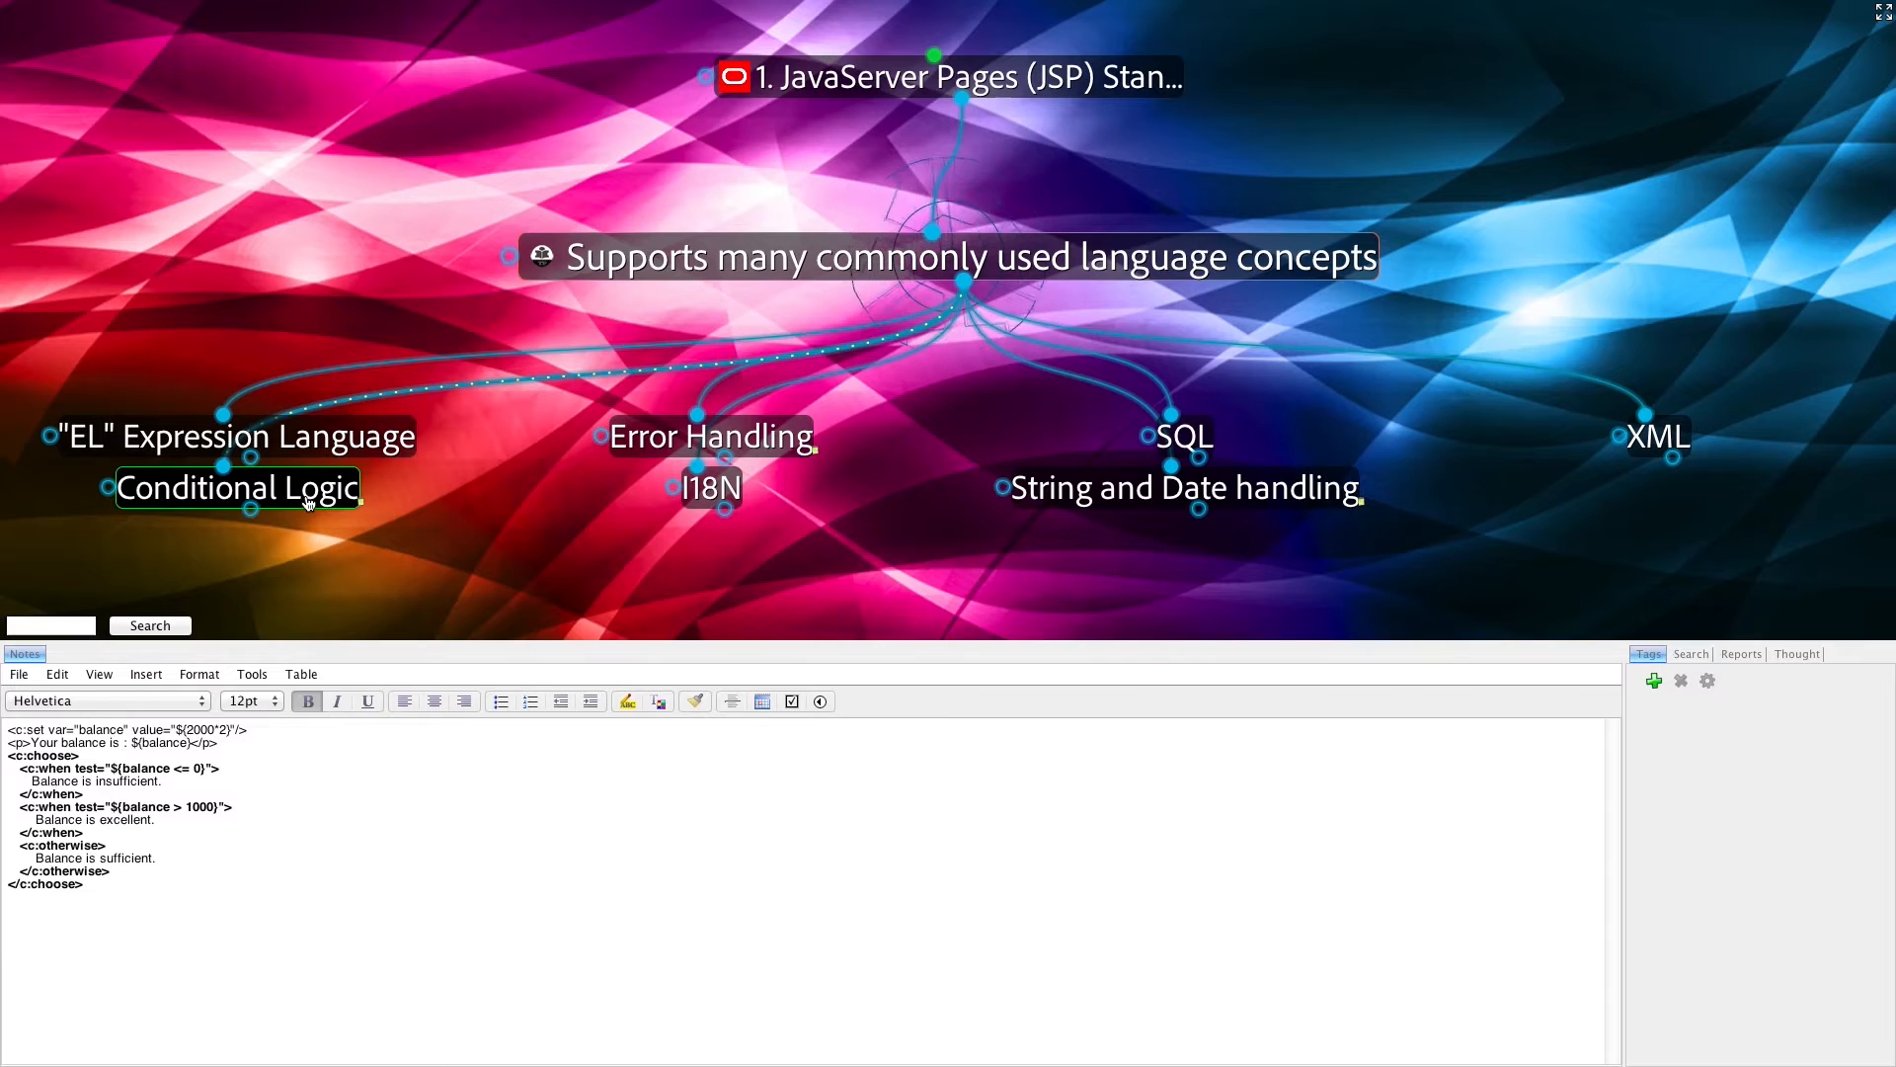
left_click(1183, 488)
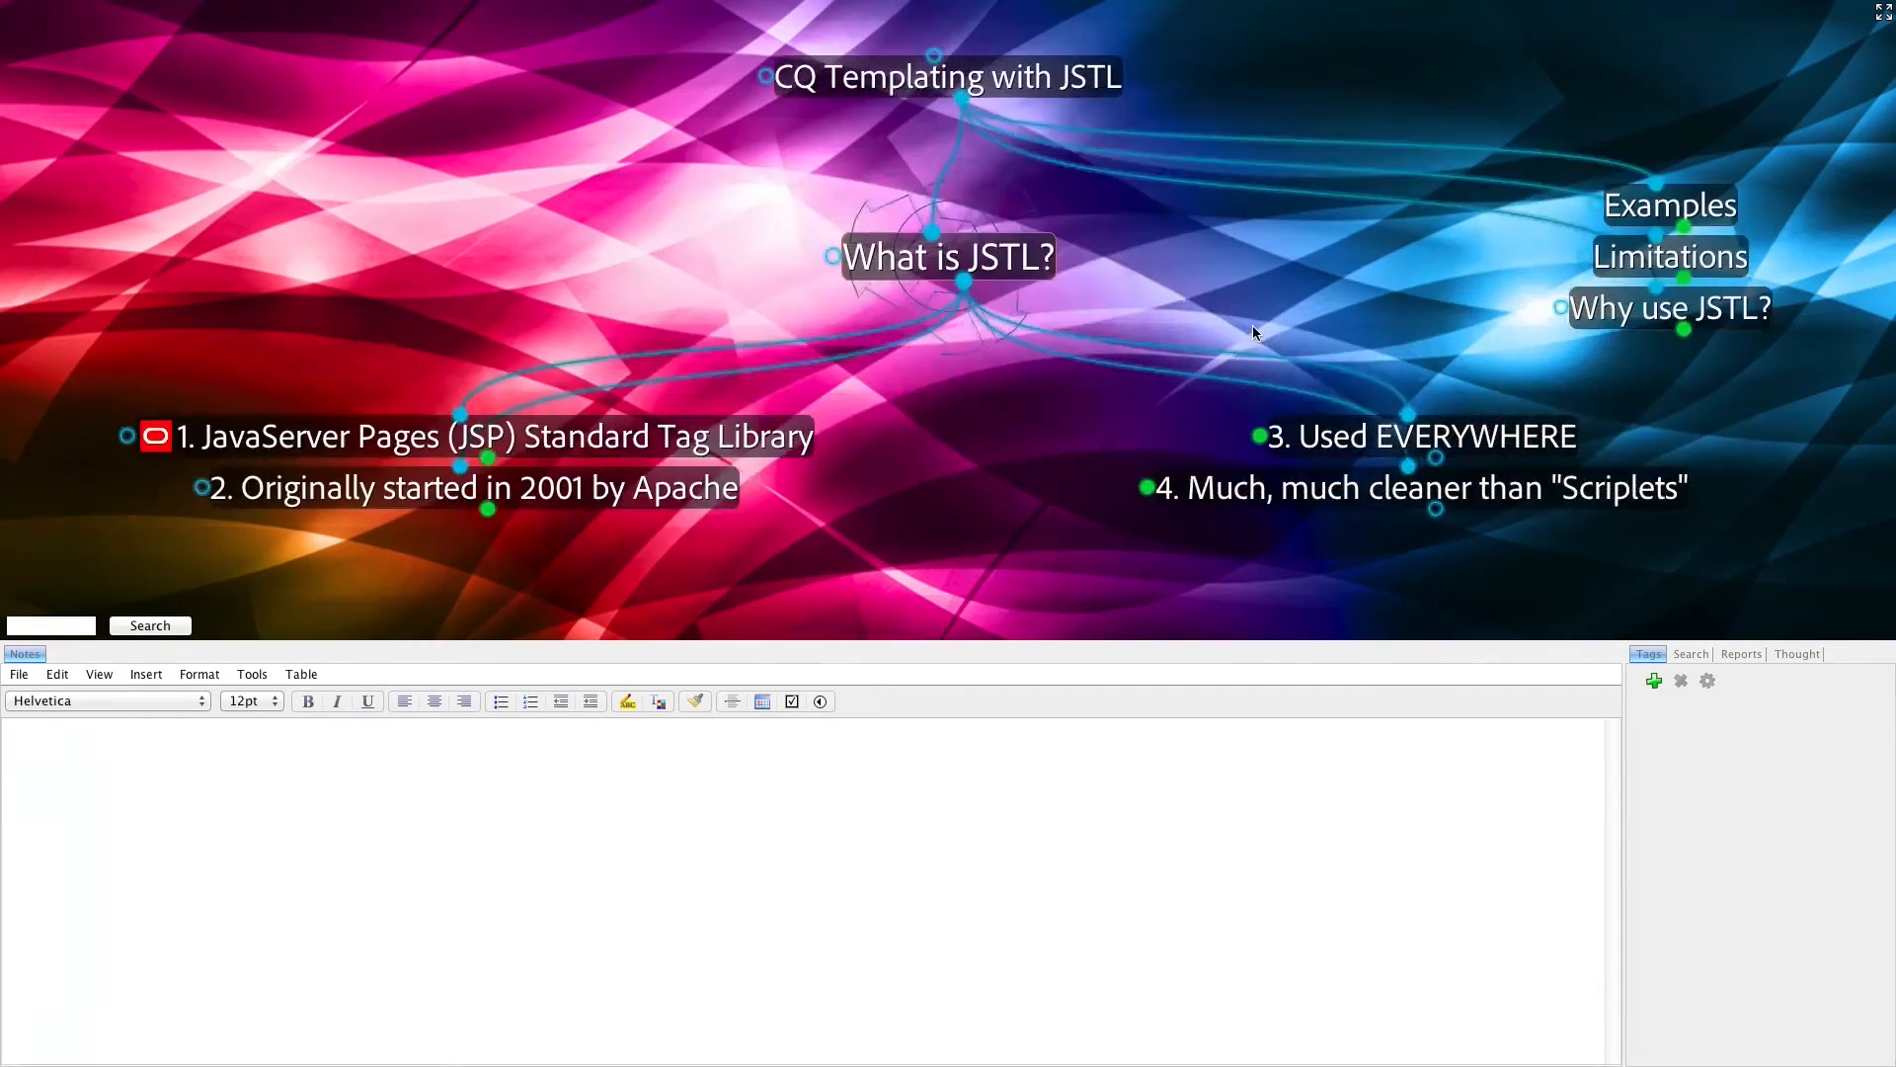
Go through 'Why use JSTL?' to '5. Extensible', showing Tag classes and Tag files
left_click(1423, 434)
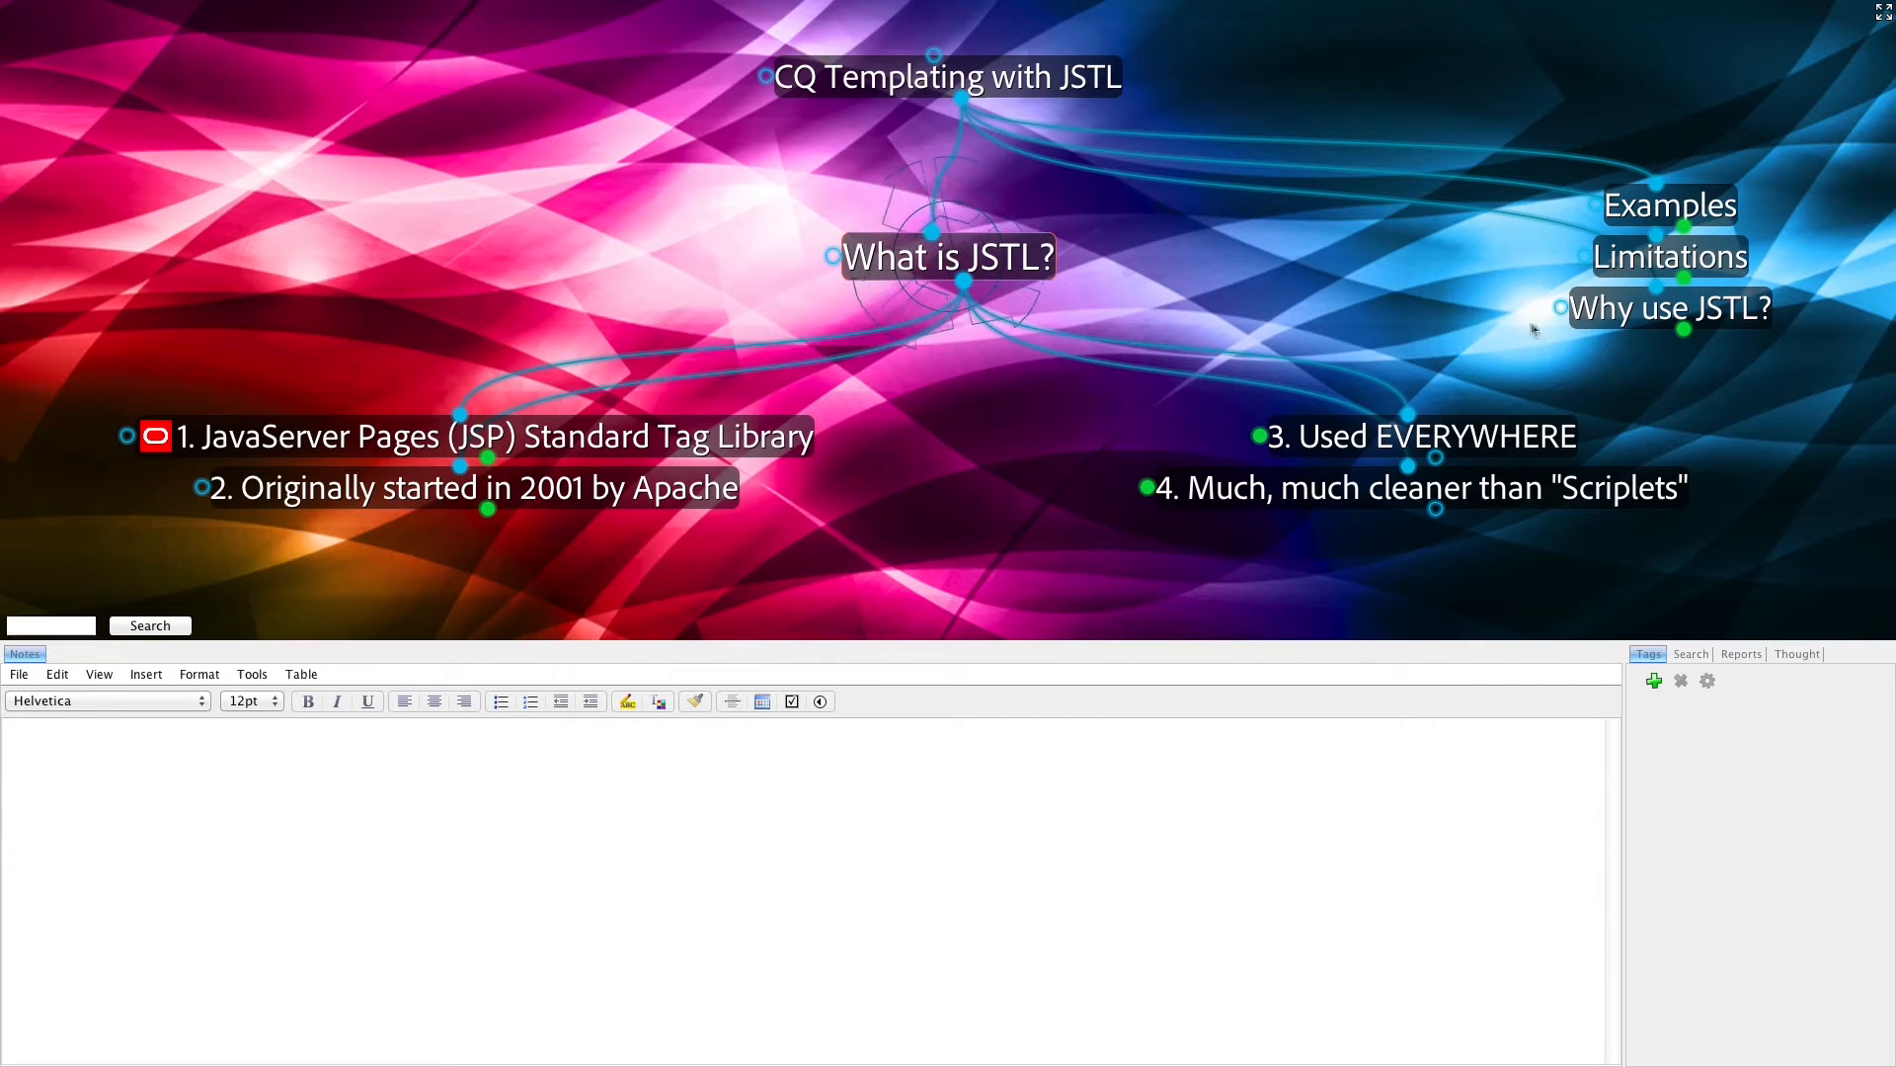
left_click(1671, 306)
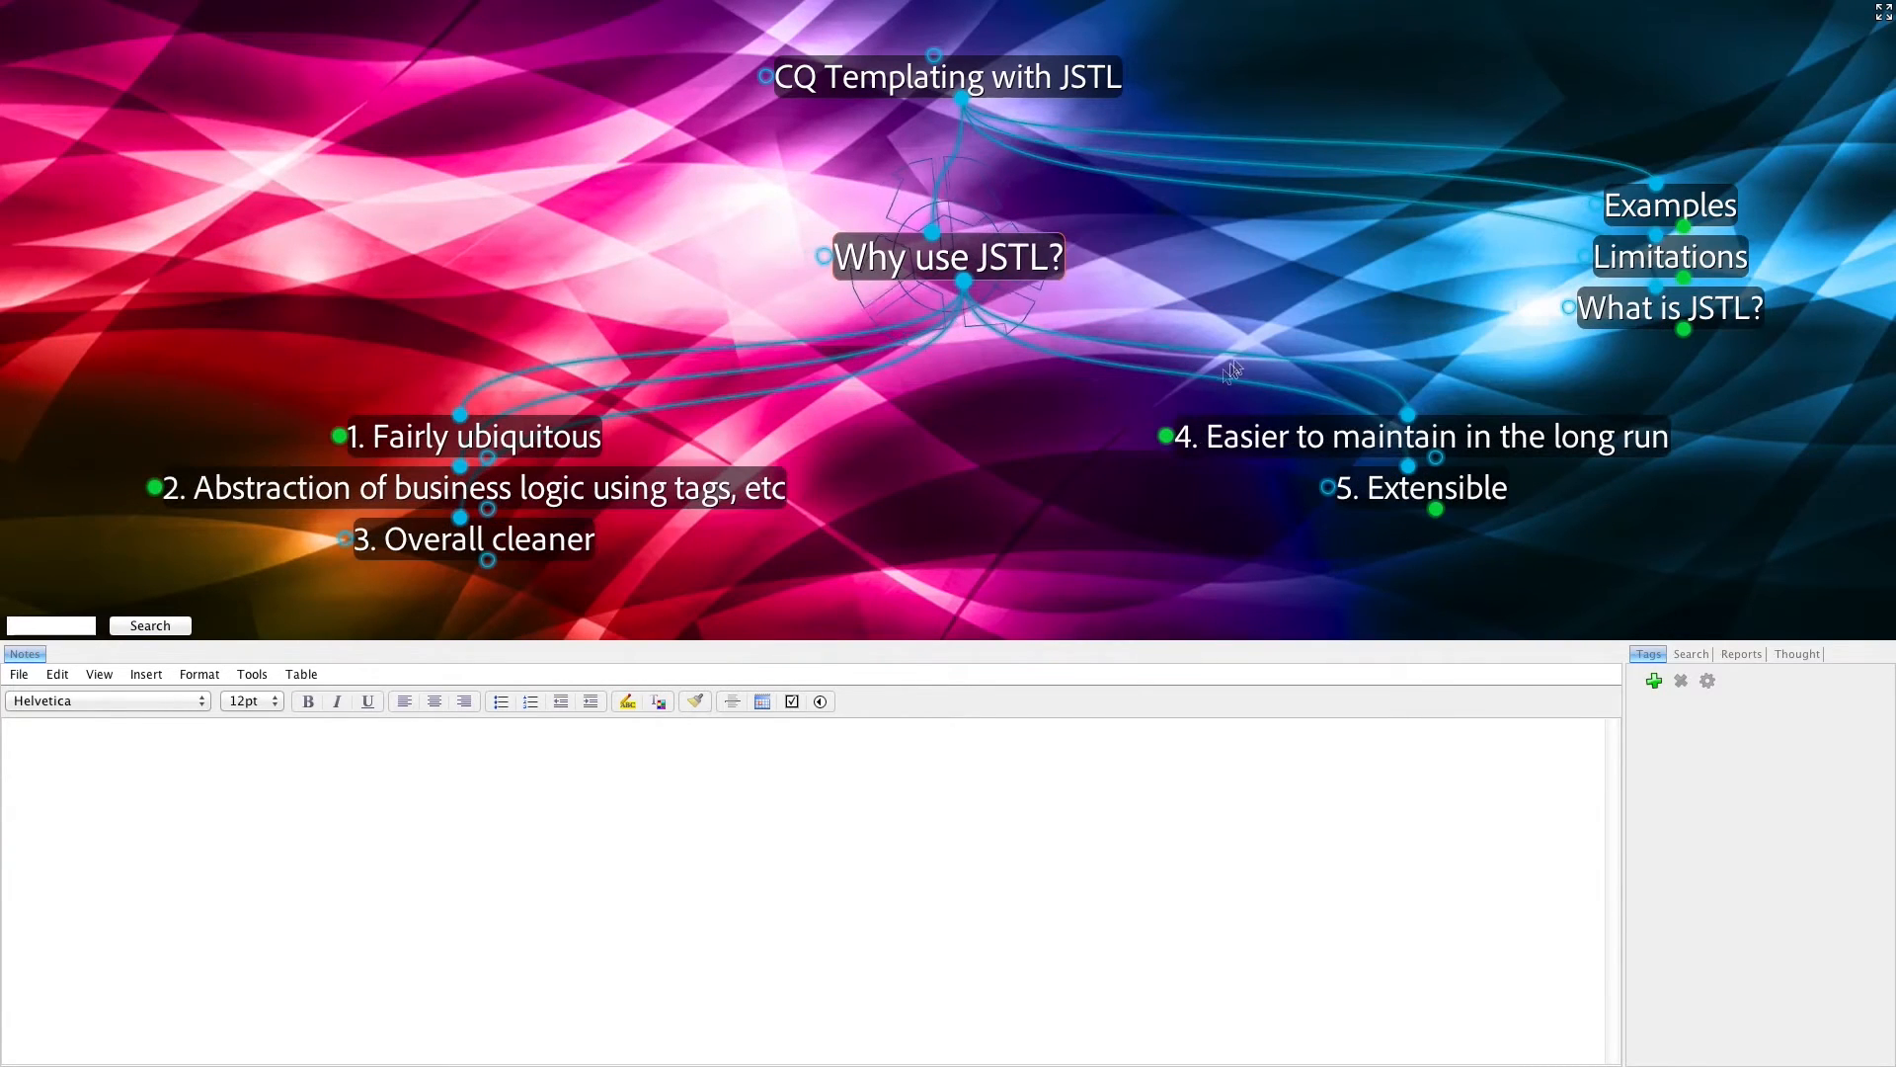
mouse_move(1114, 422)
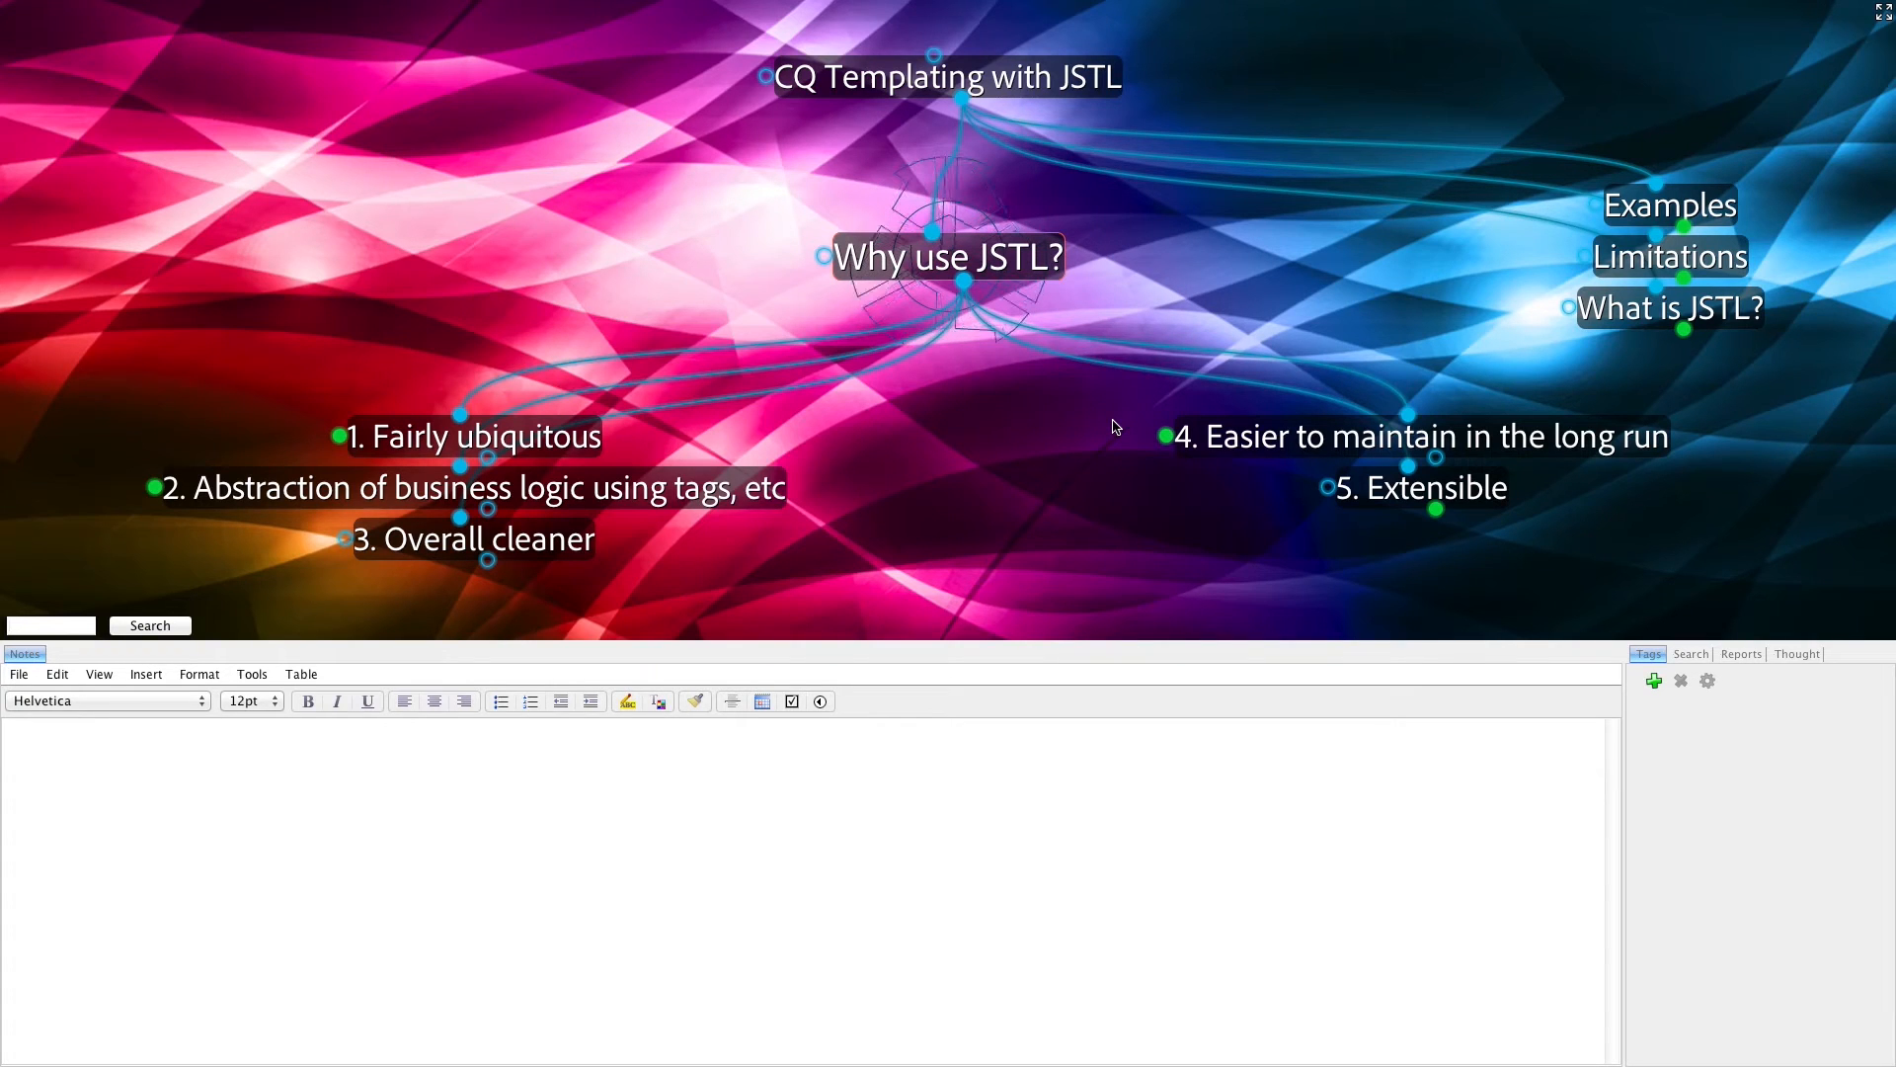
mouse_move(1225, 493)
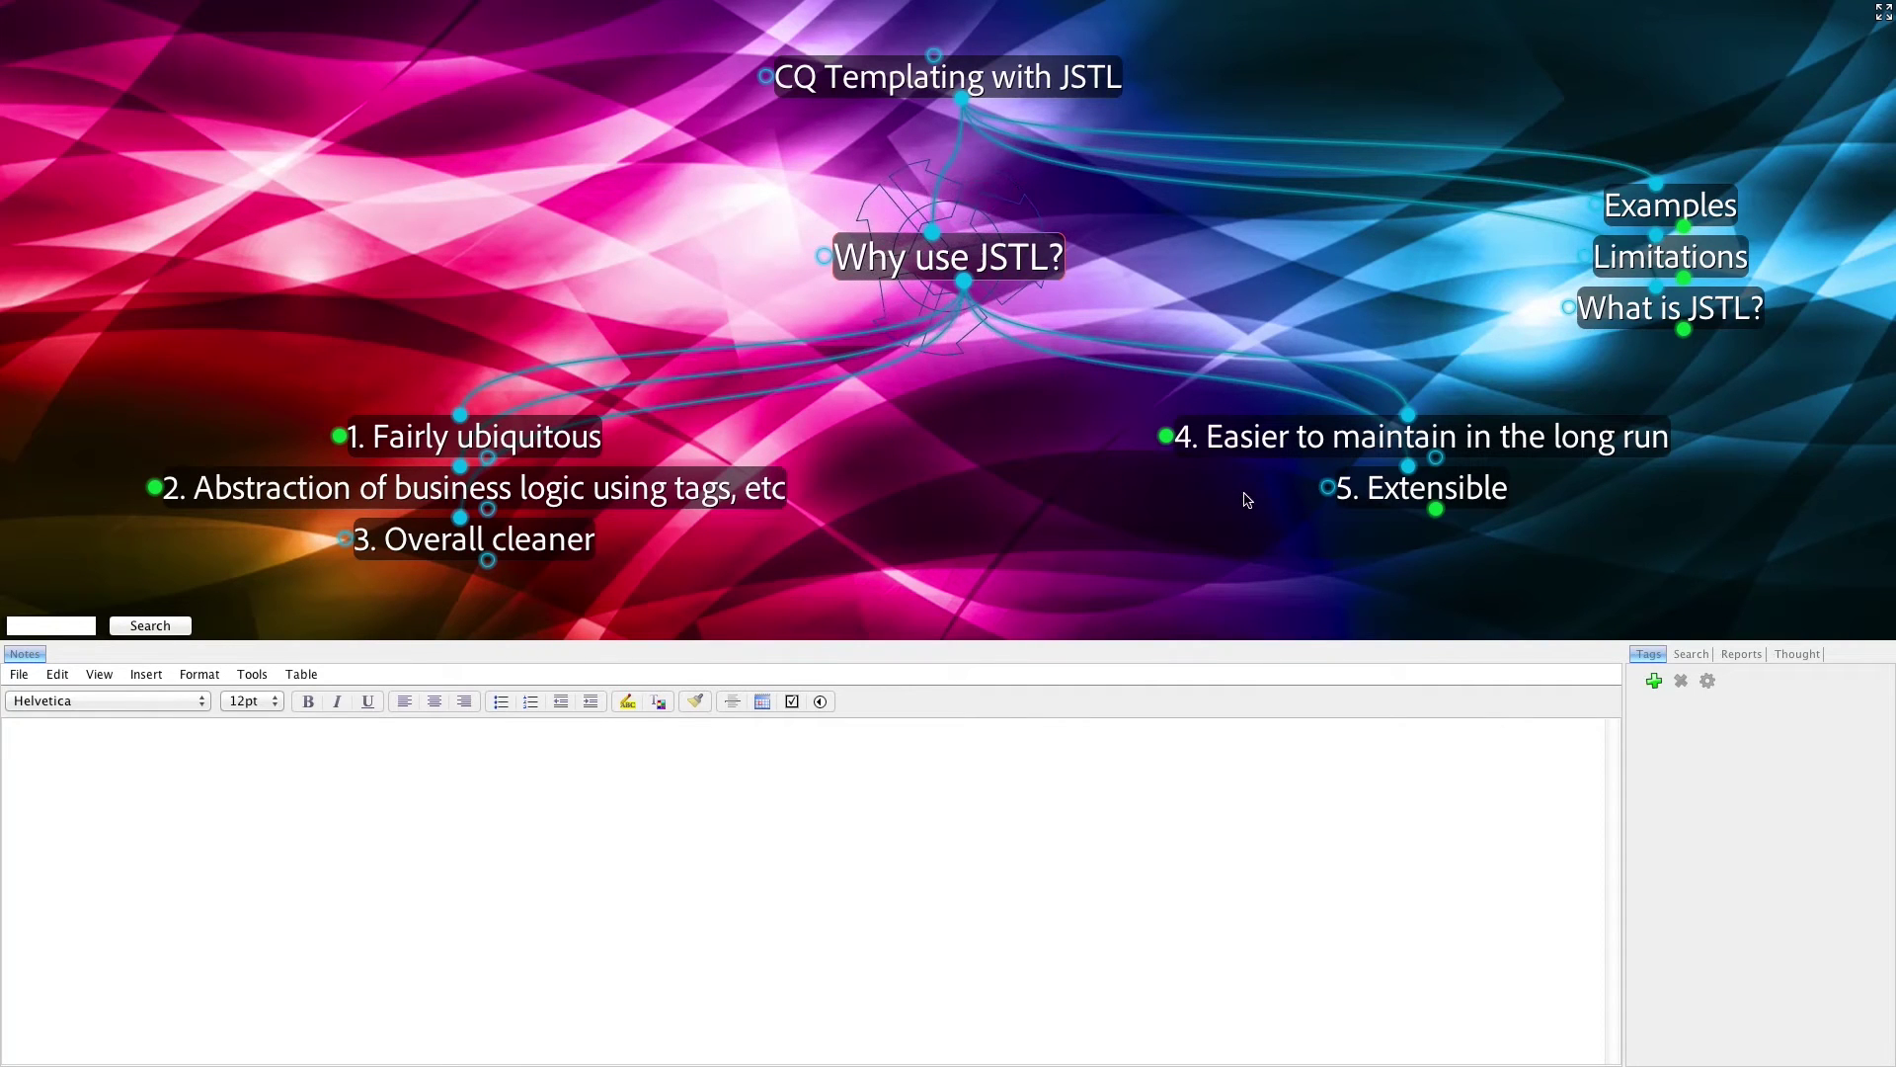
left_click(1420, 488)
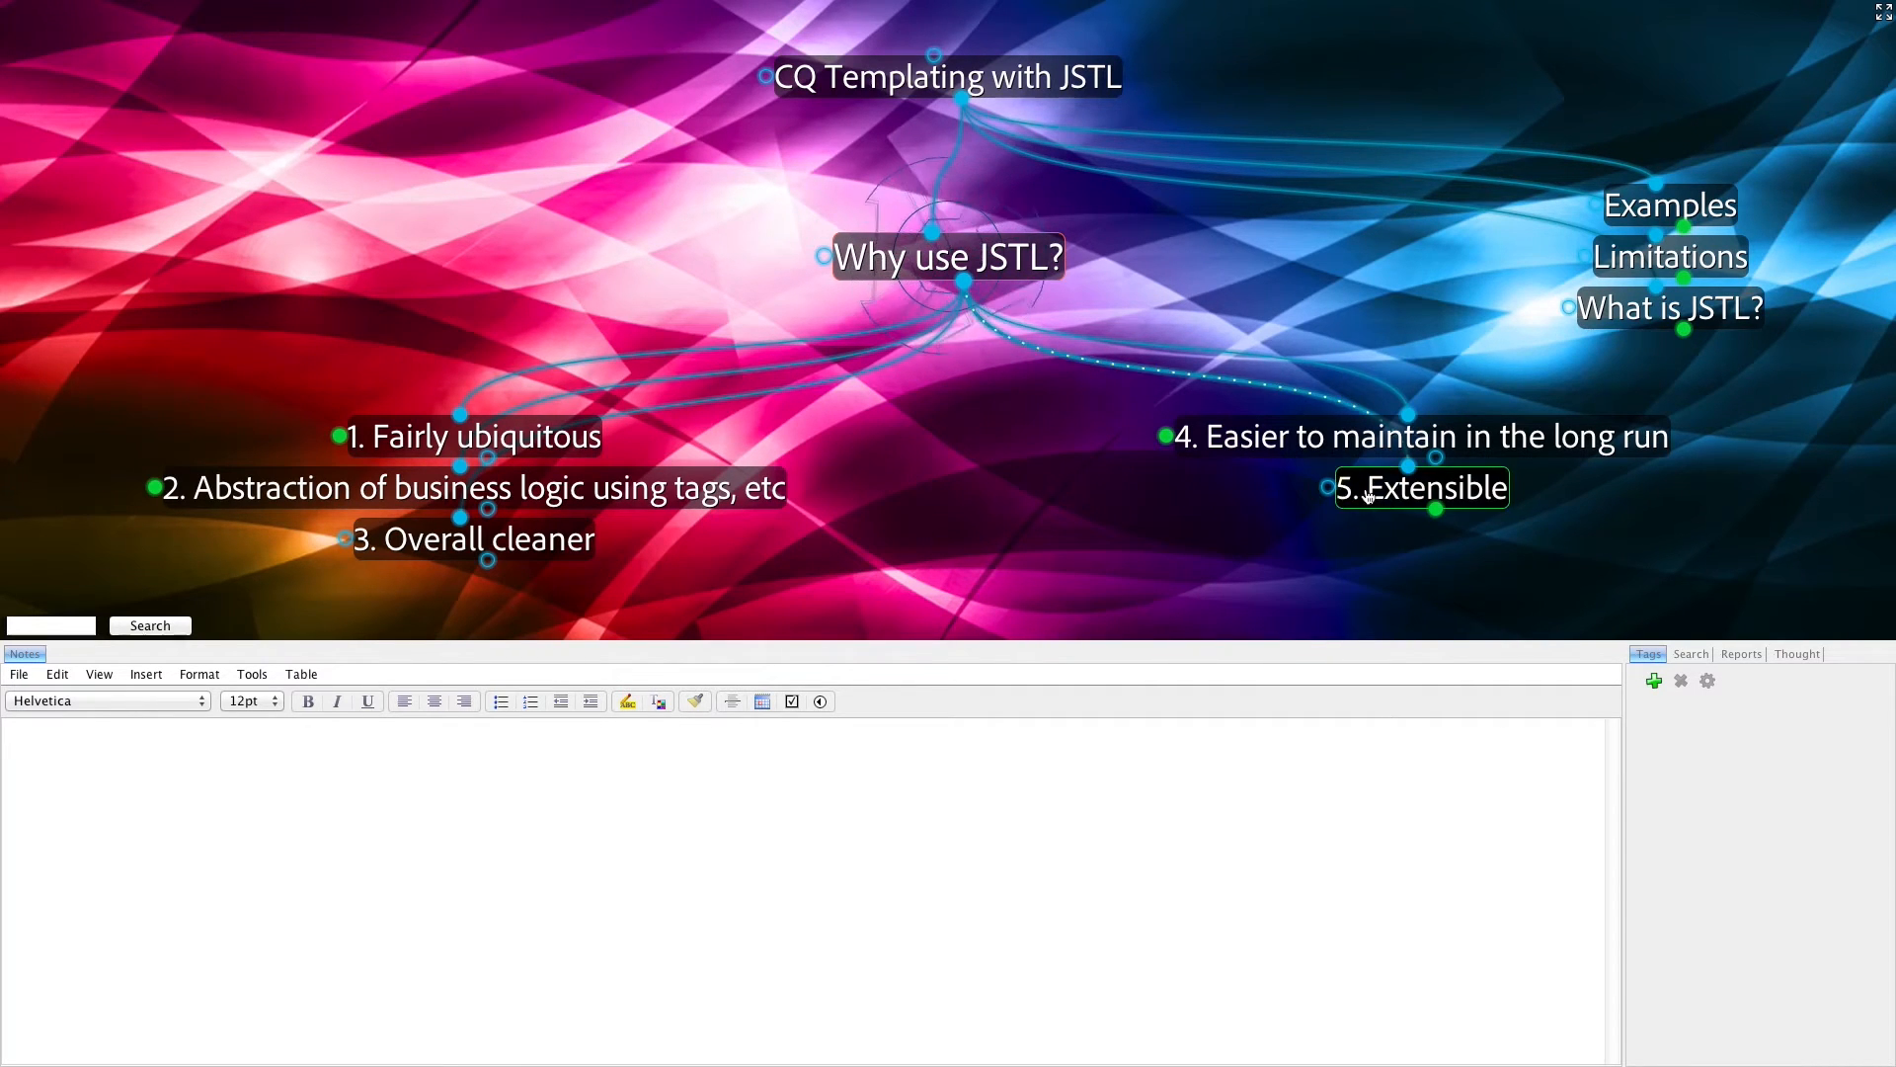
left_click(1420, 486)
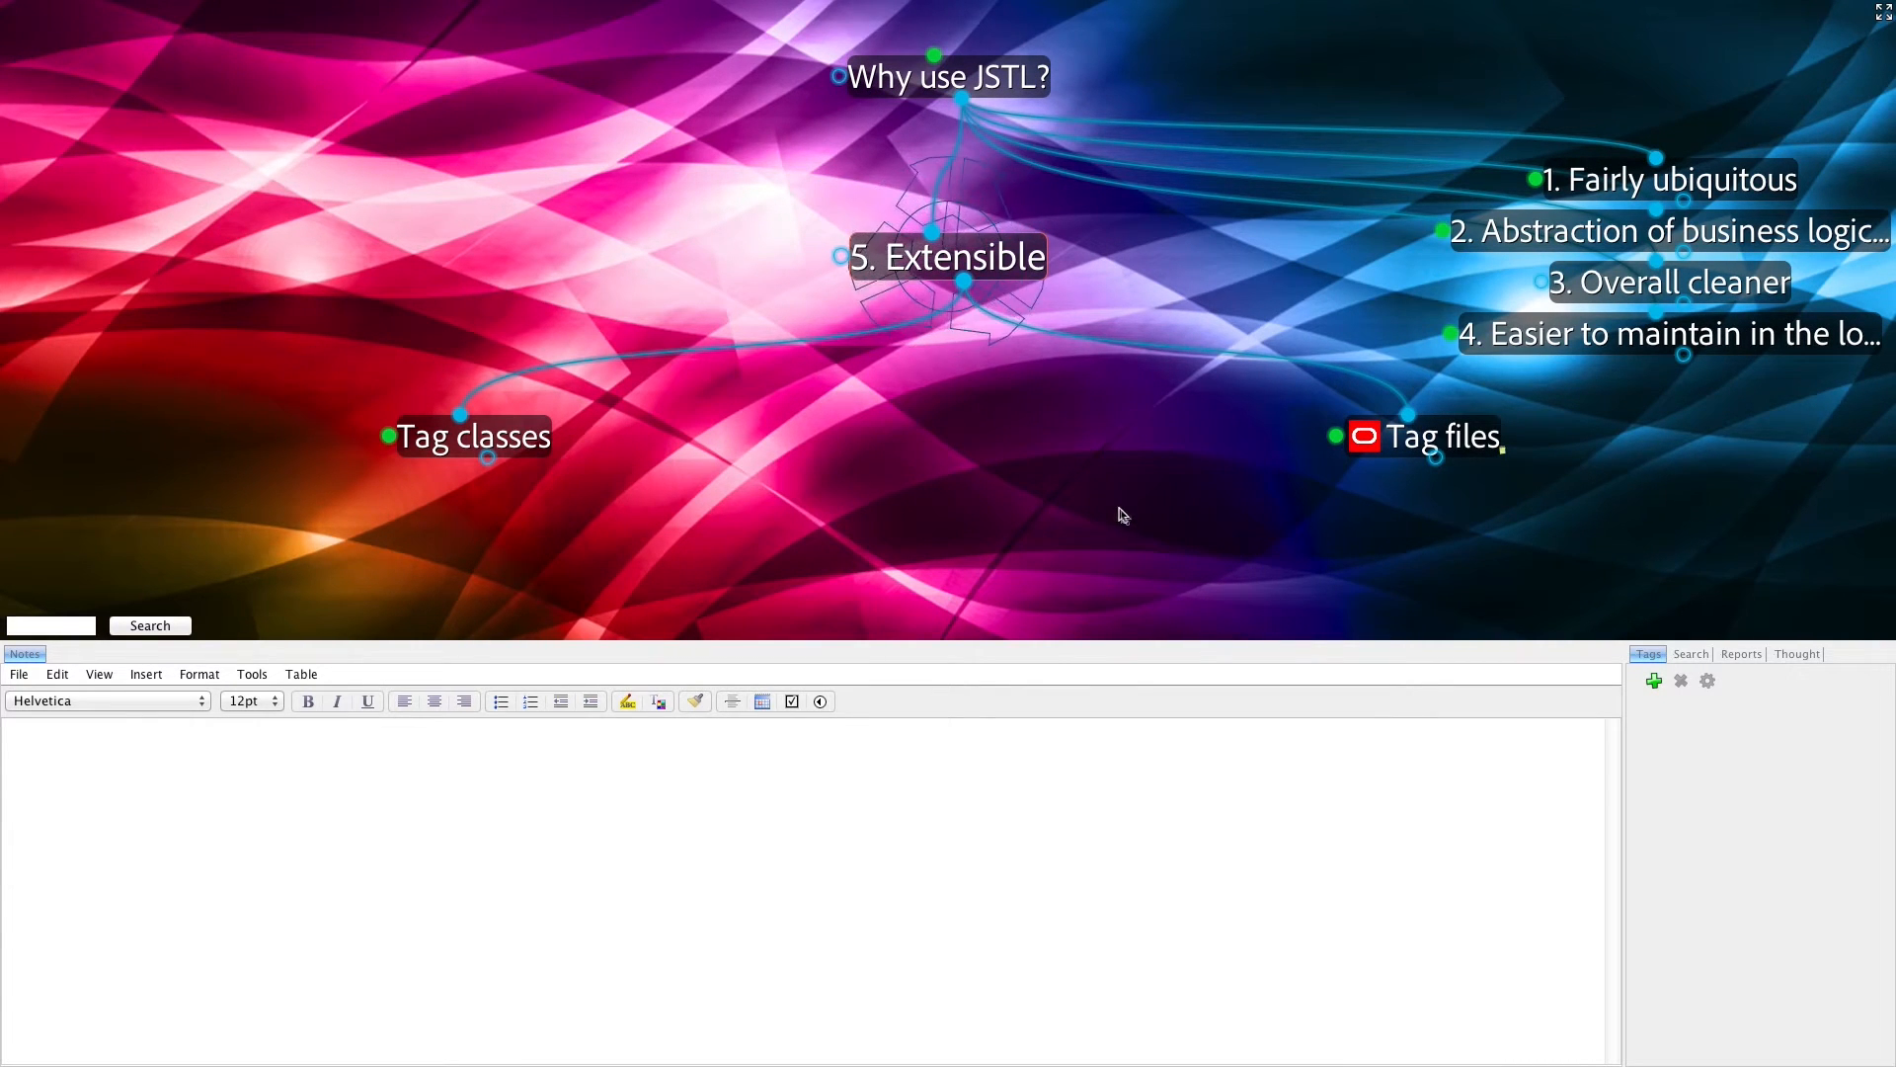
mouse_move(1045, 426)
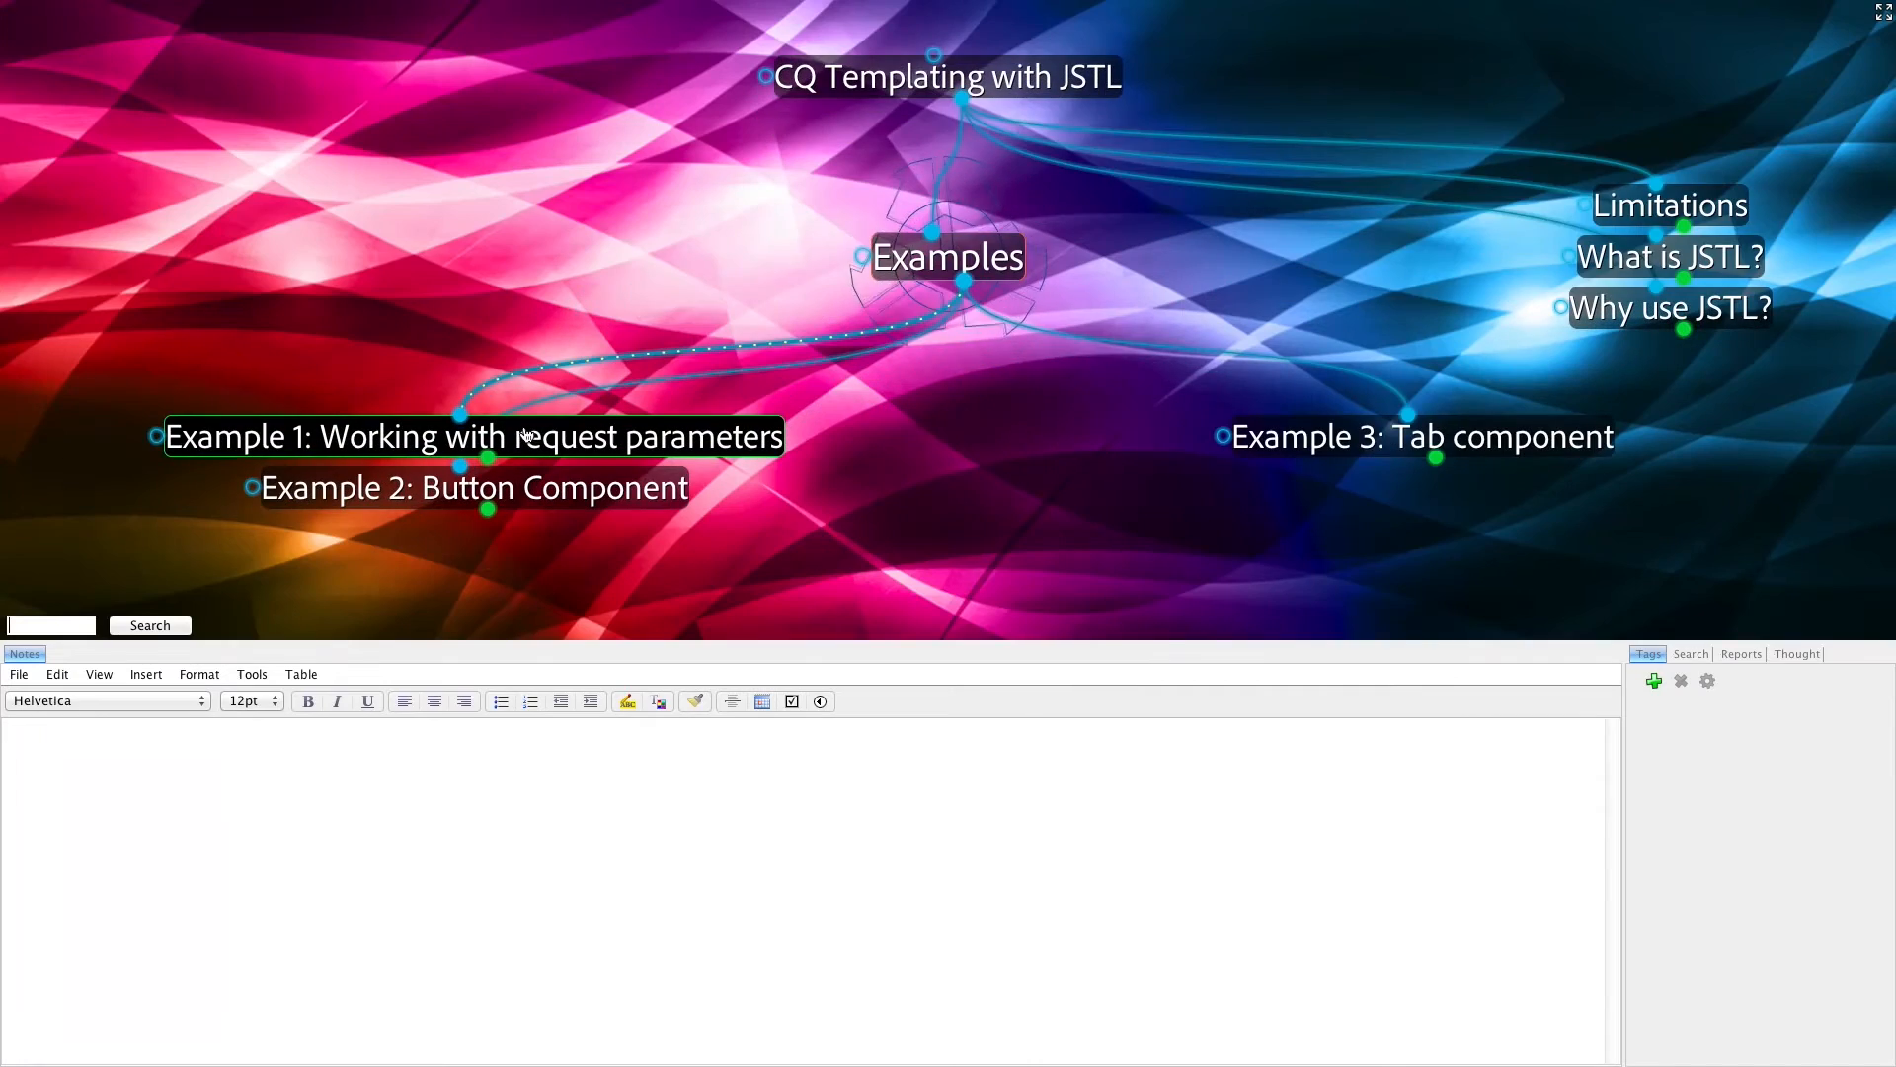
Make 'Example 1: Working with request parameters' the active thought with Before and After
double_click(530, 435)
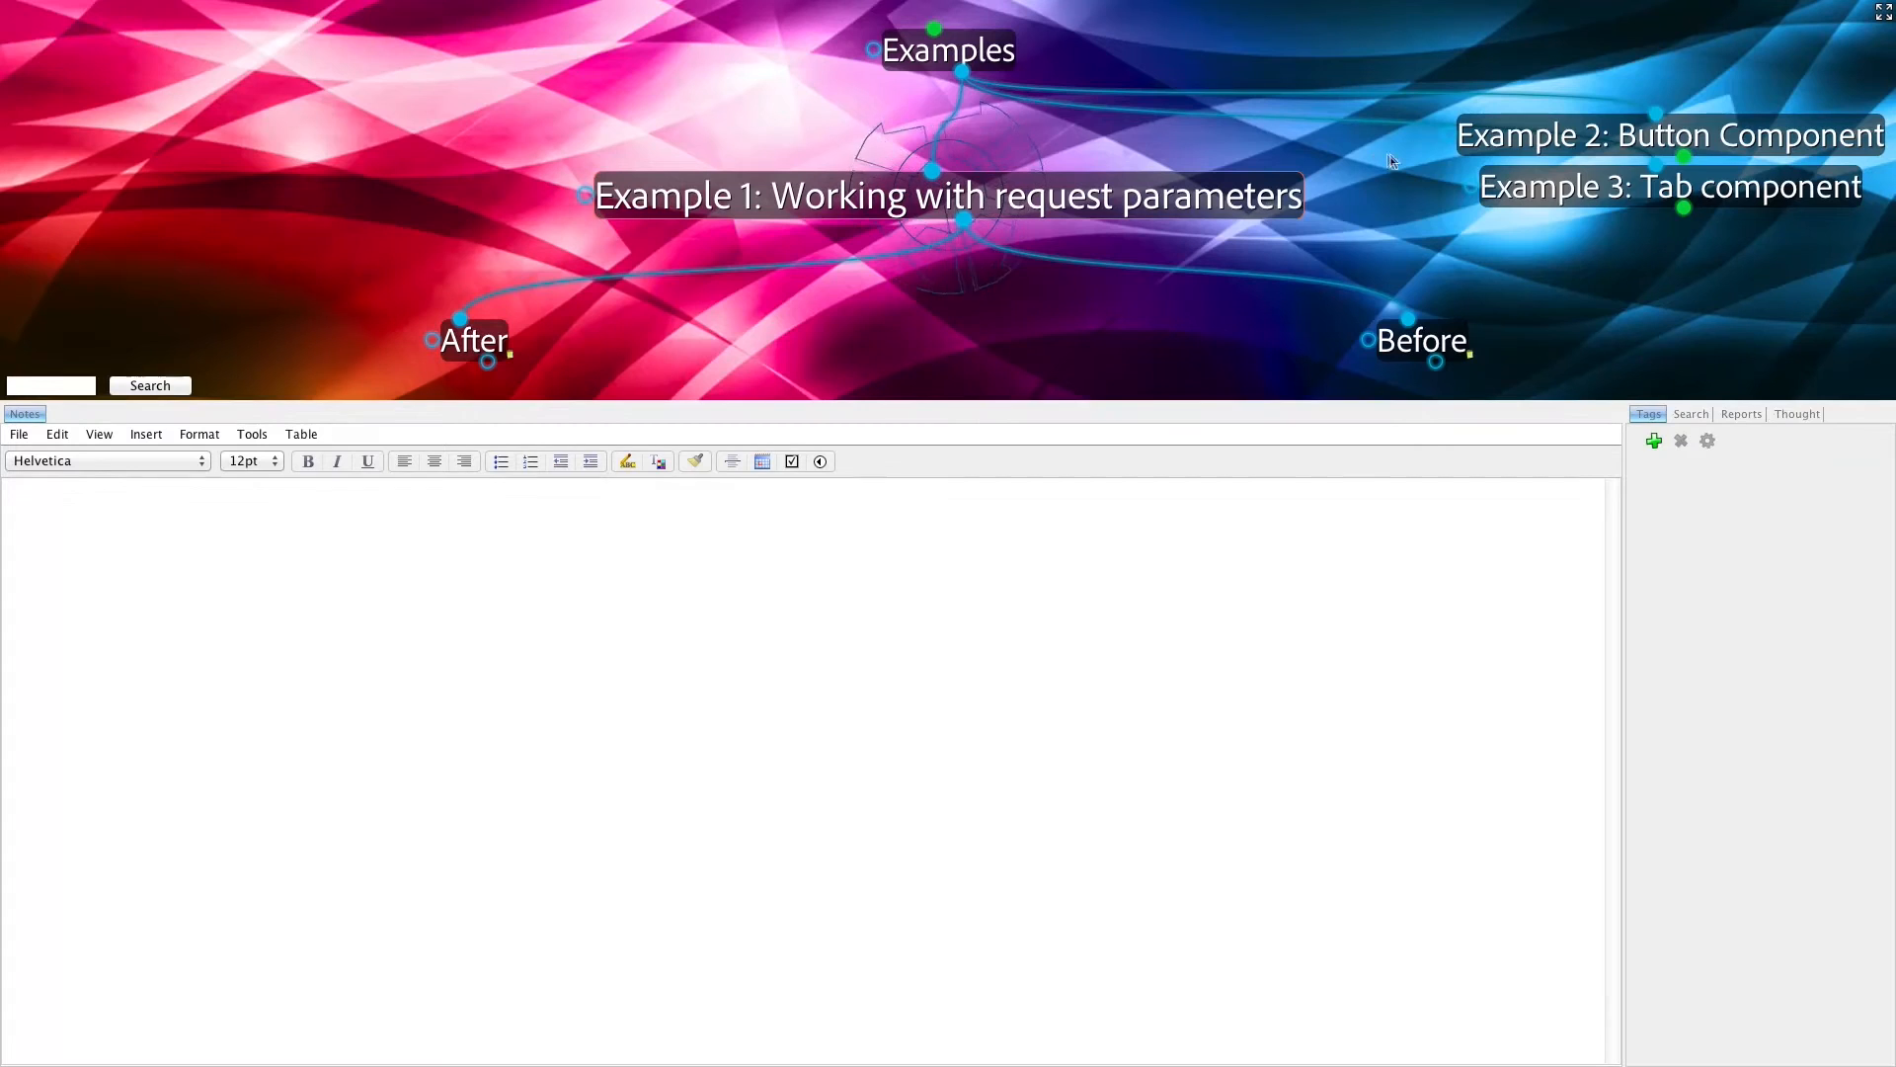
Show the JSP thought under Example 2: Button Component with its JSTL button code
left_click(1667, 135)
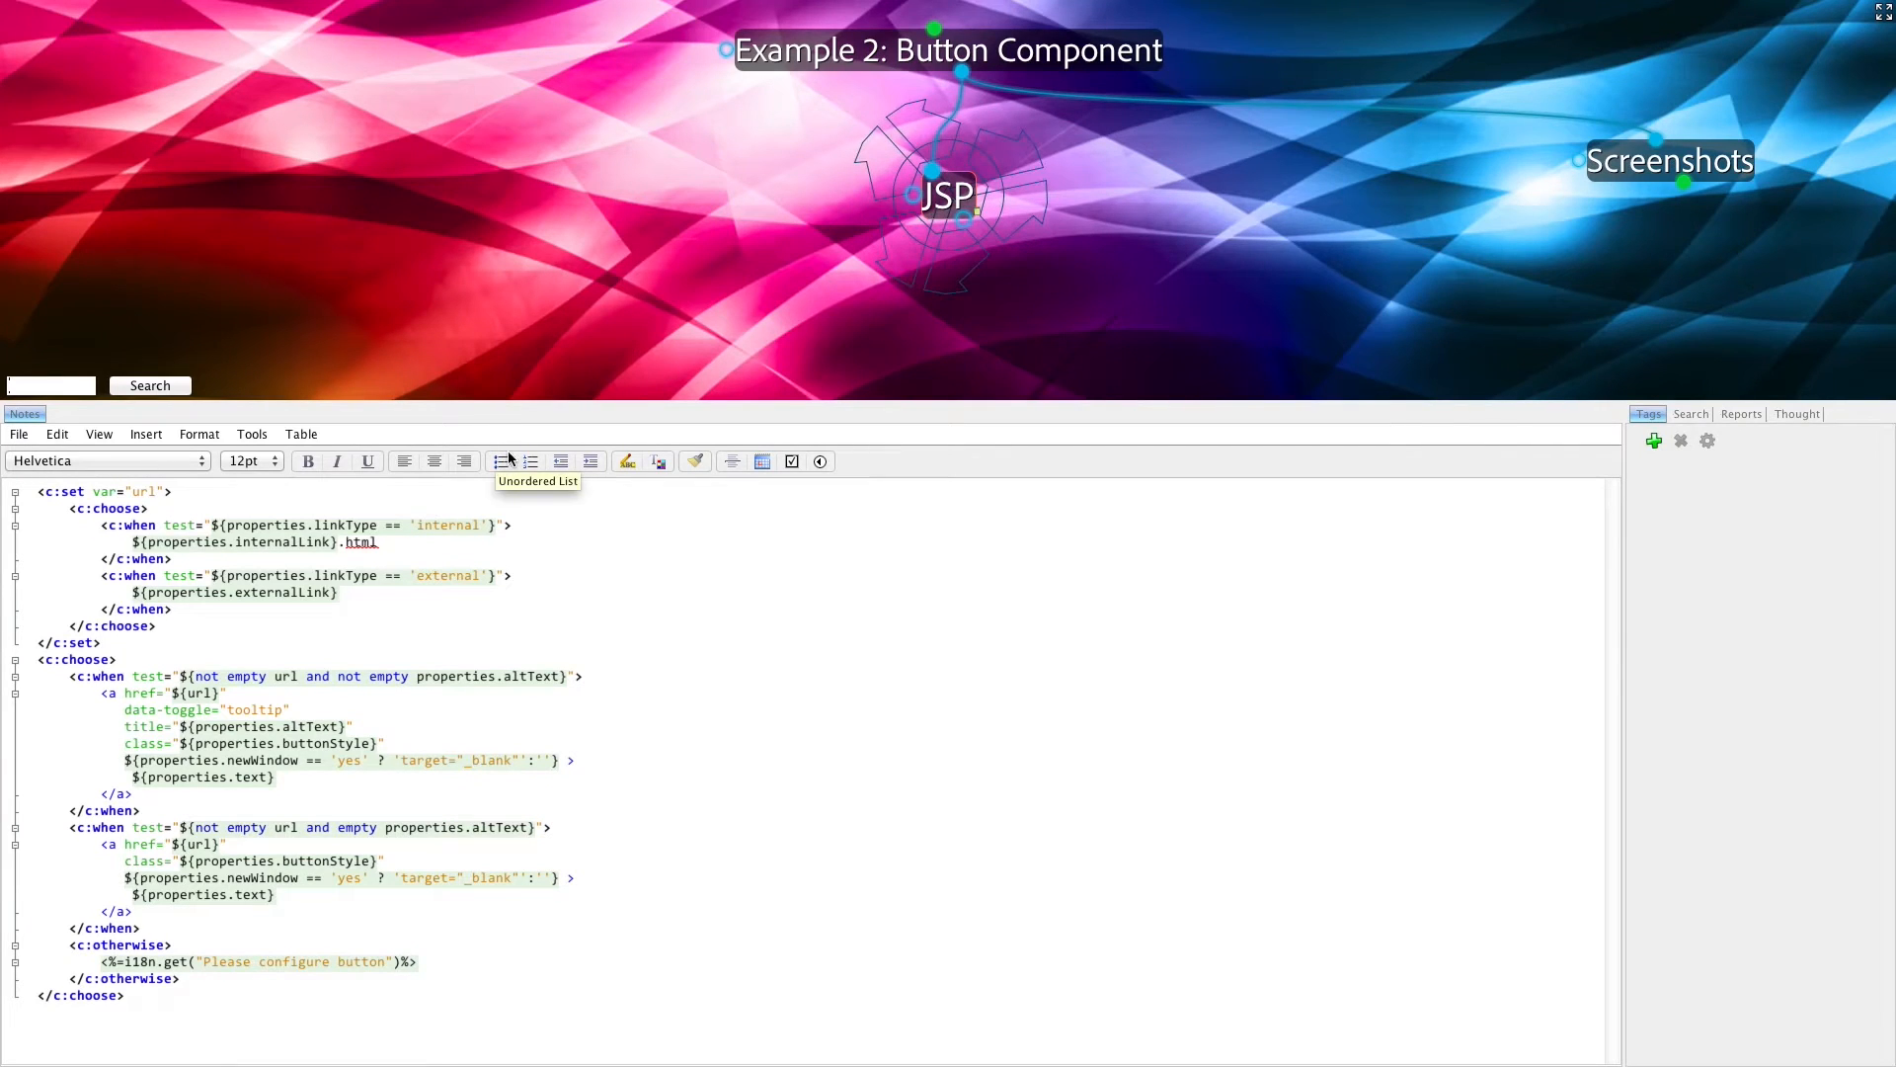
mouse_move(166, 510)
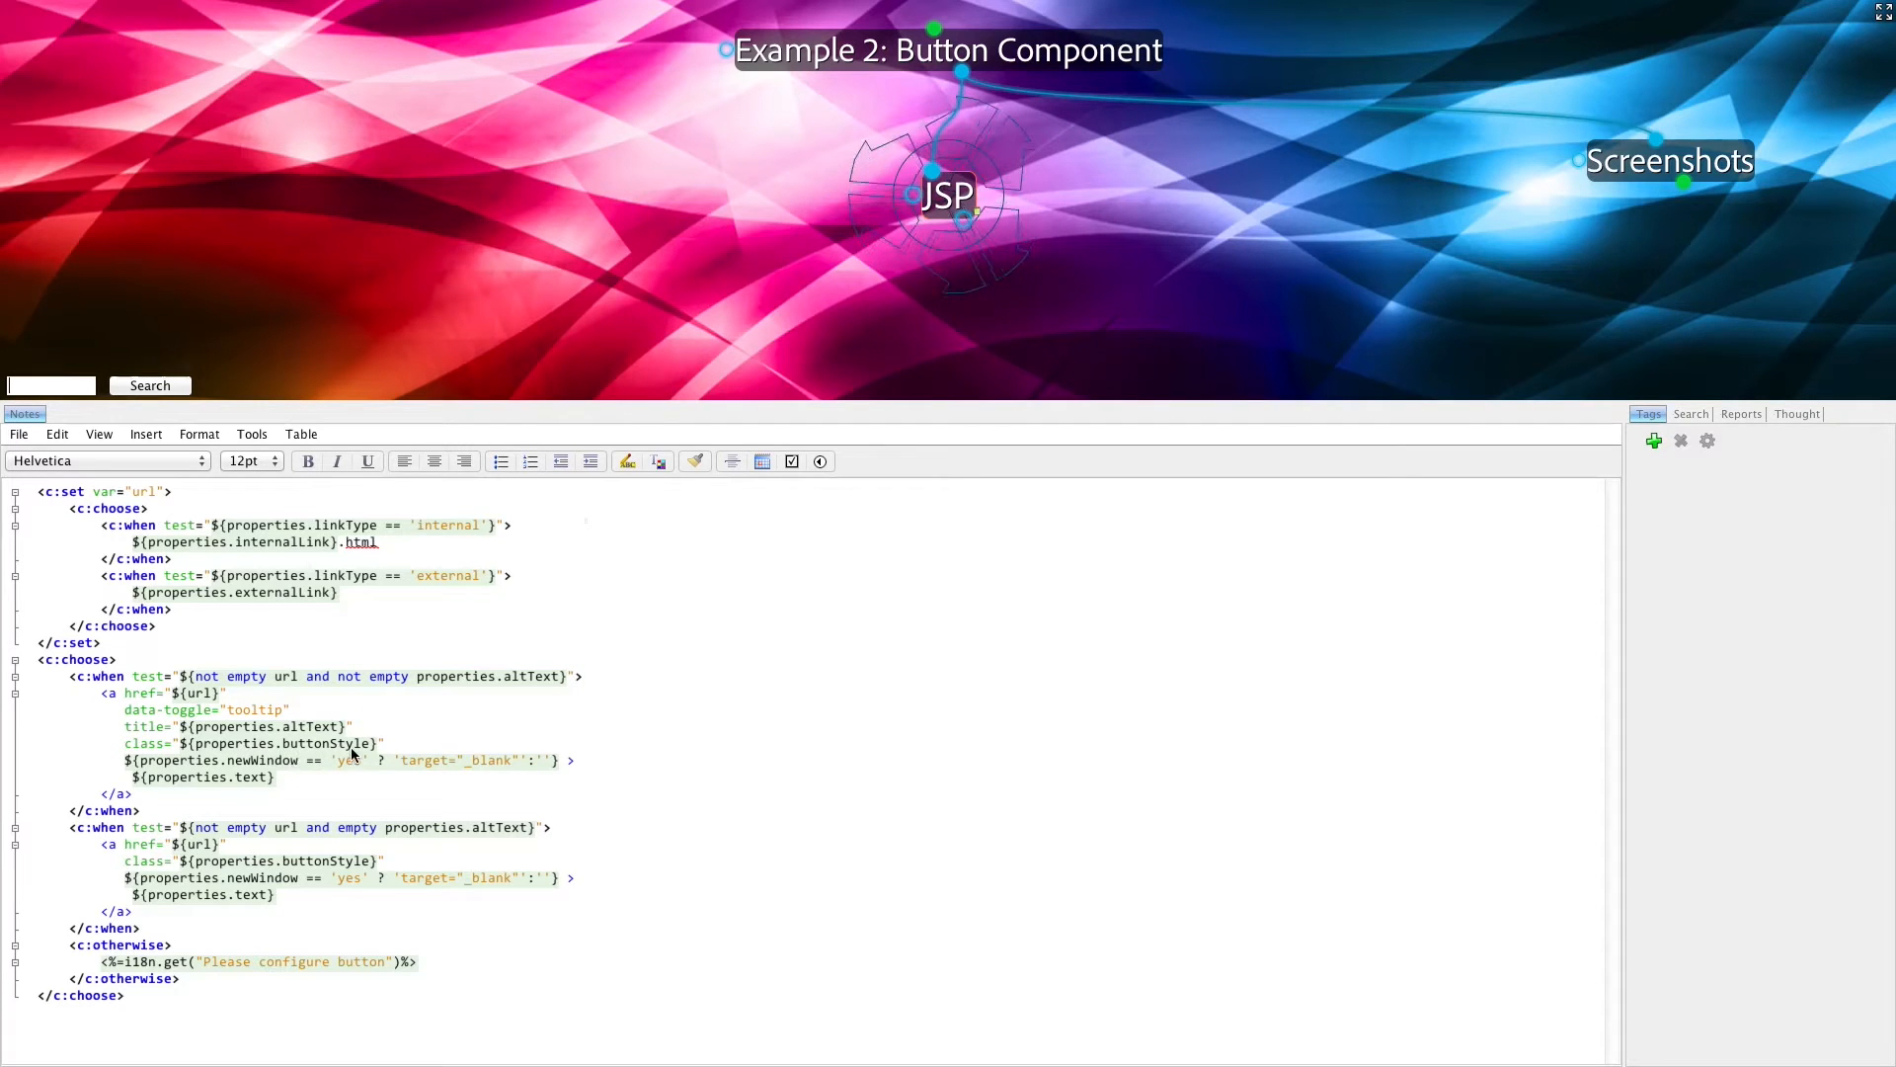
mouse_move(1485, 345)
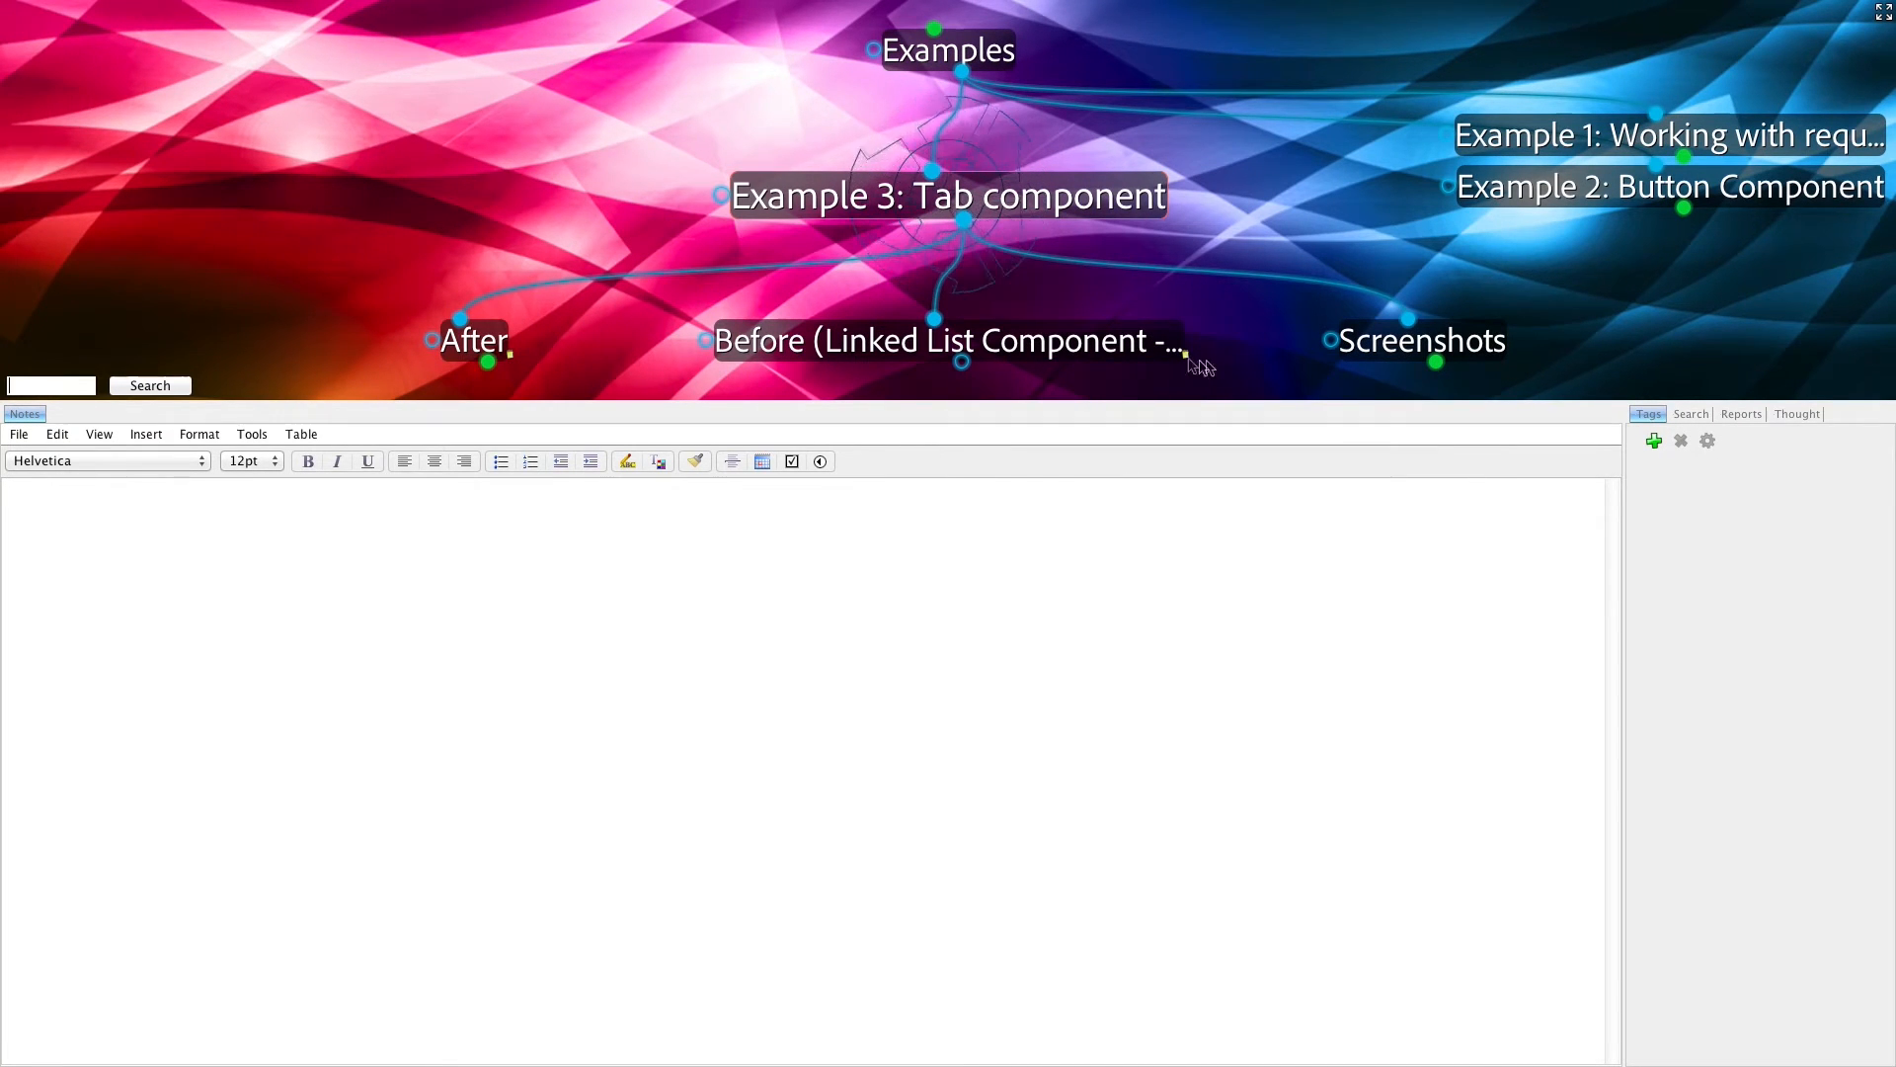
Show the 'Before (Linked List Component -- Excerpt)' thought and read through its scriptlet code
left_click(948, 340)
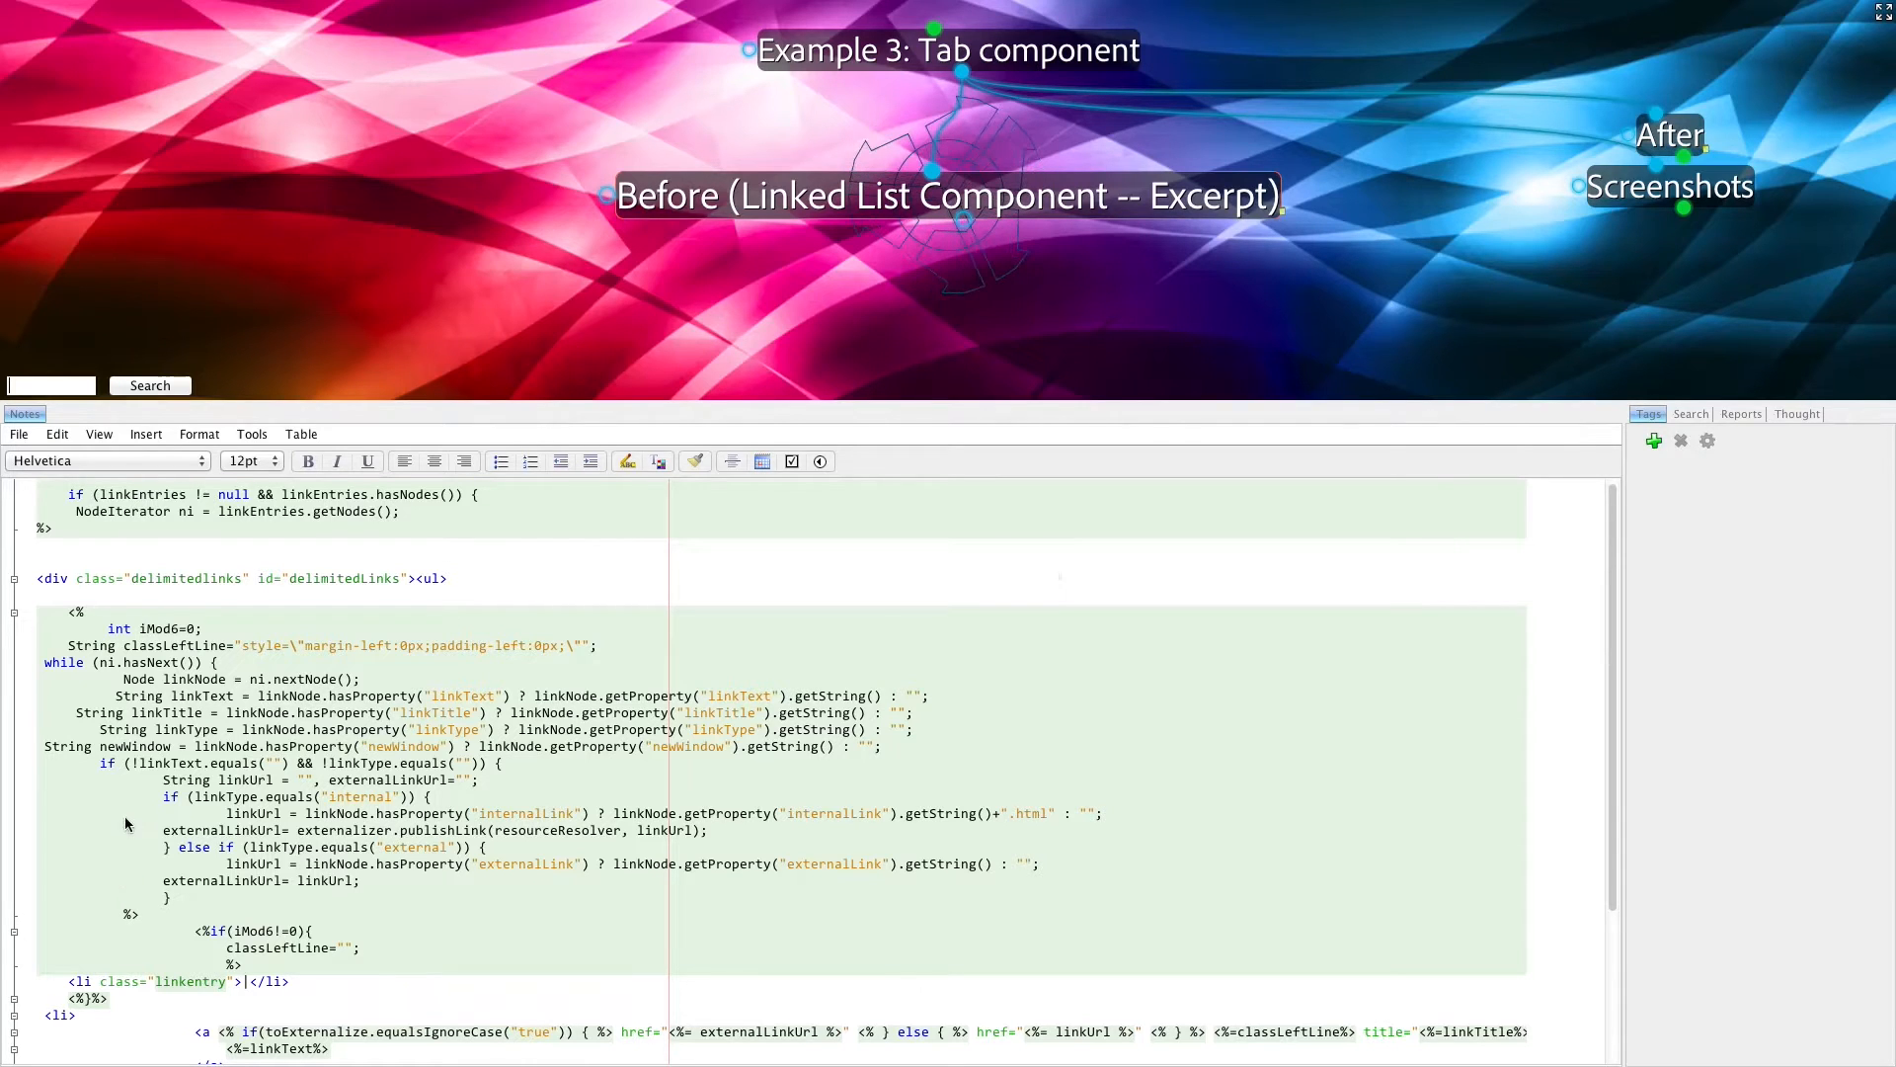
mouse_move(56, 648)
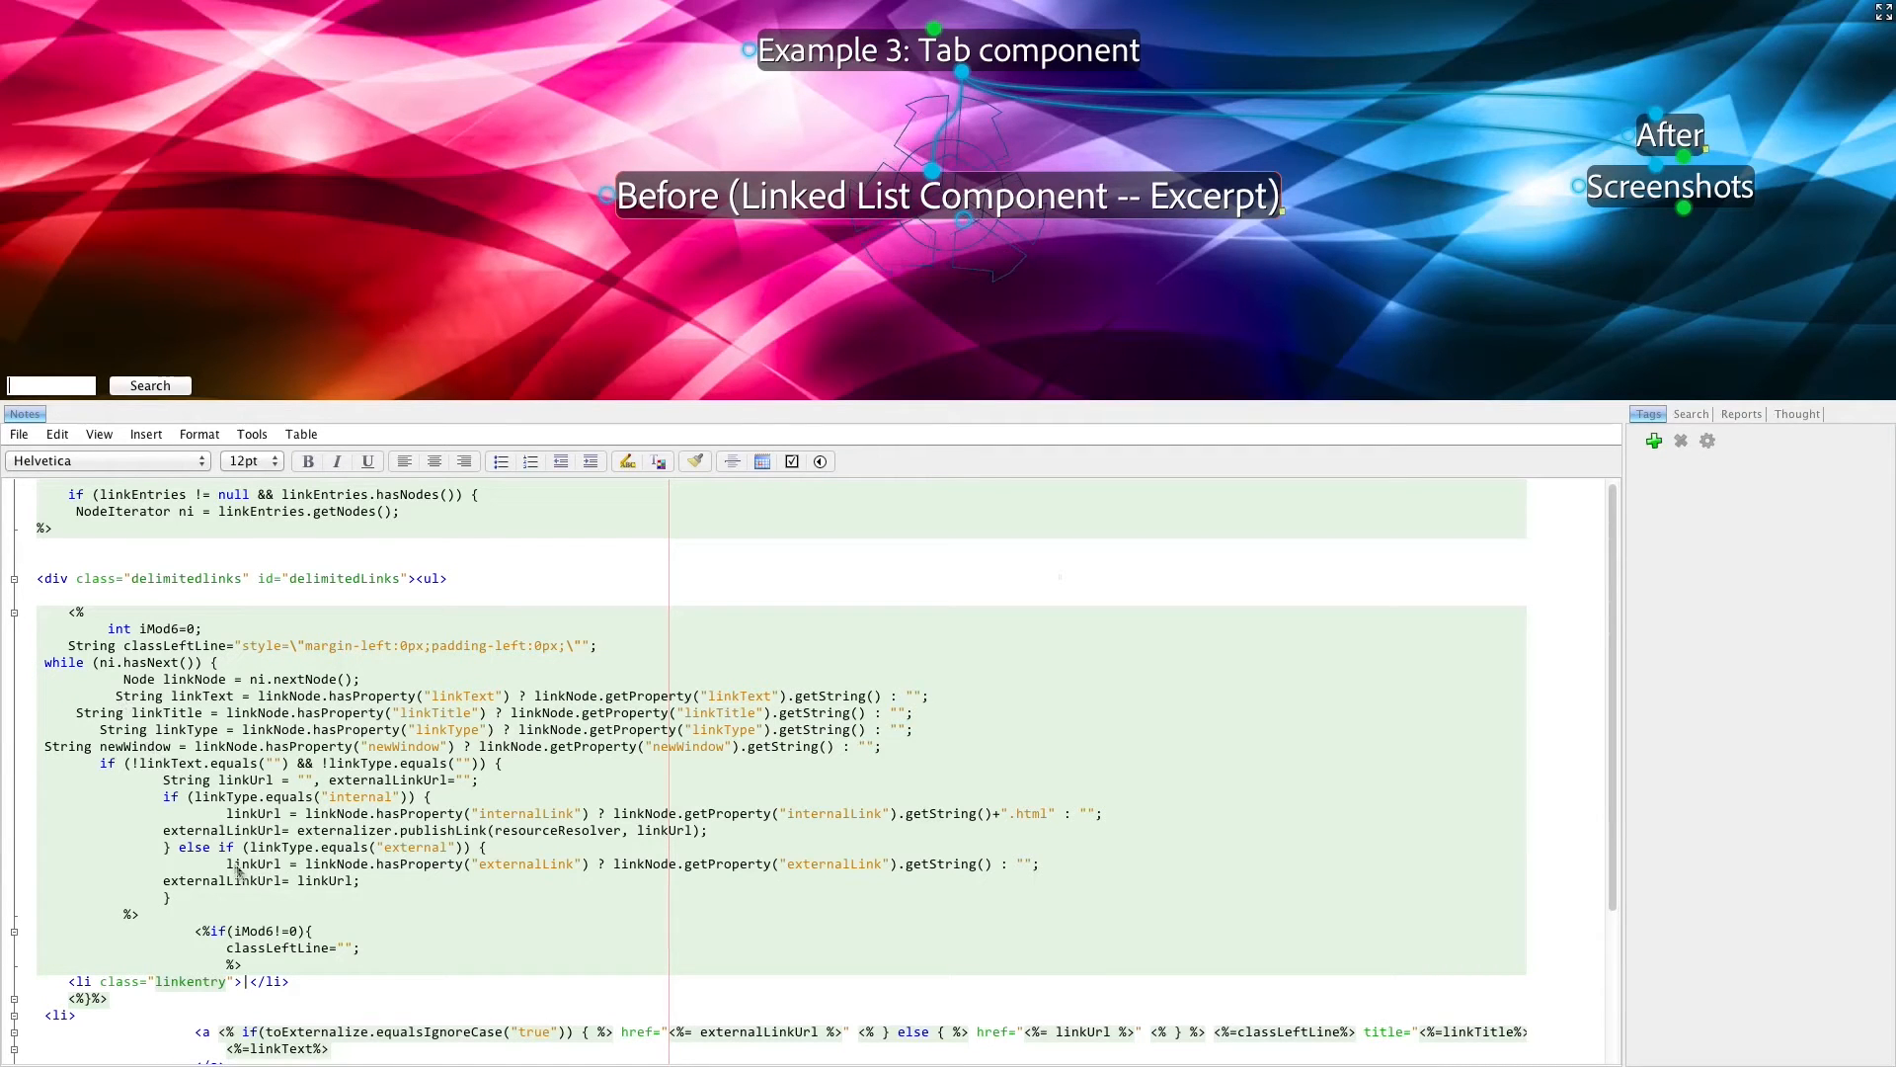
scroll("down", 3)
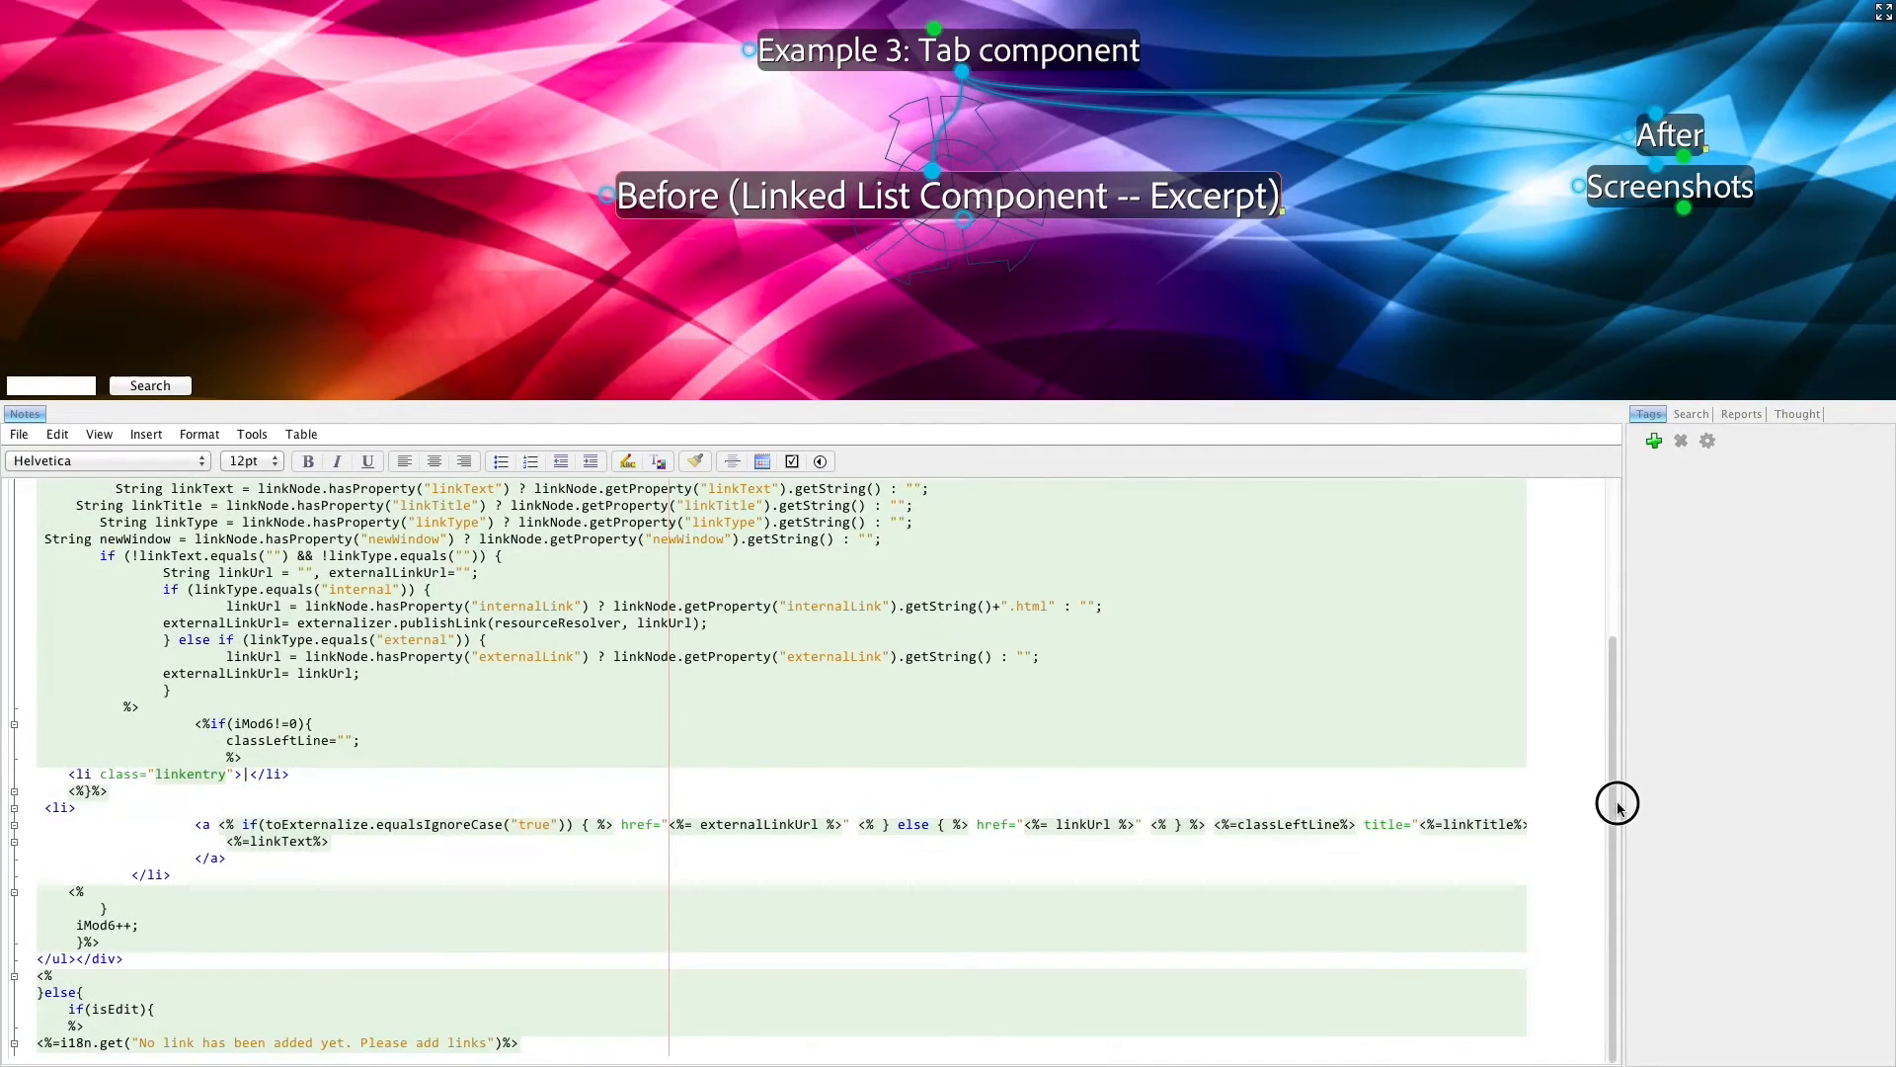
mouse_move(99, 952)
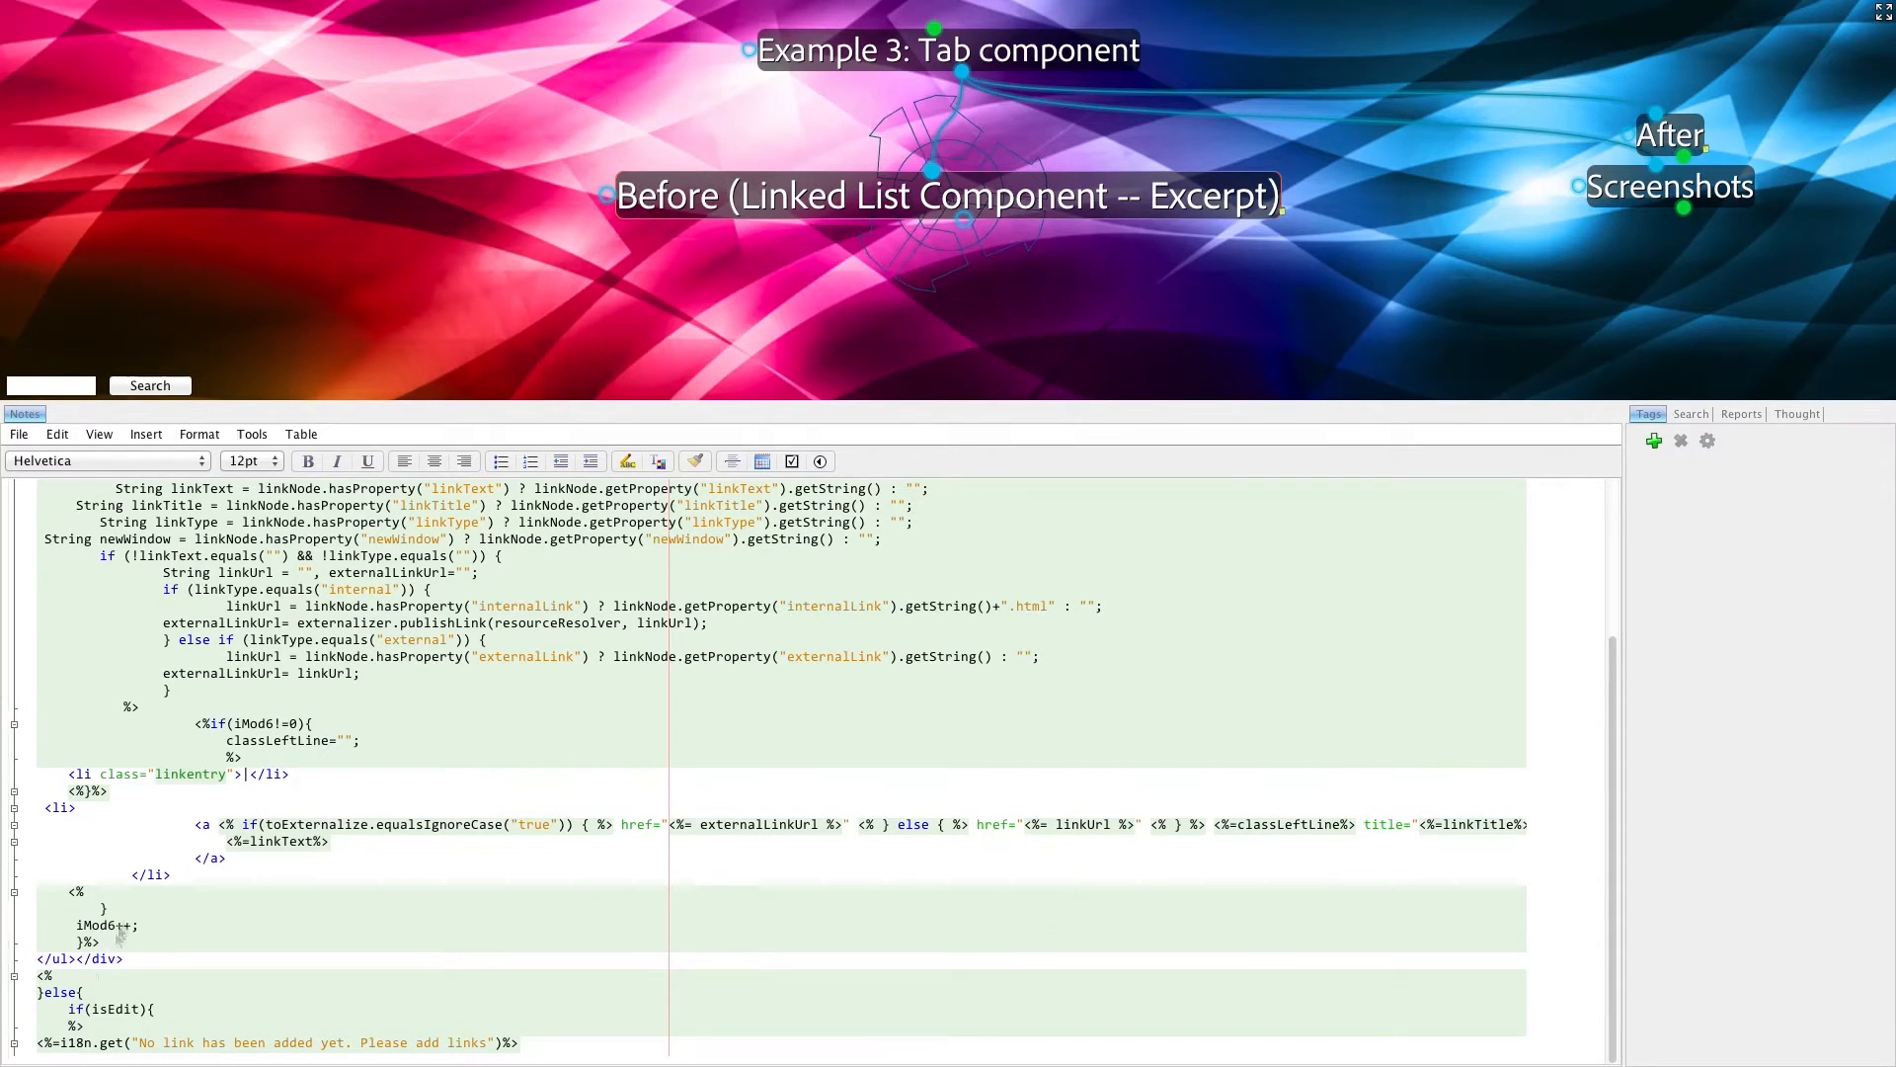
mouse_move(211, 722)
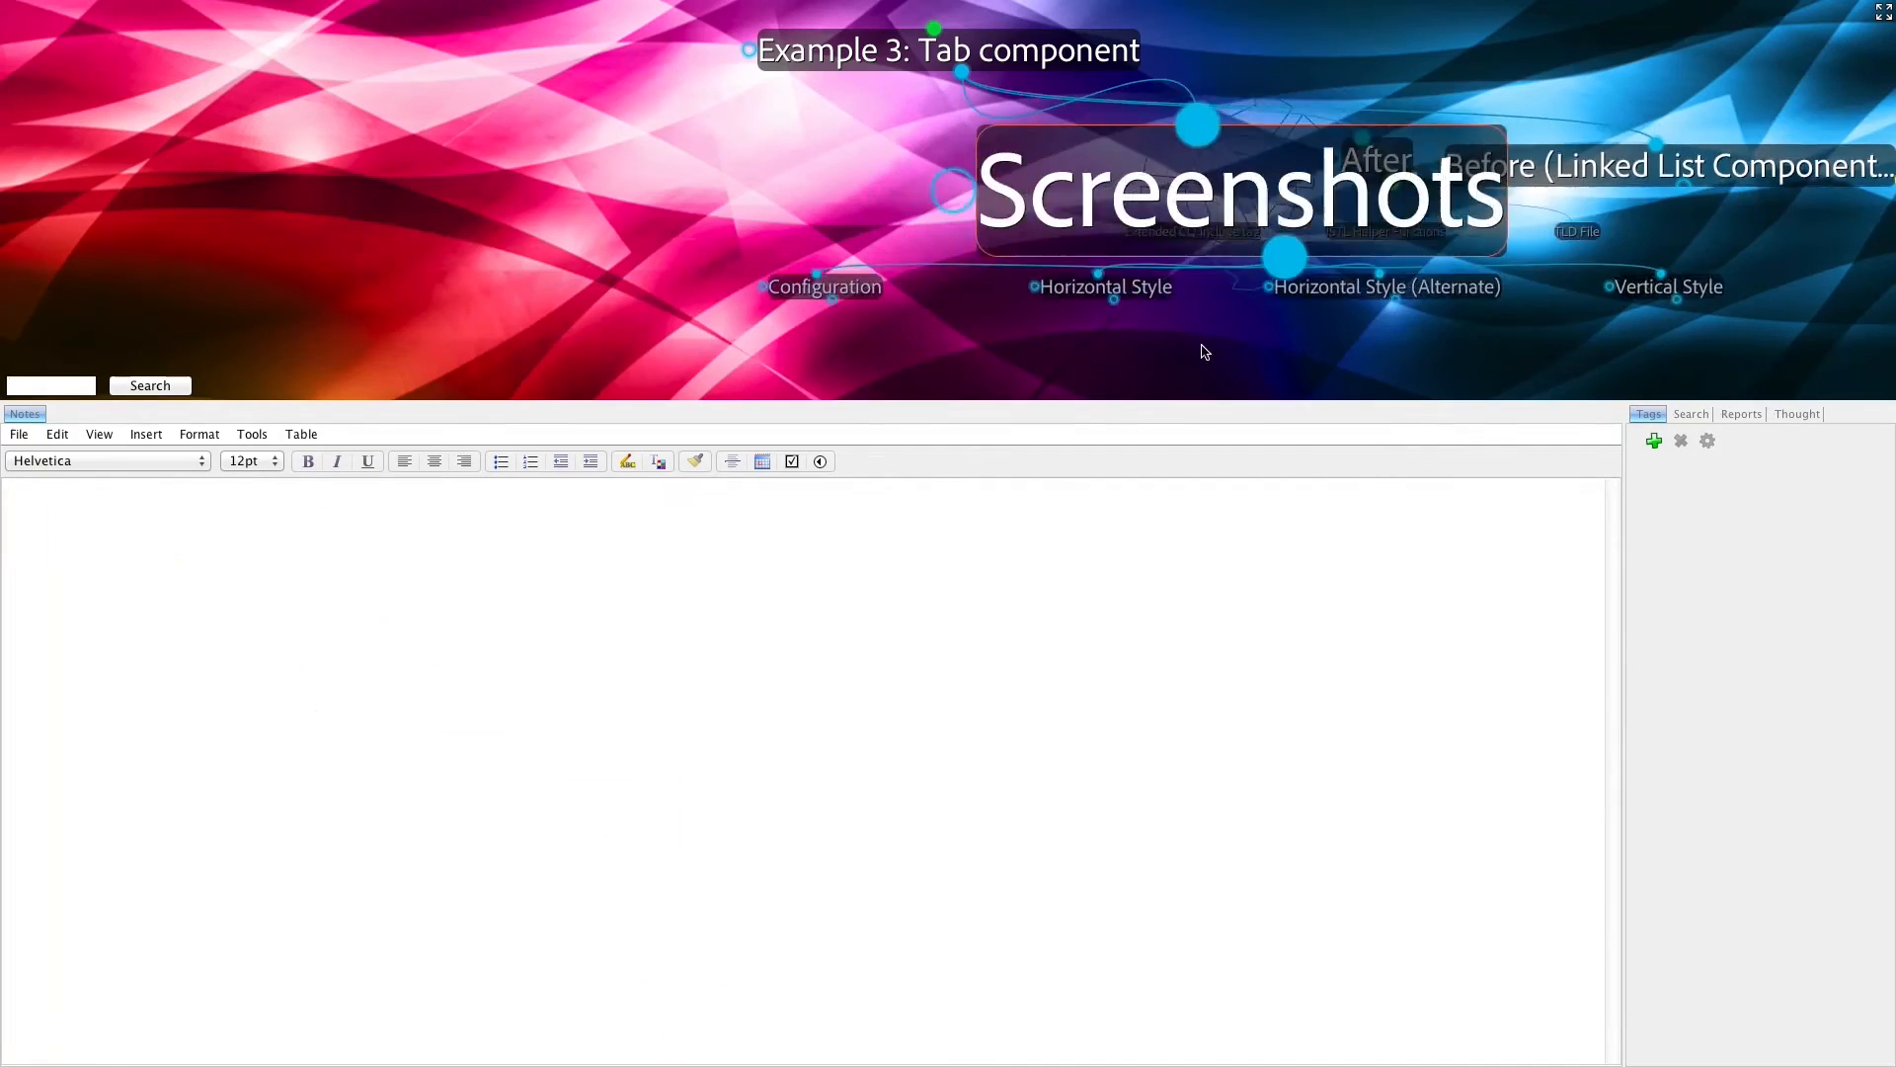
Show the Configuration screenshot with the Edit Component dialog's tab style options
left_click(526, 561)
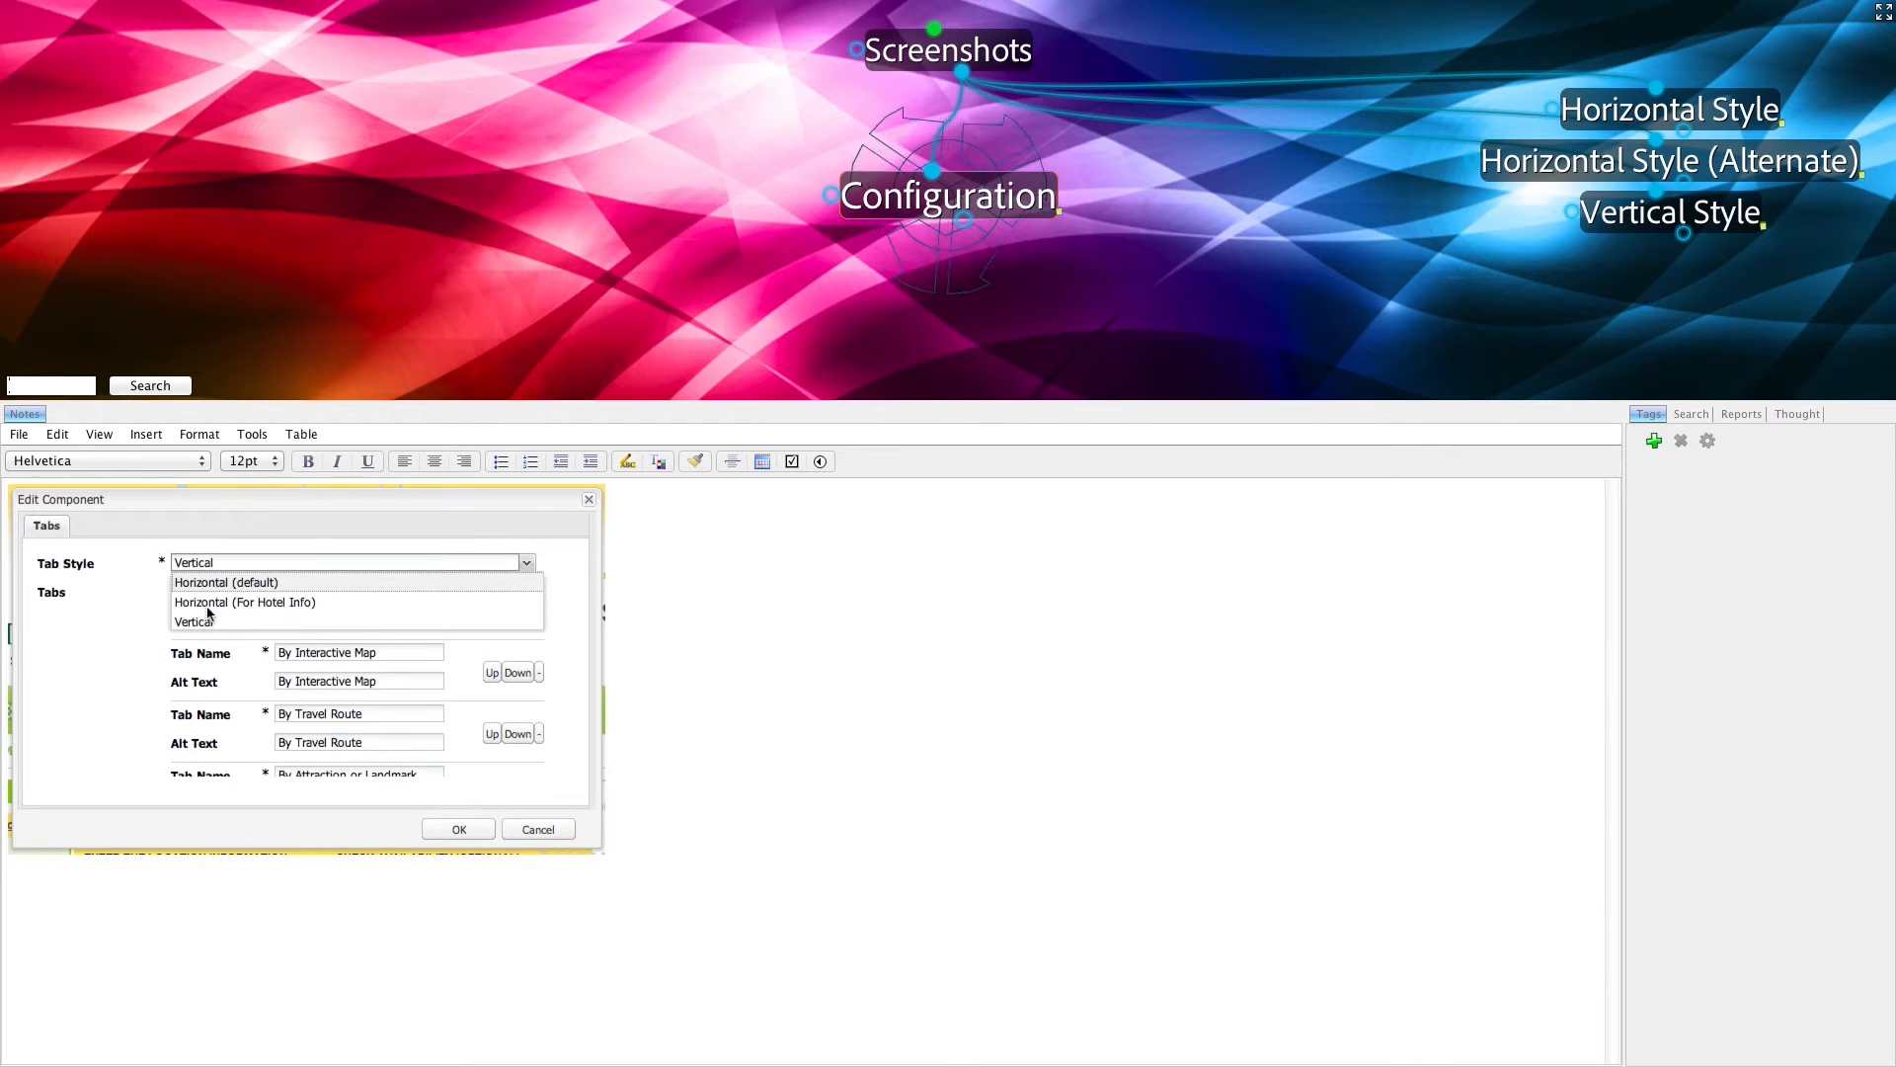
mouse_move(189, 666)
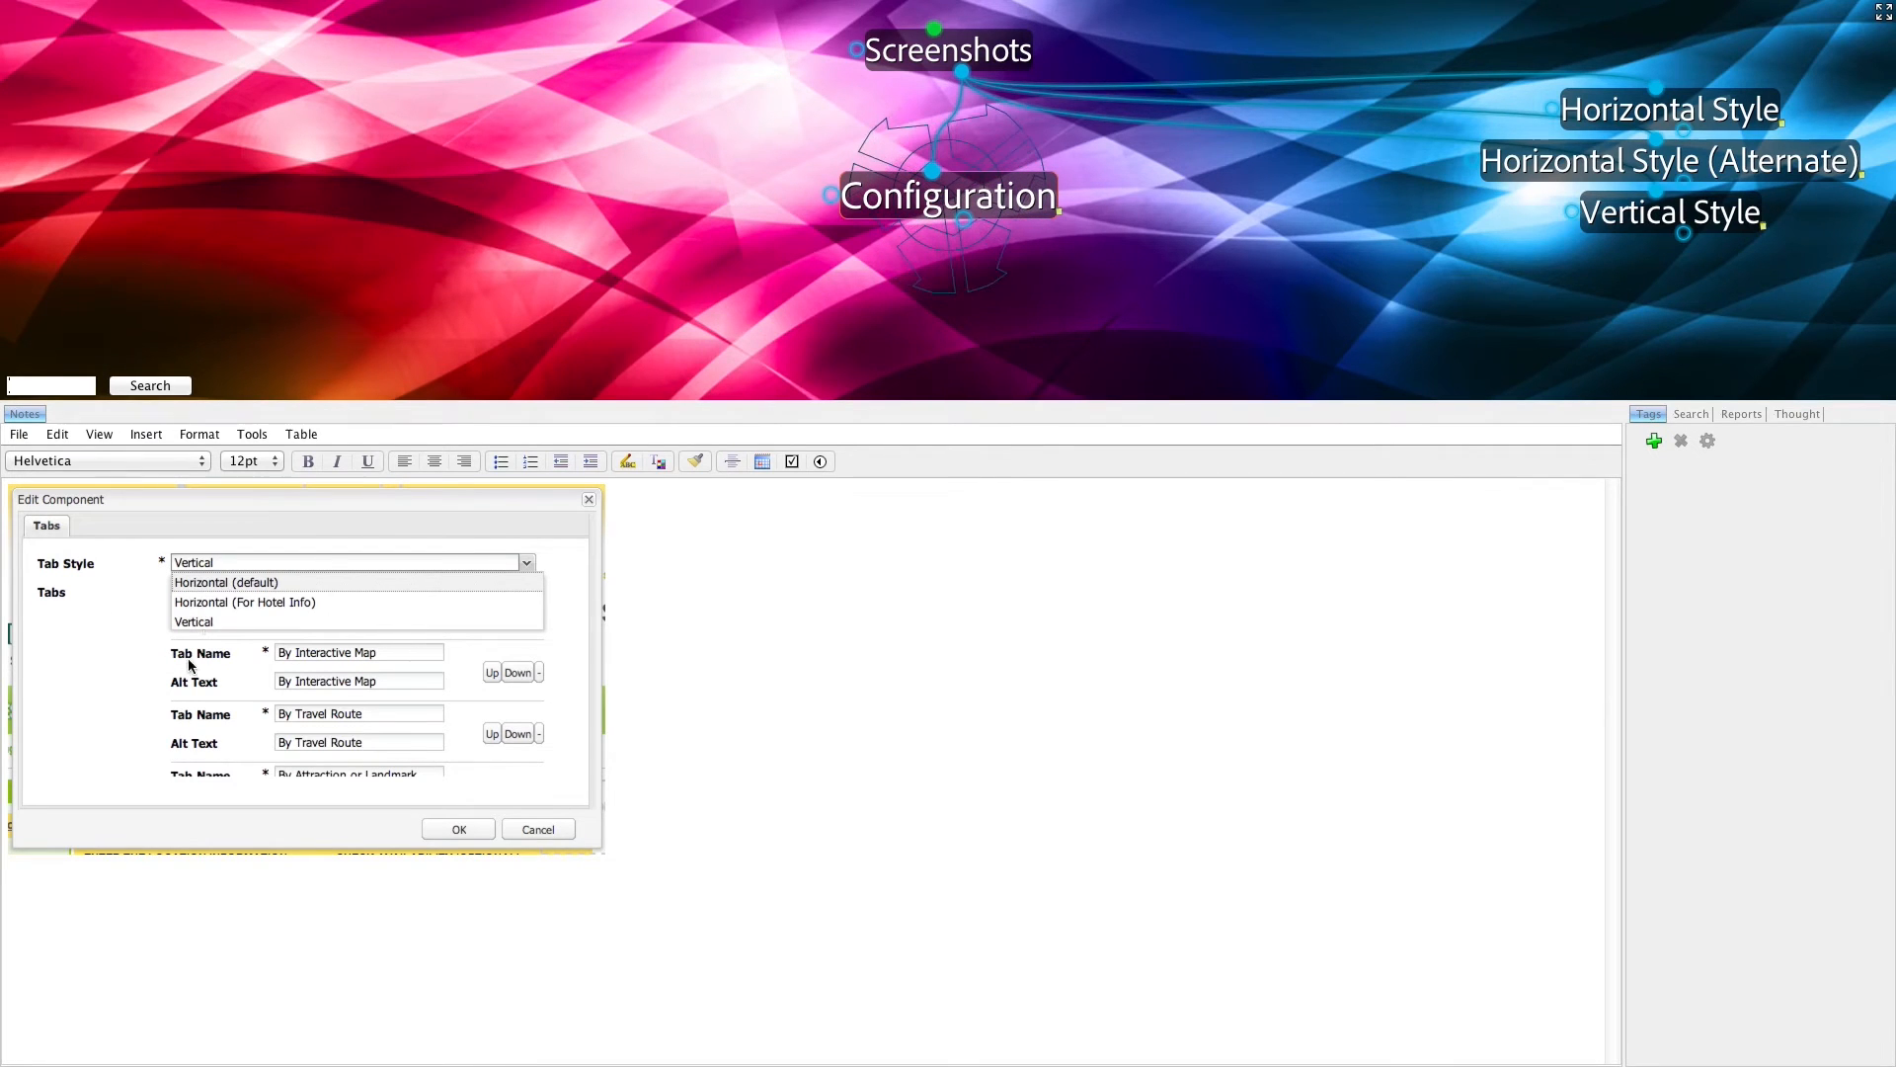
mouse_move(261, 691)
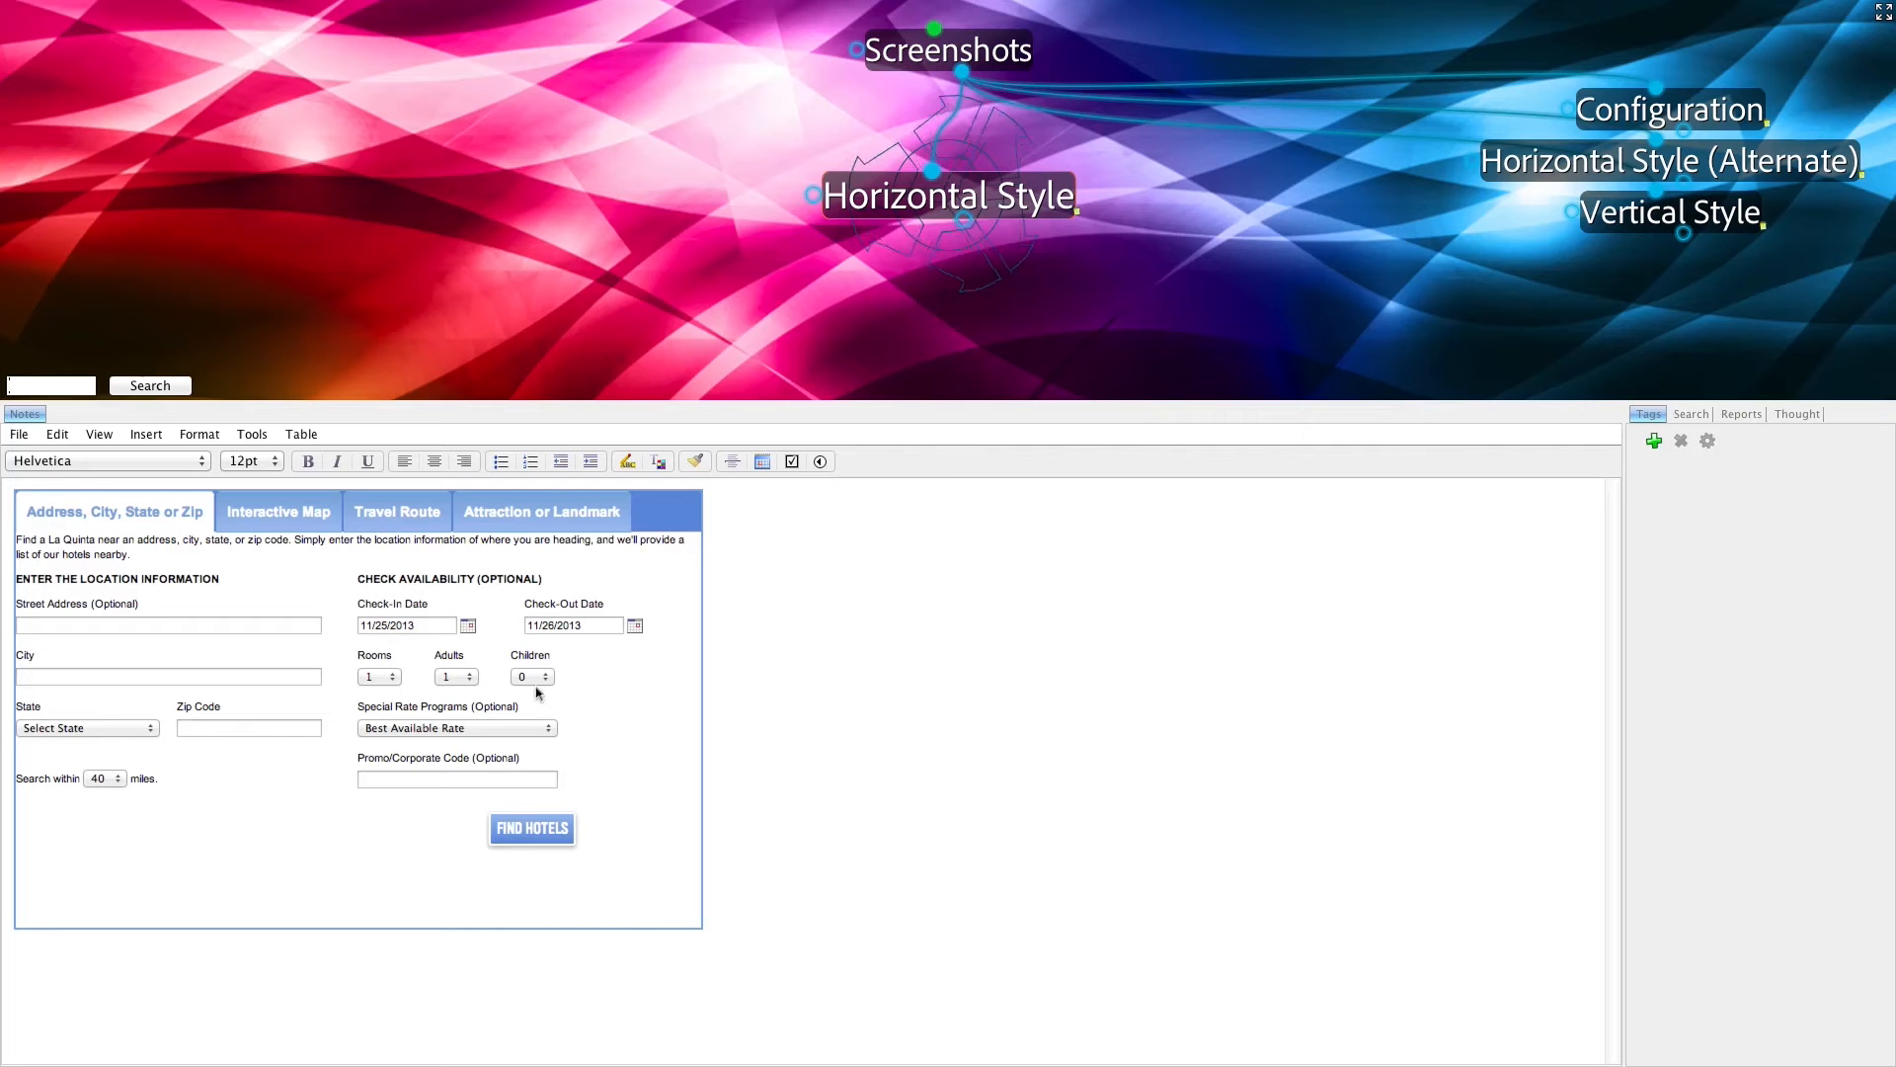
mouse_move(1386, 259)
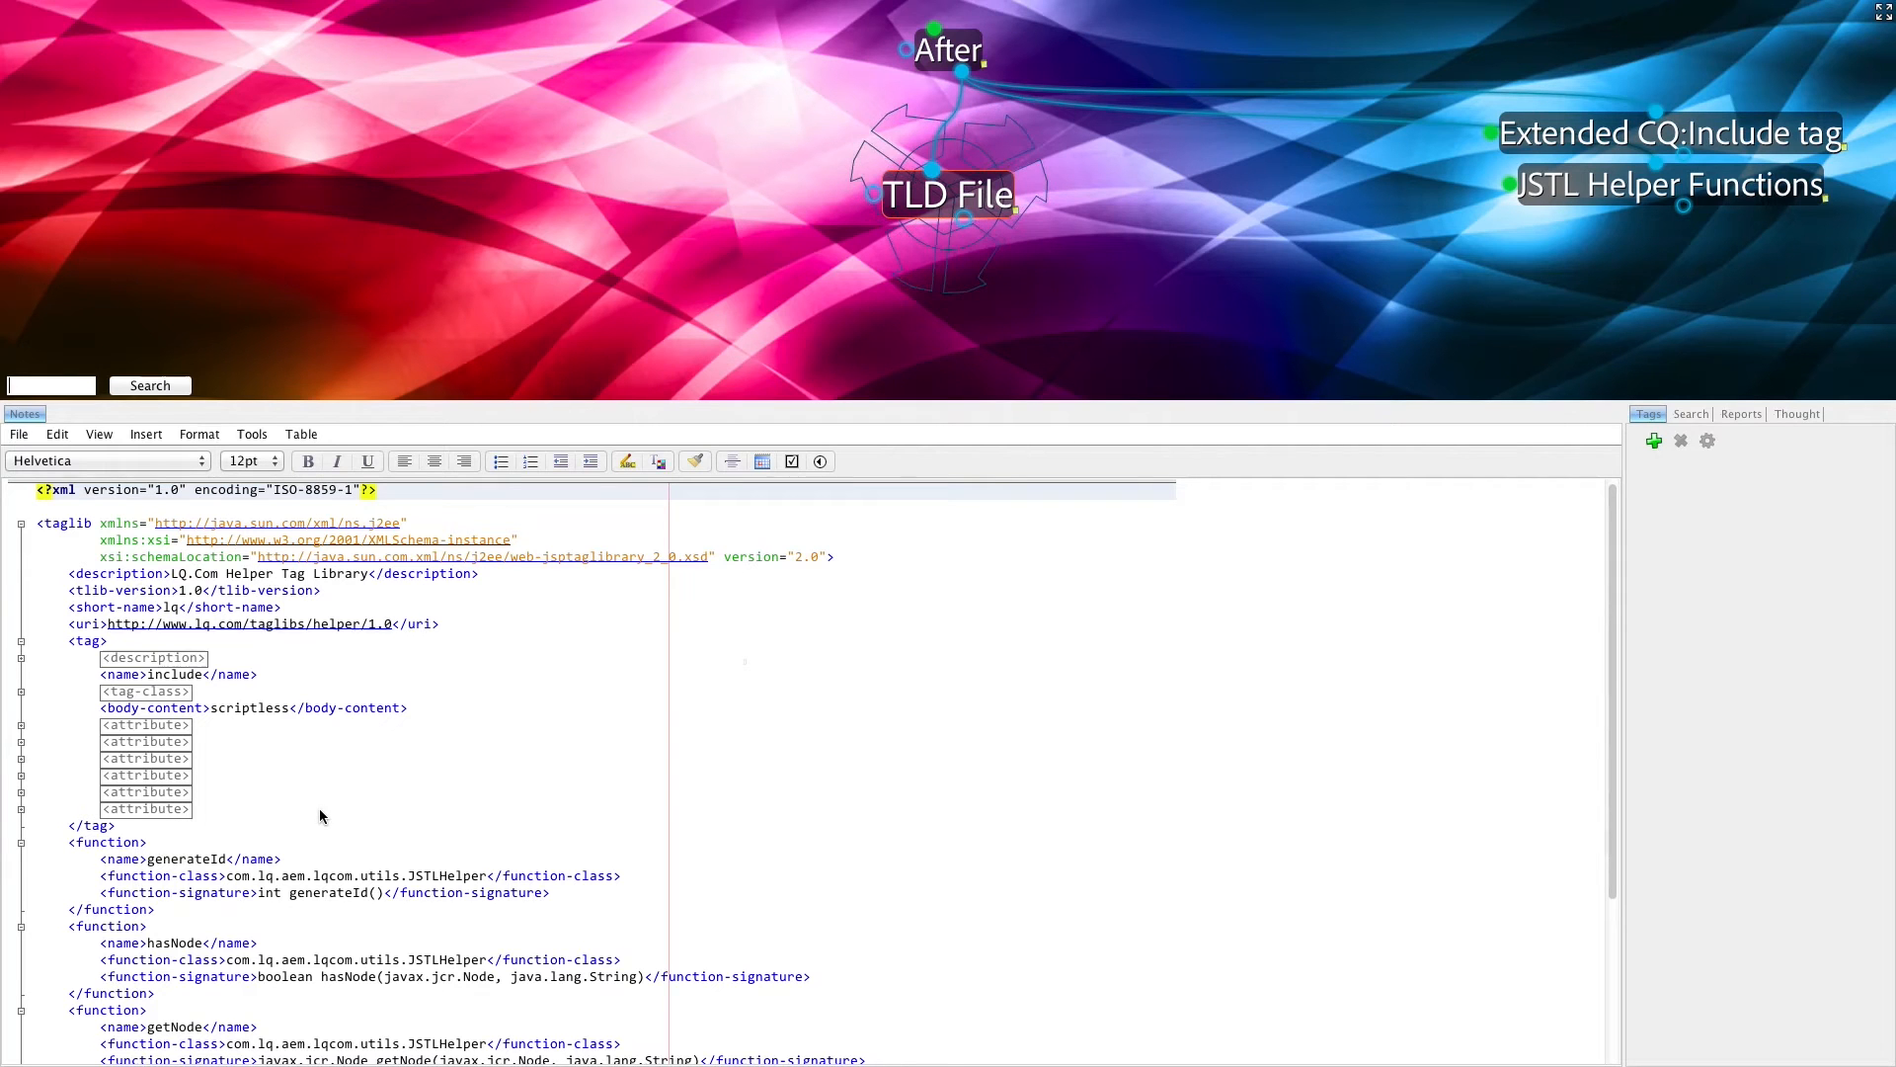
Read further through the JSTL Helper Functions Java code such as hasNode and generateId
scroll("down", 3)
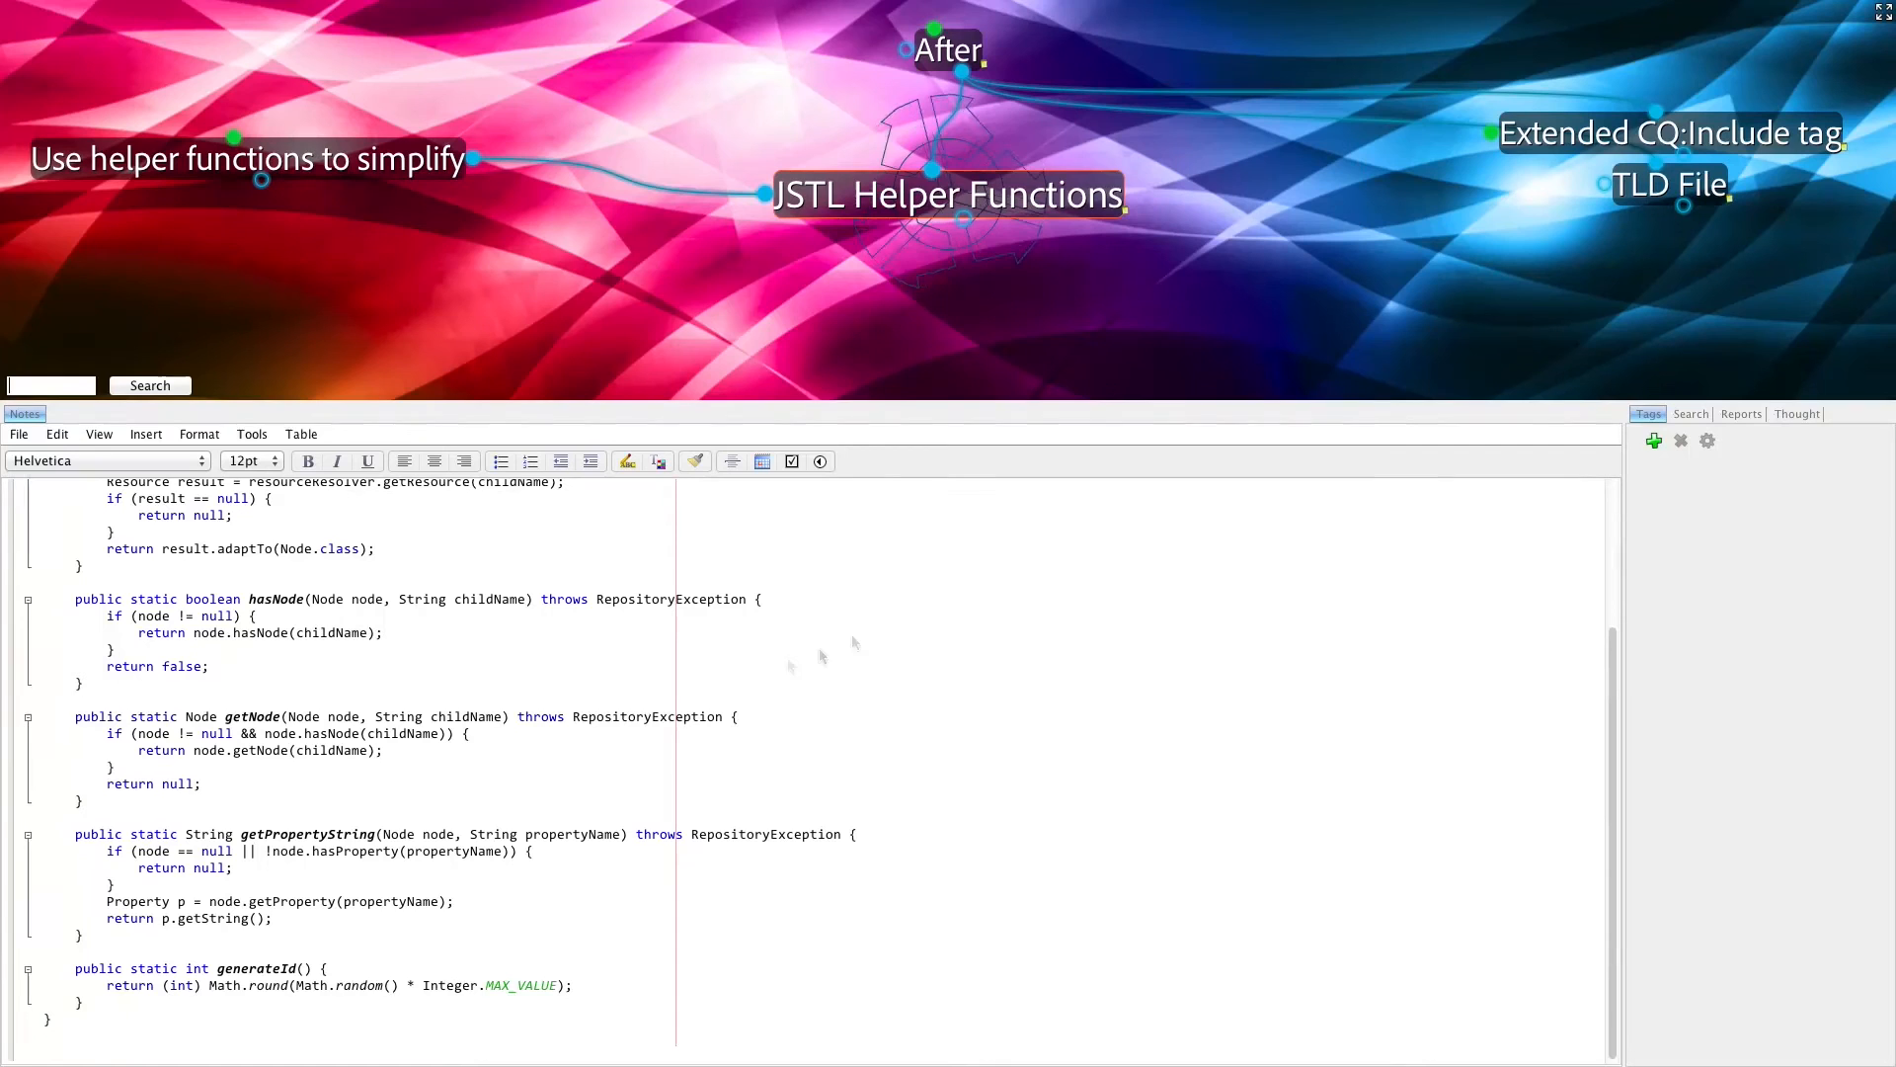
mouse_move(367, 693)
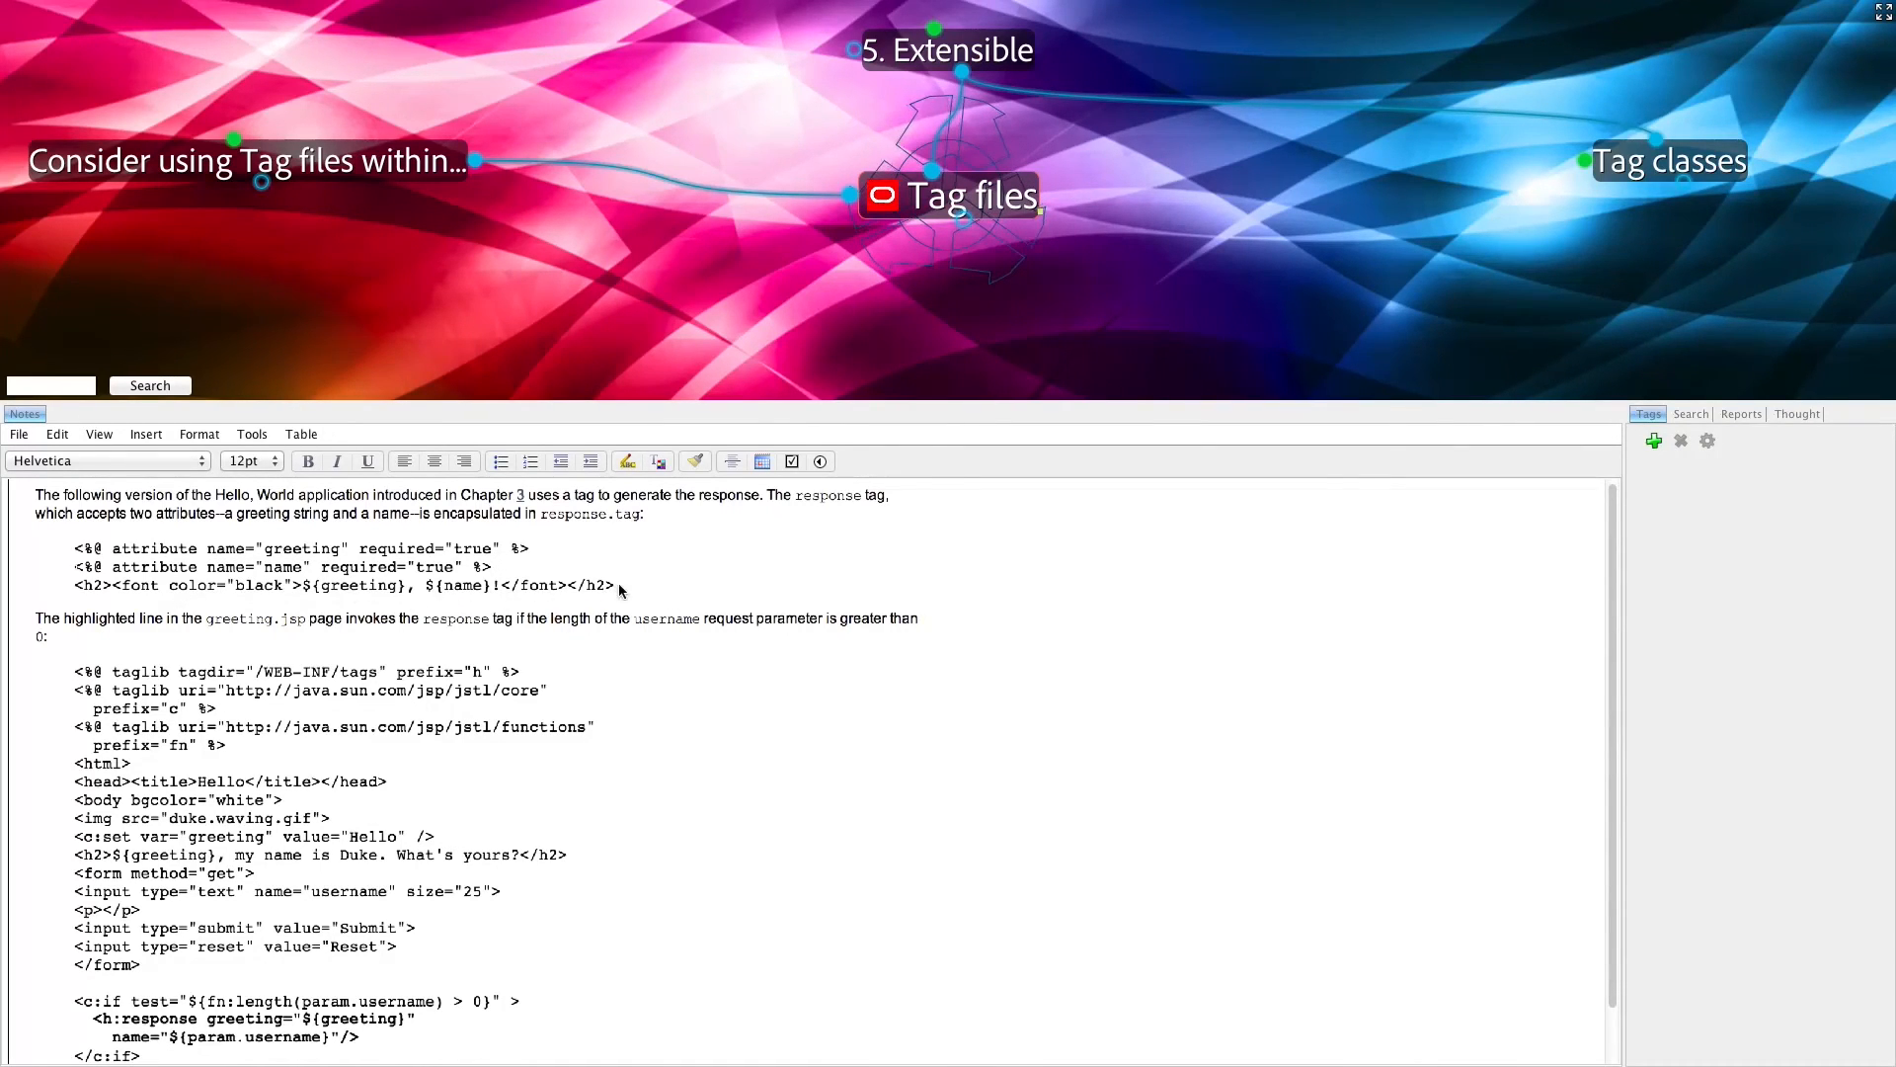
Read the Tag files notes down to the end of the greeting.jsp response tag example
scroll("down", 3)
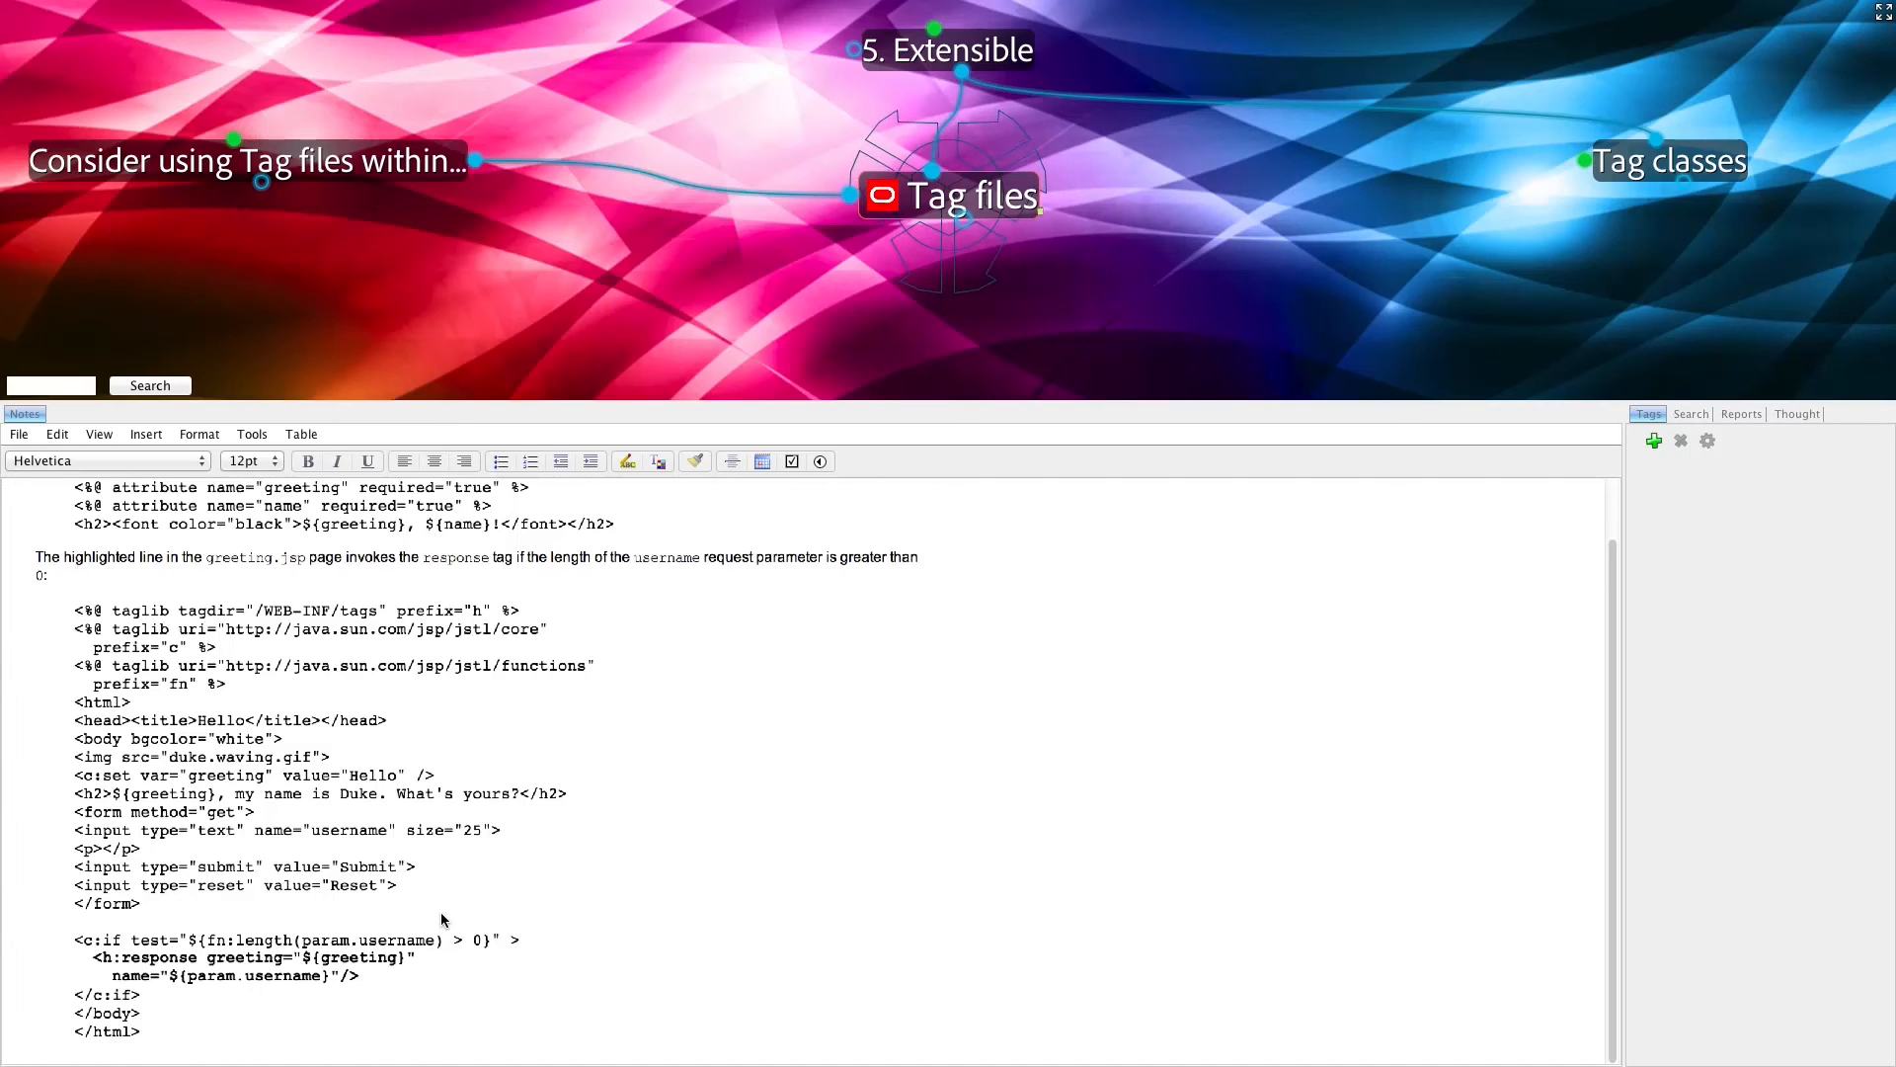
mouse_move(458, 916)
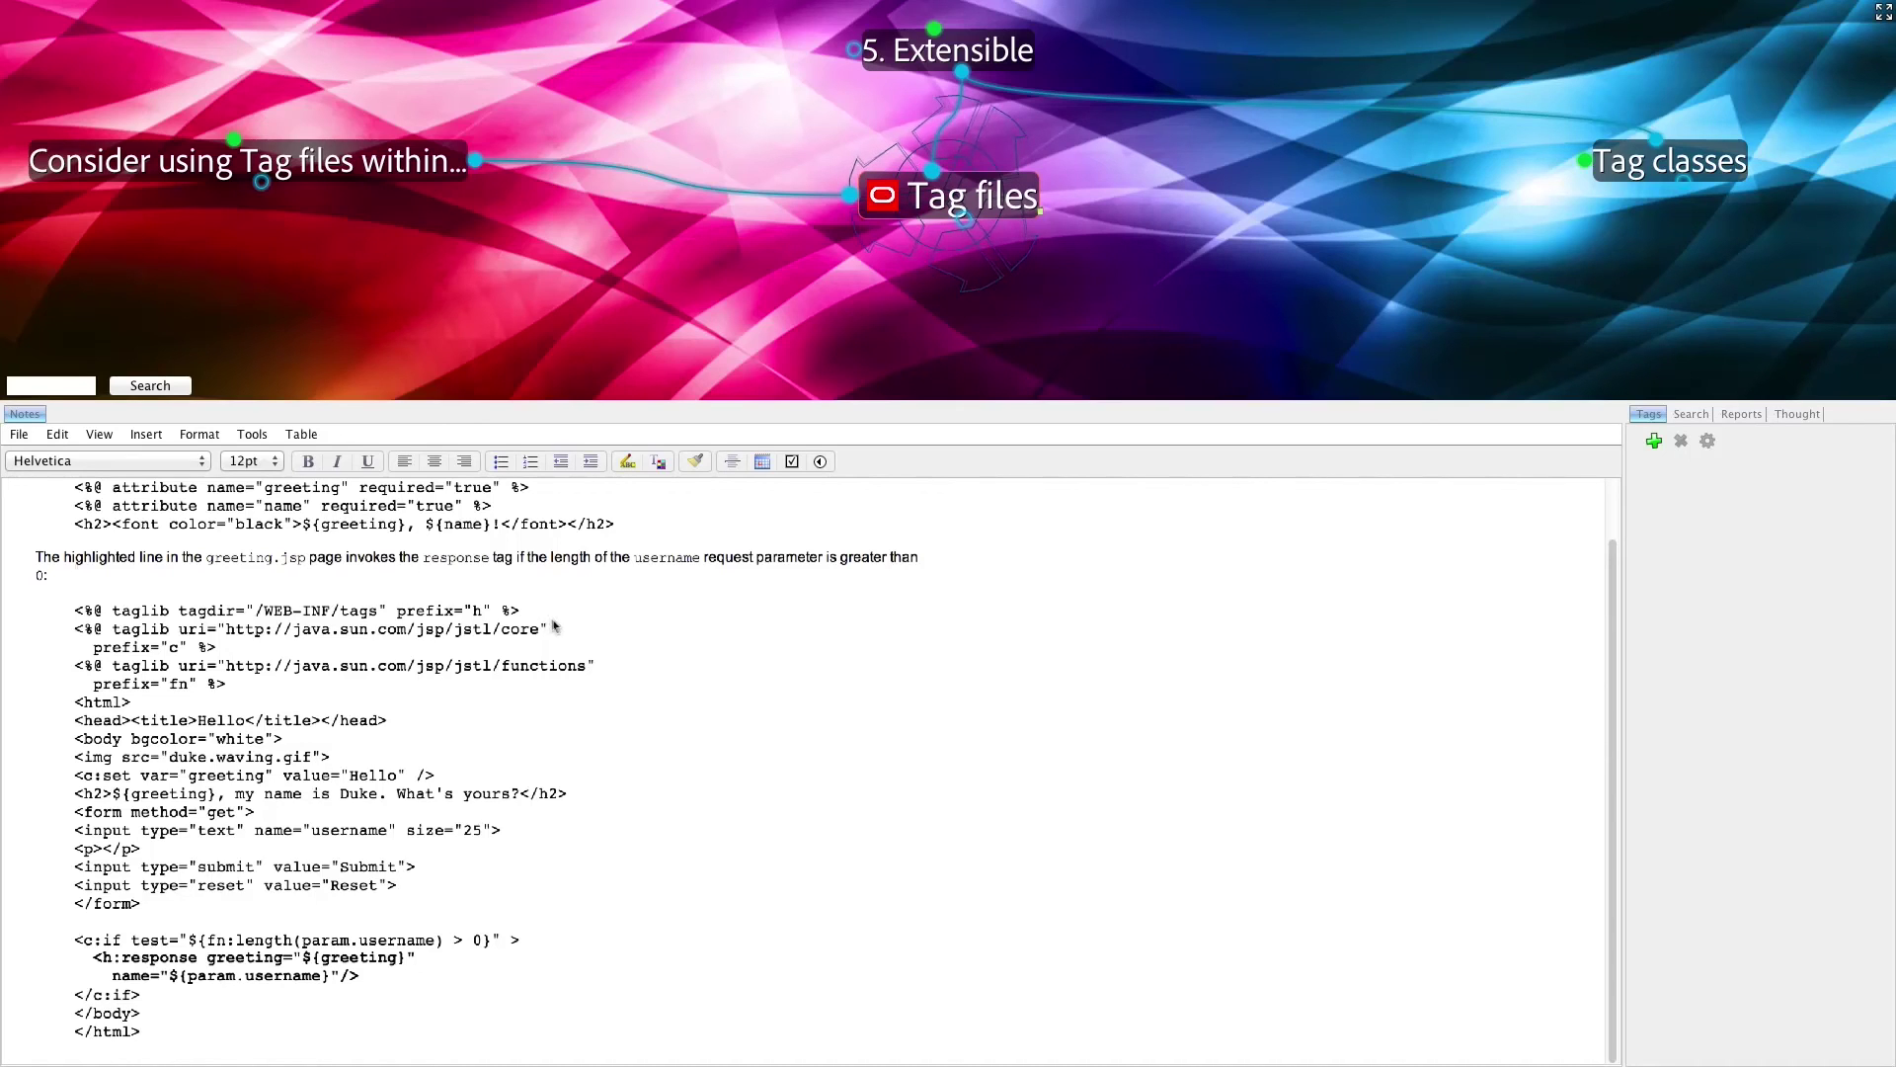
mouse_move(532, 630)
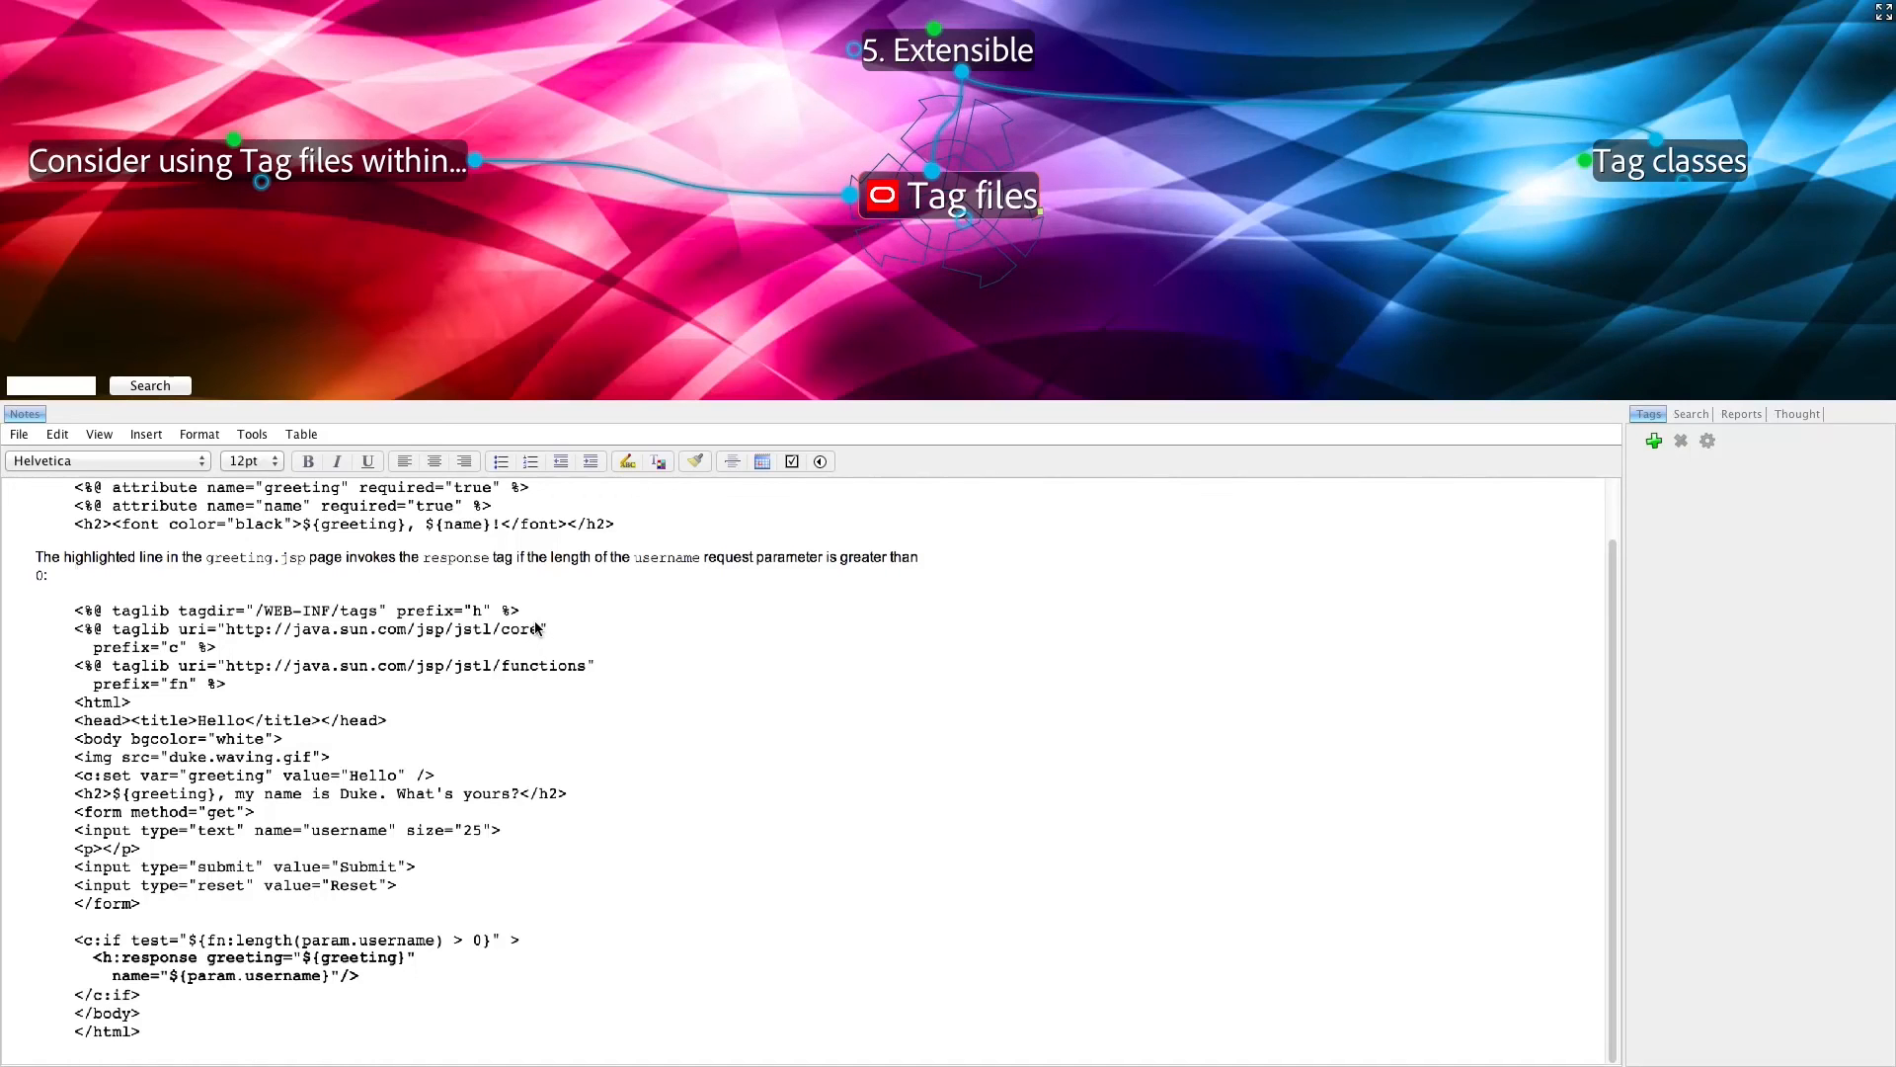
mouse_move(1161, 381)
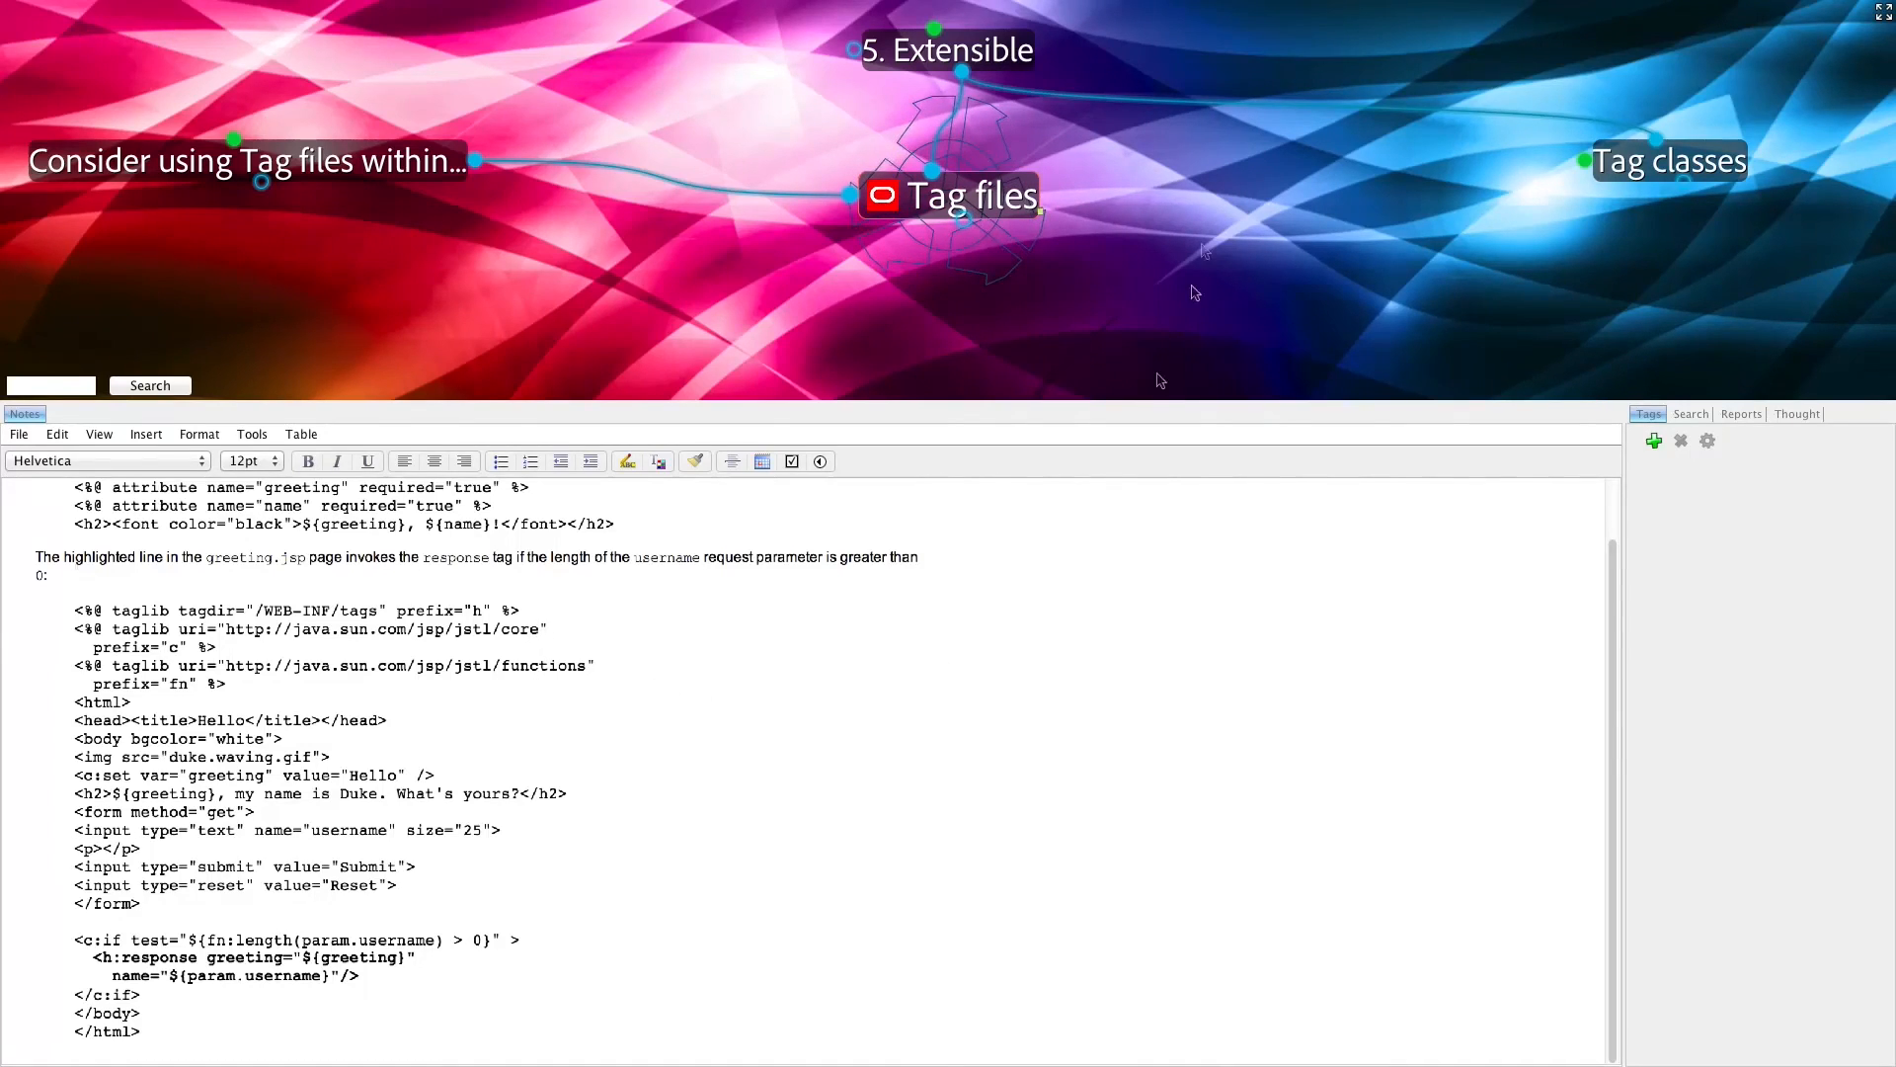
Move to the Limitations thought listing Deployment, JCR APIs and Not as convenient as Scriptlets
left_click(1879, 16)
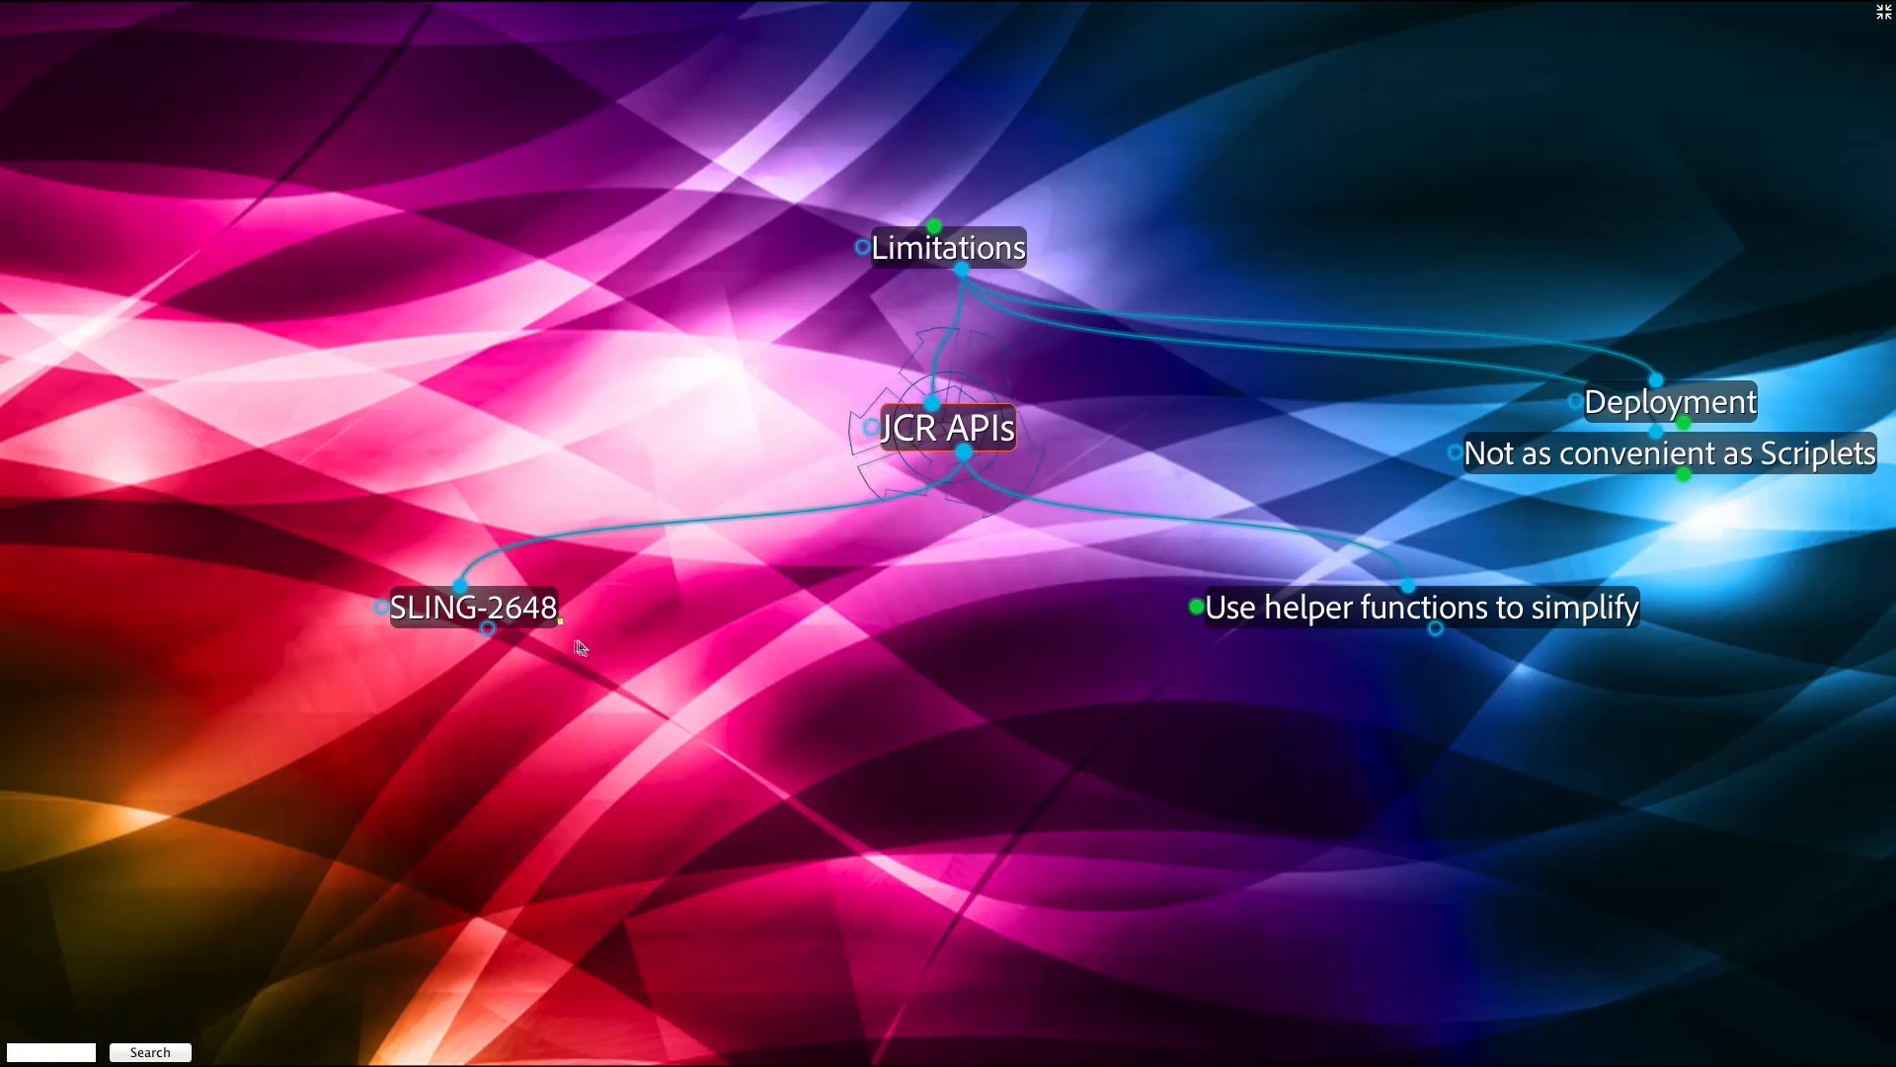
left_click(474, 609)
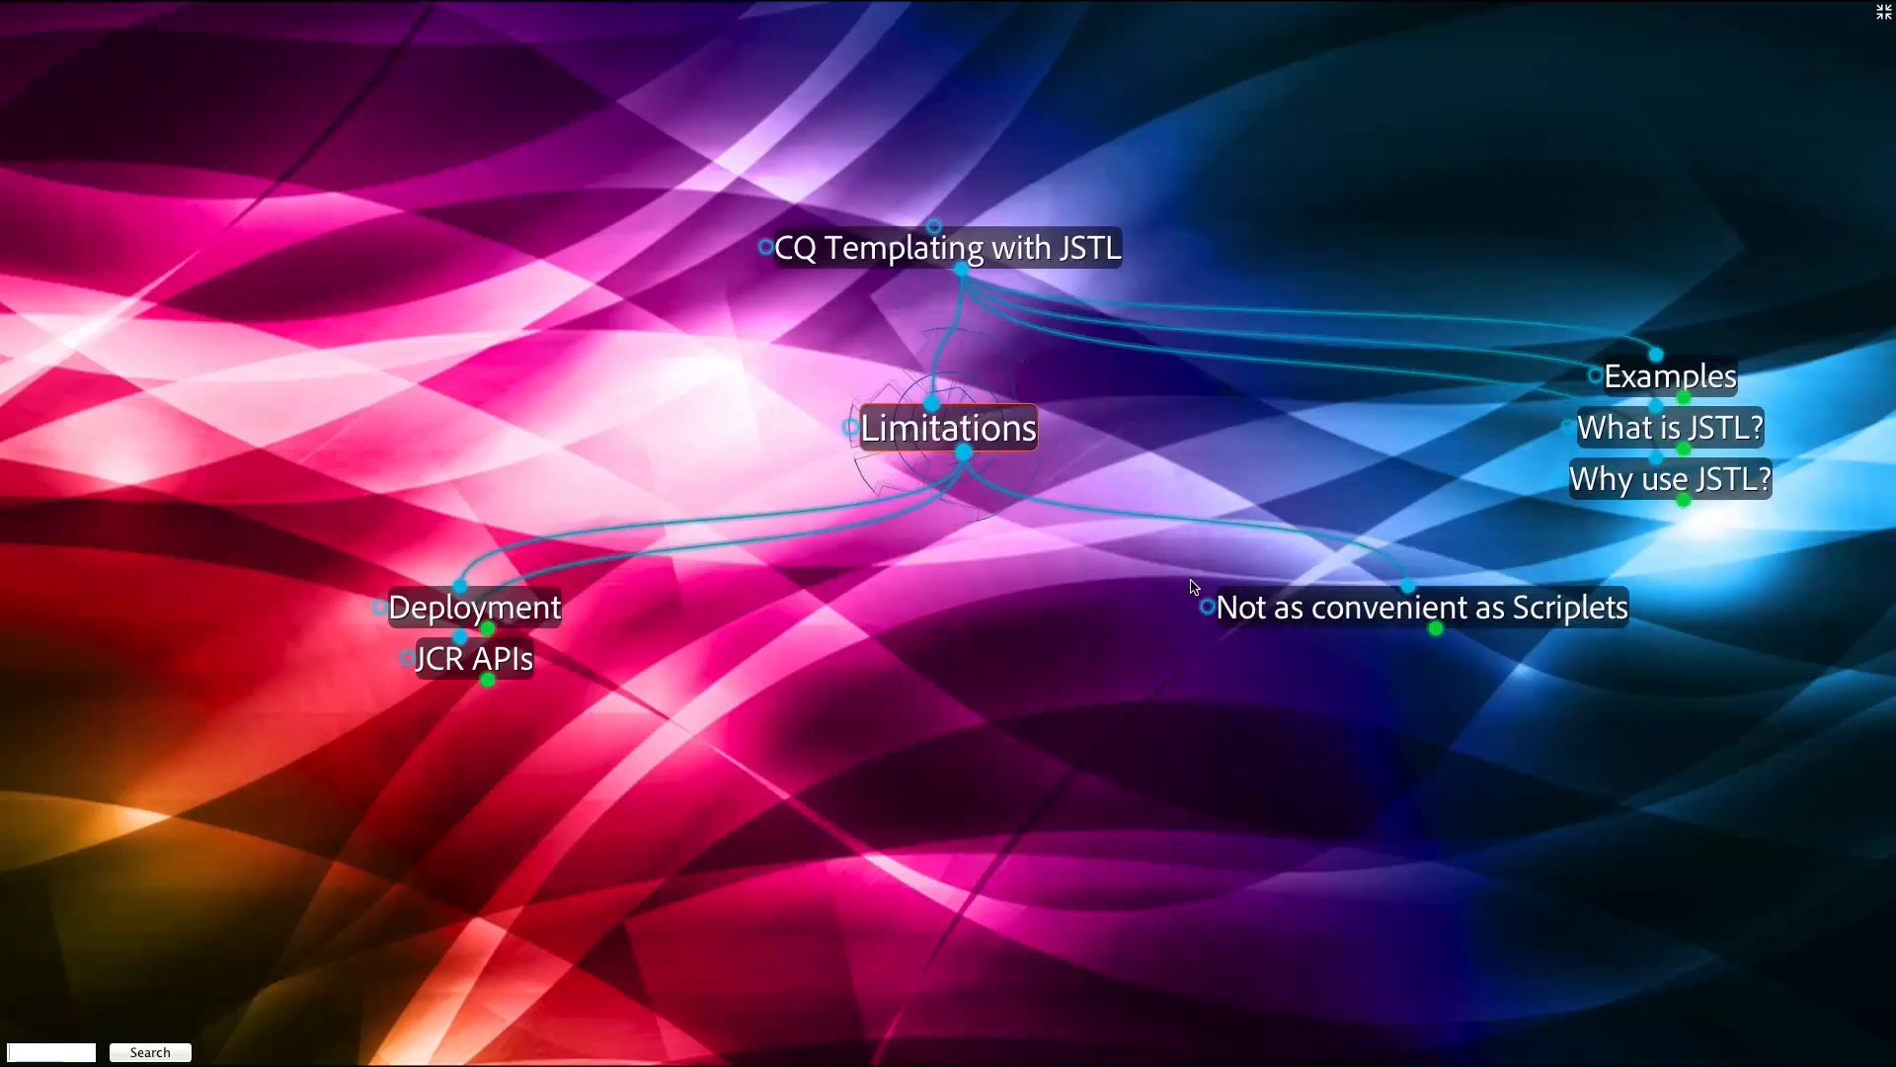
Make 'Not as convenient as Scriplets' under Limitations the central thought, revealing its '…but' child
left_click(1410, 606)
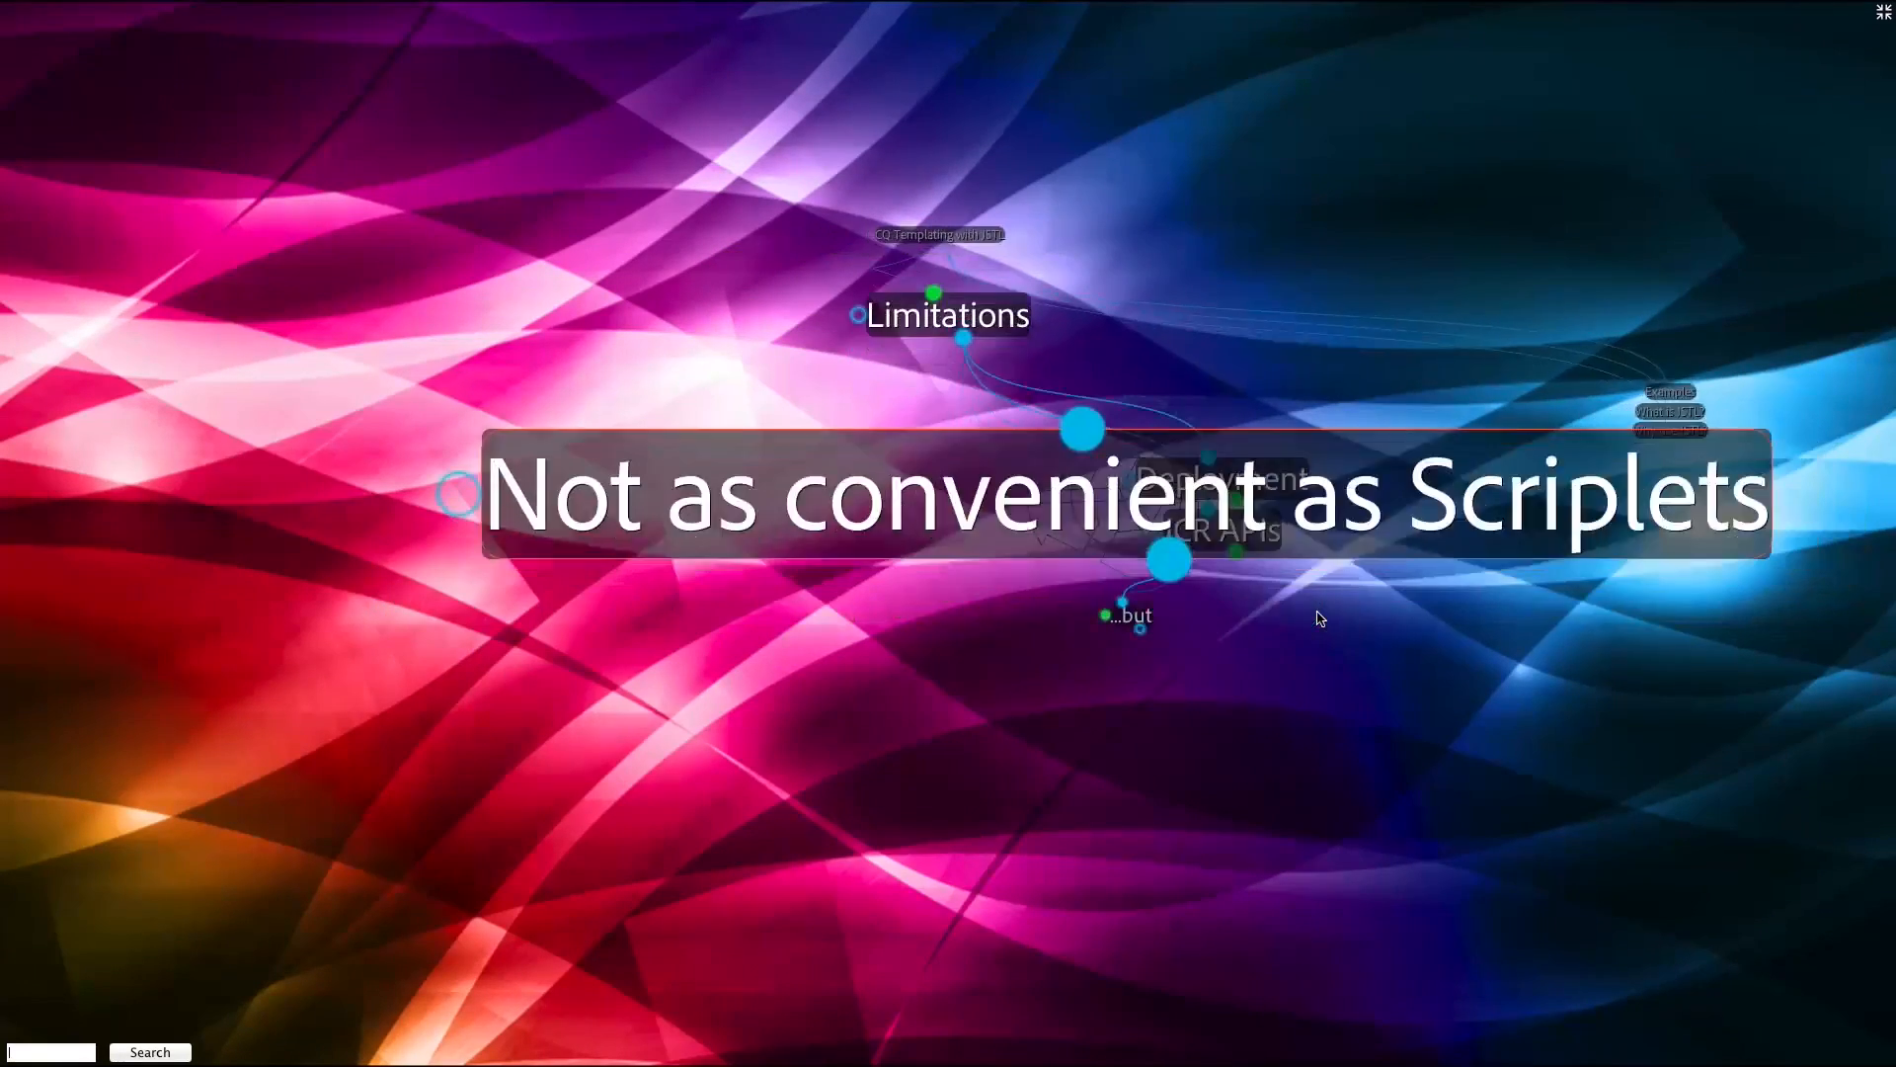